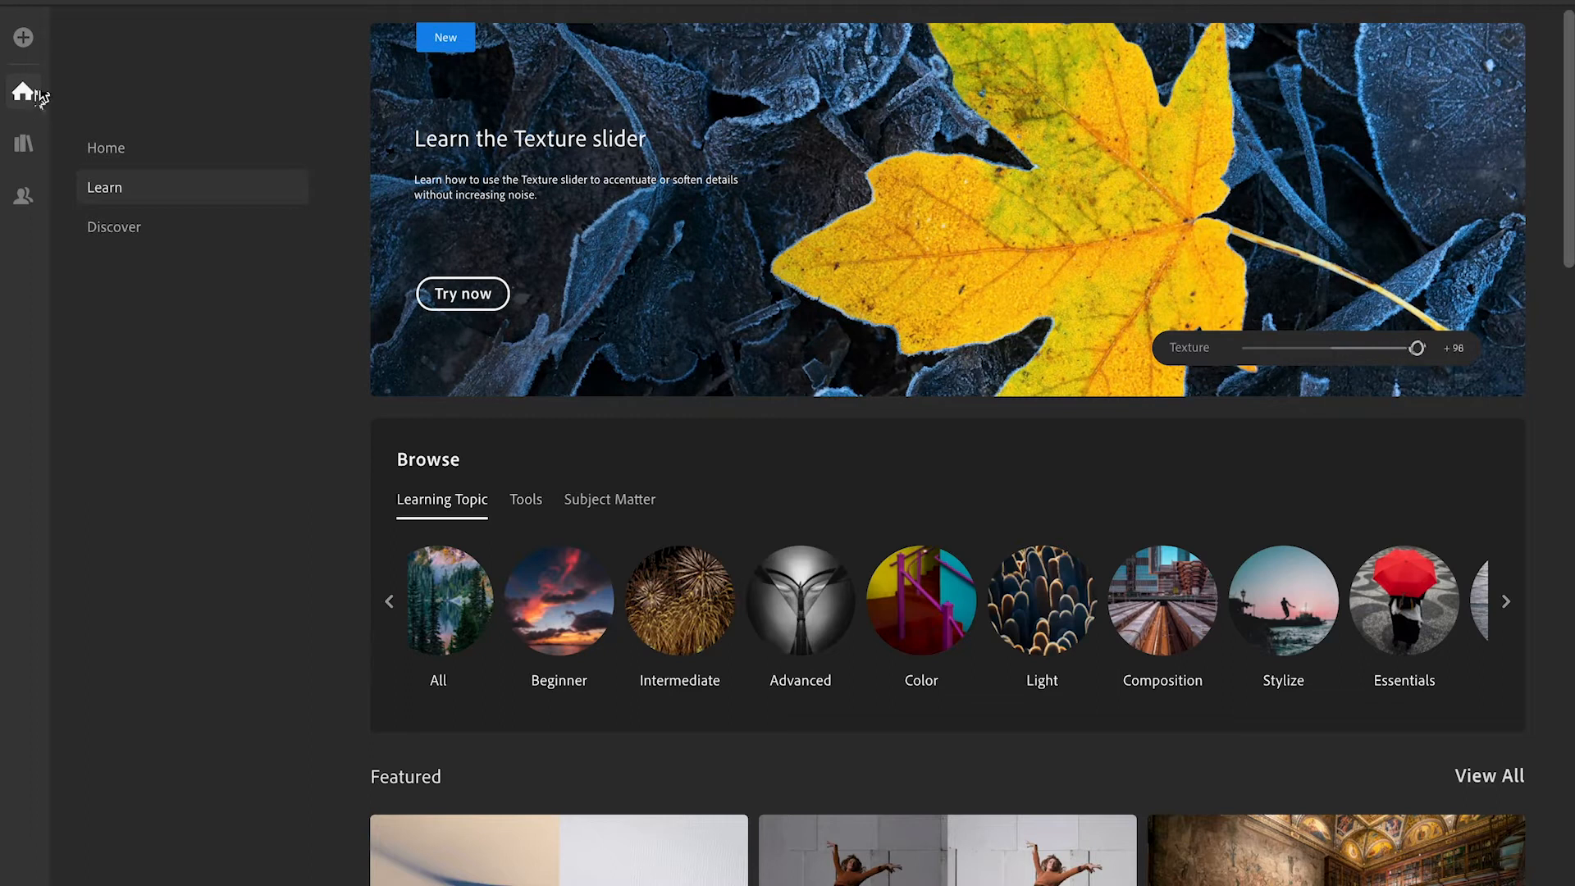
Step: Show the Home page and browse down through Recent edits to the Guided Tutorials
{"action": "left_click_drag", "start_coordinate": [1417, 348], "coordinate": [1332, 348]}
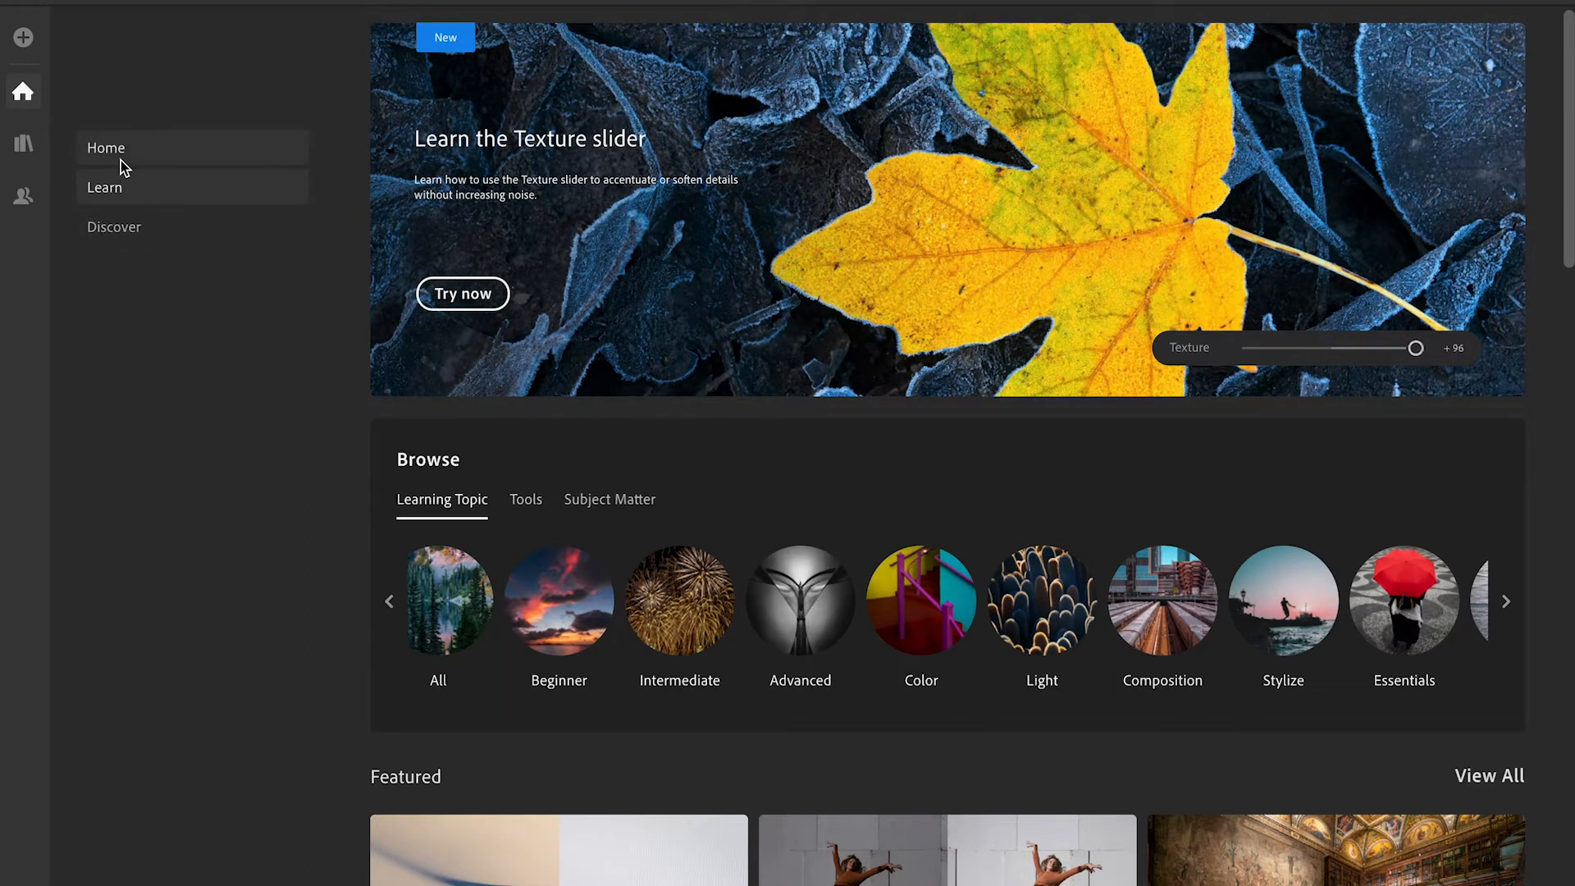
{"action": "left_click", "coordinate": [114, 227]}
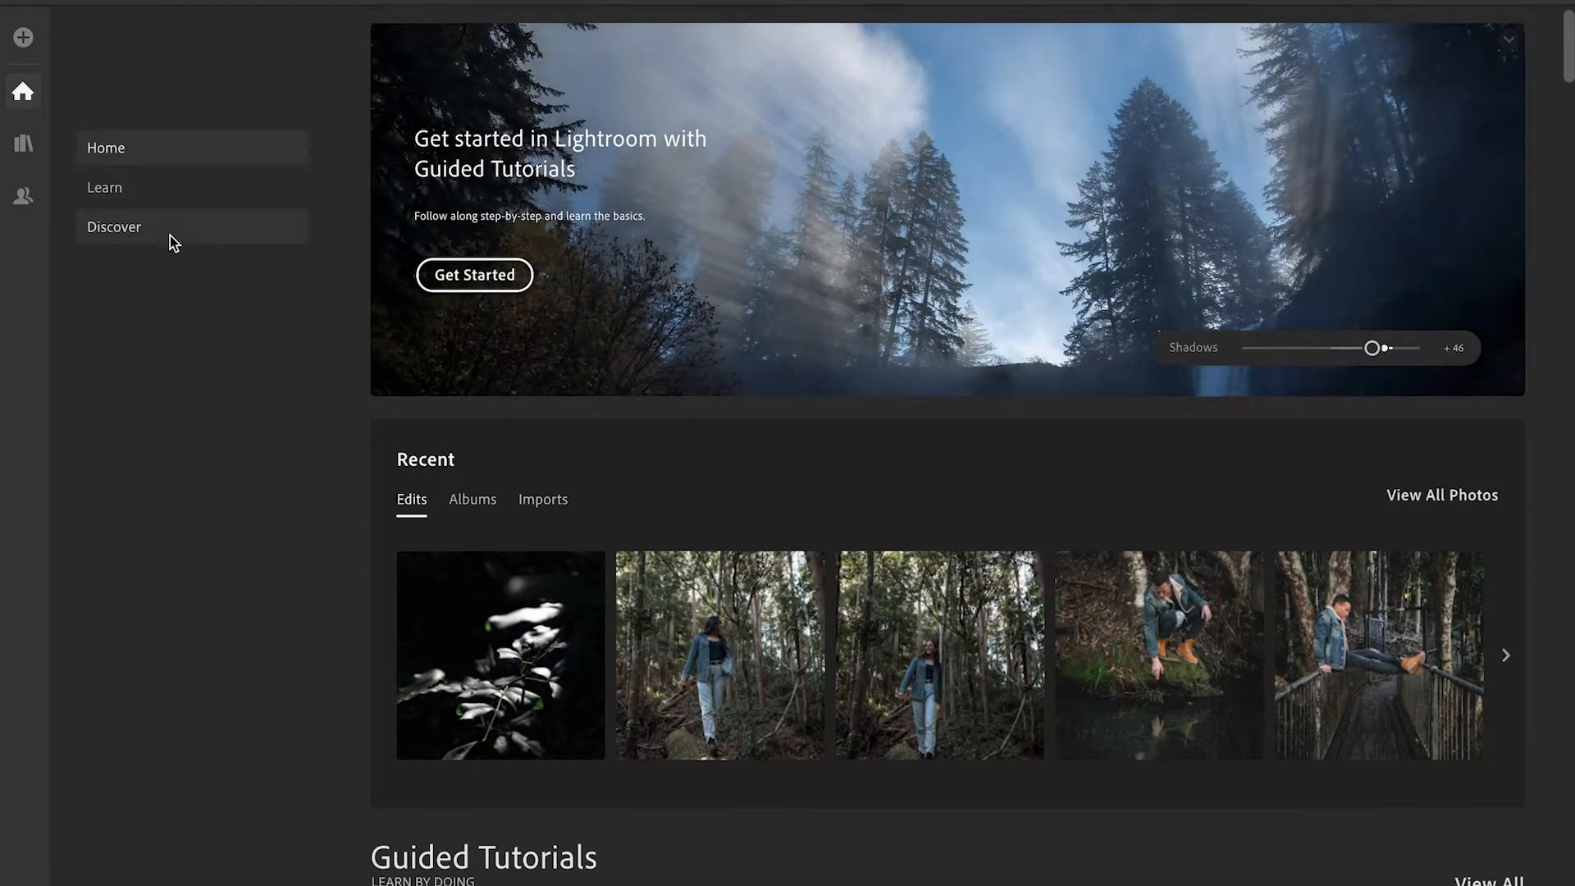
{"action": "scroll", "scroll_direction": "down", "scroll_amount": 3}
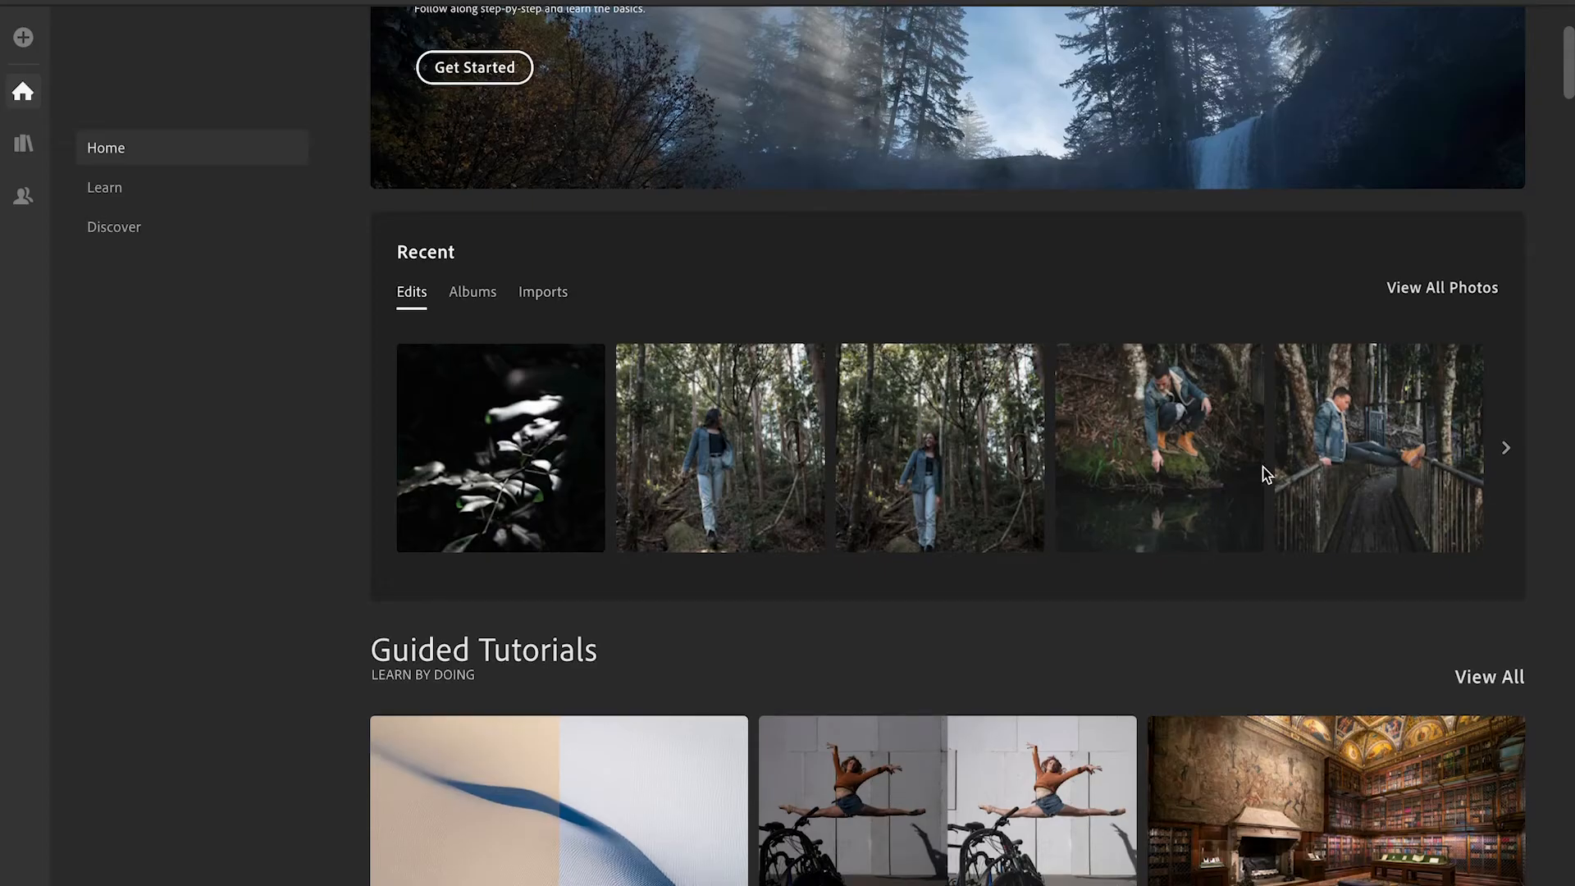
{"action": "scroll", "scroll_direction": "up", "scroll_amount": 3}
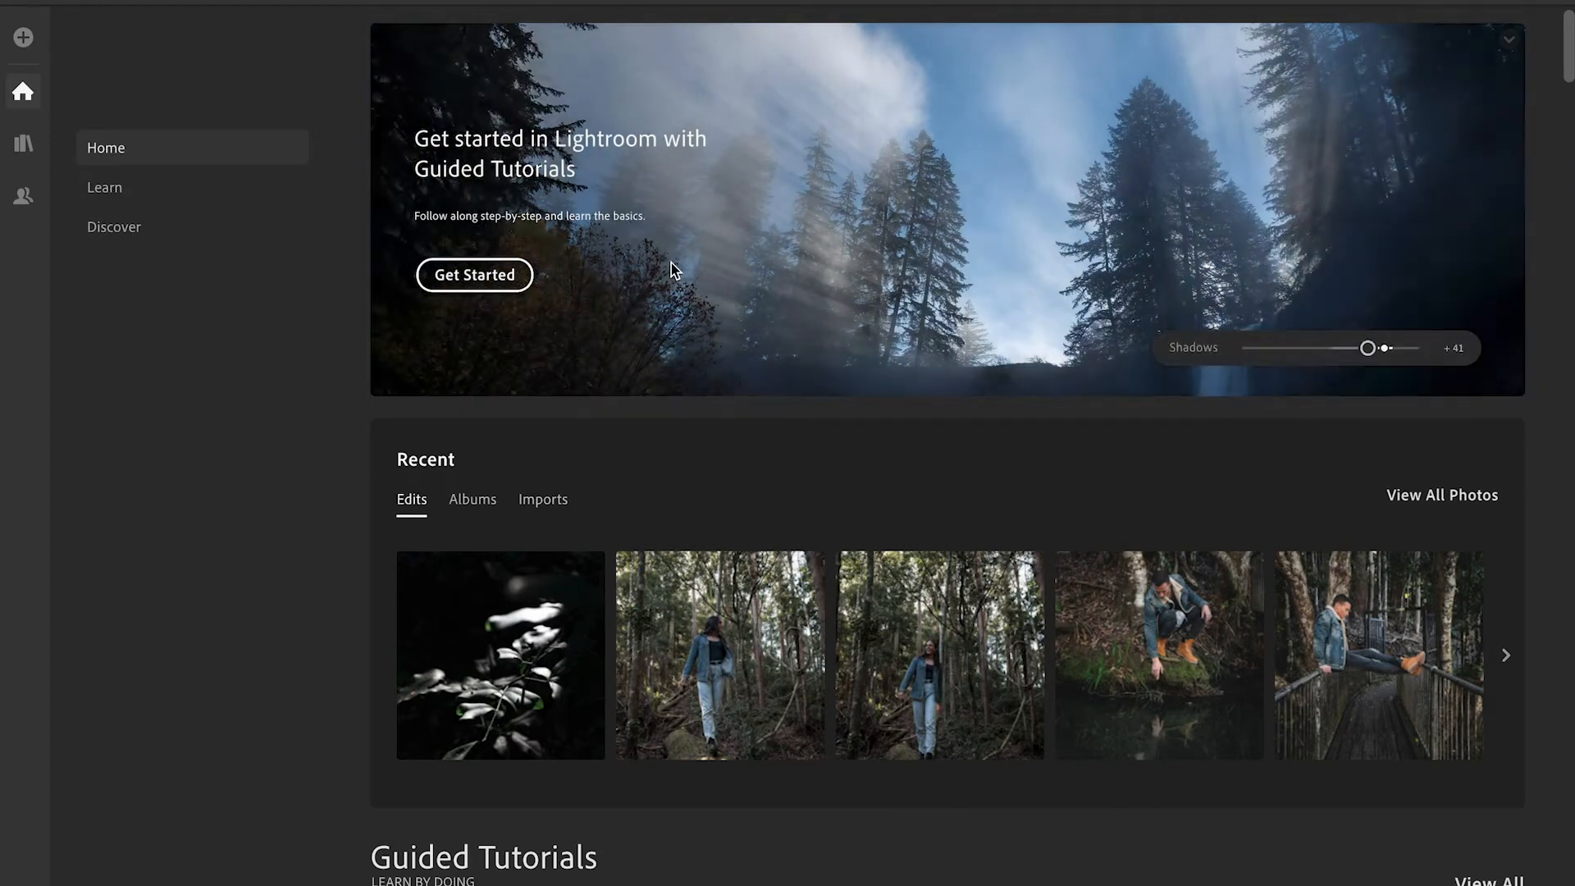
{"action": "scroll", "scroll_direction": "down", "scroll_amount": 3}
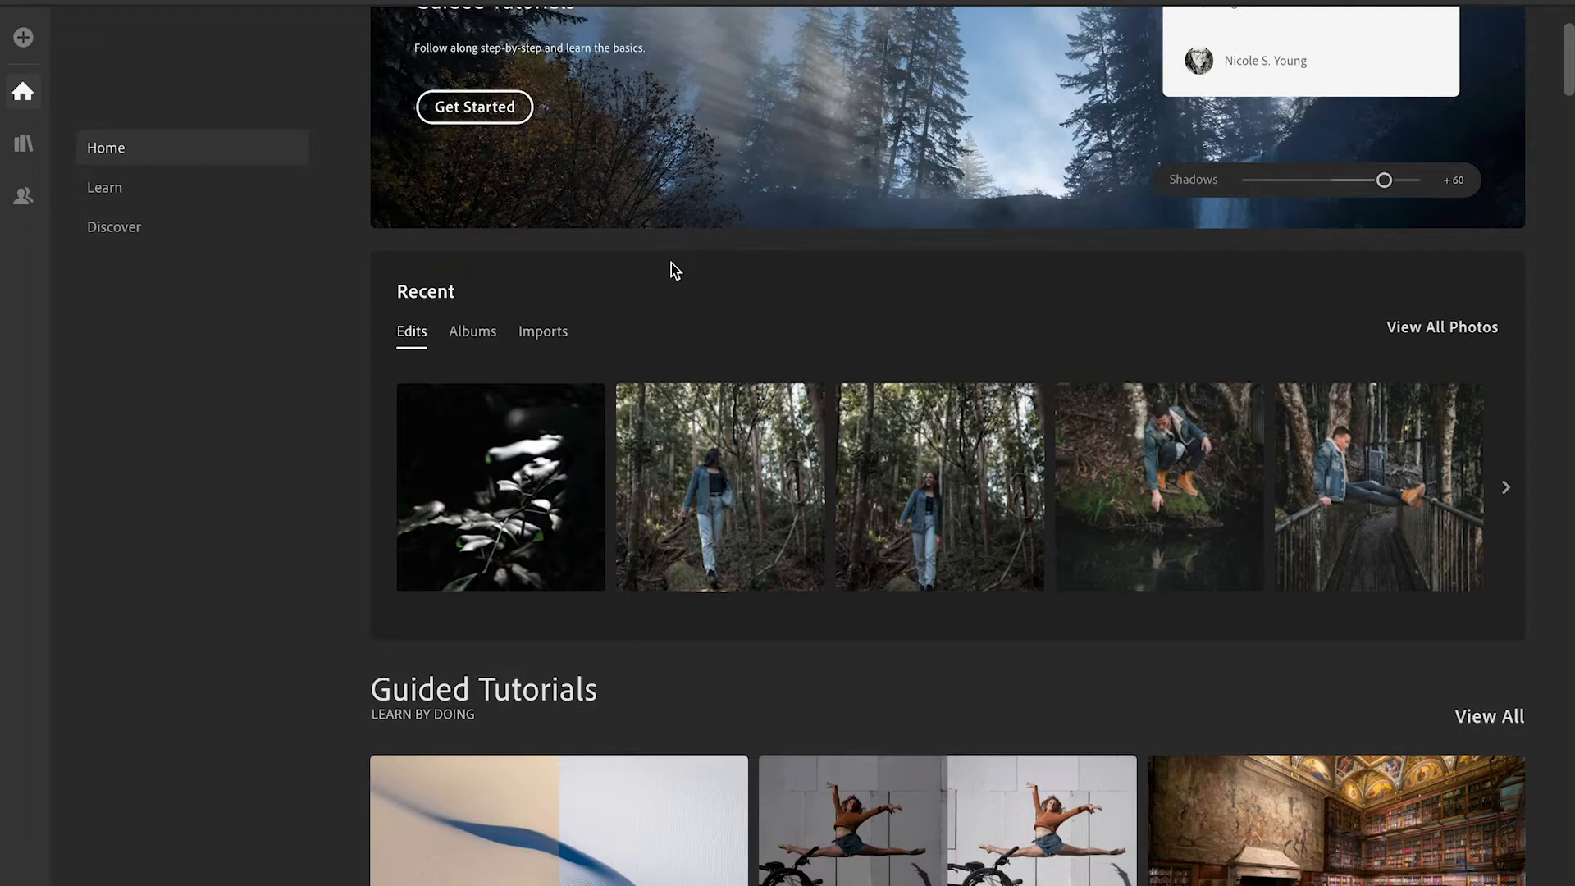
{"action": "scroll", "scroll_direction": "down", "scroll_amount": 3}
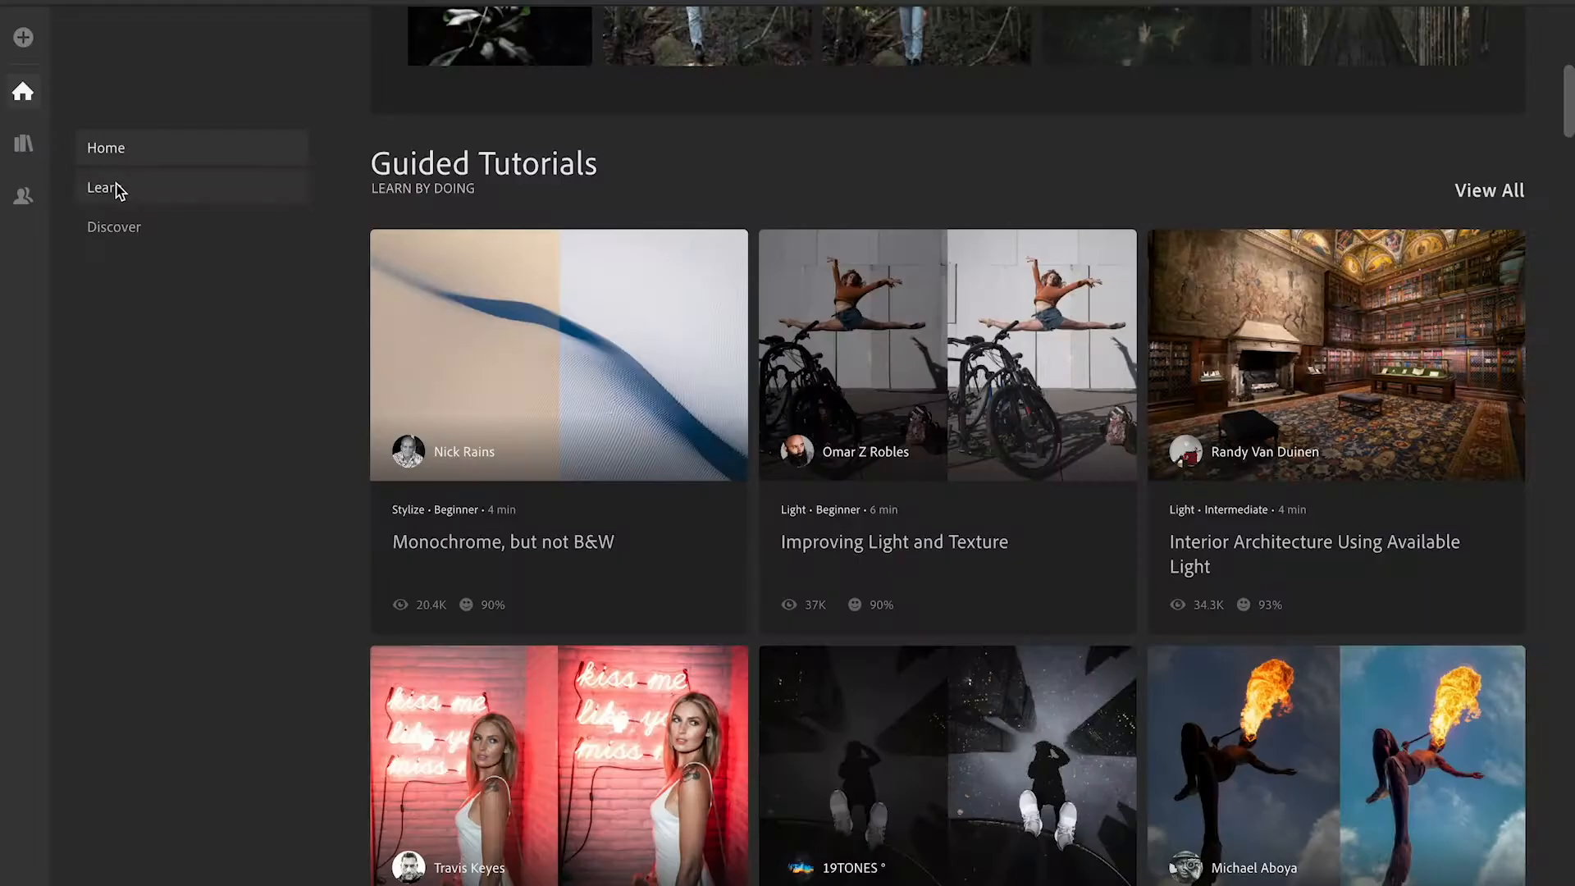
Step: Return to Learn, reveal more topics and list the Advanced tutorials
{"action": "left_click", "coordinate": [105, 188]}
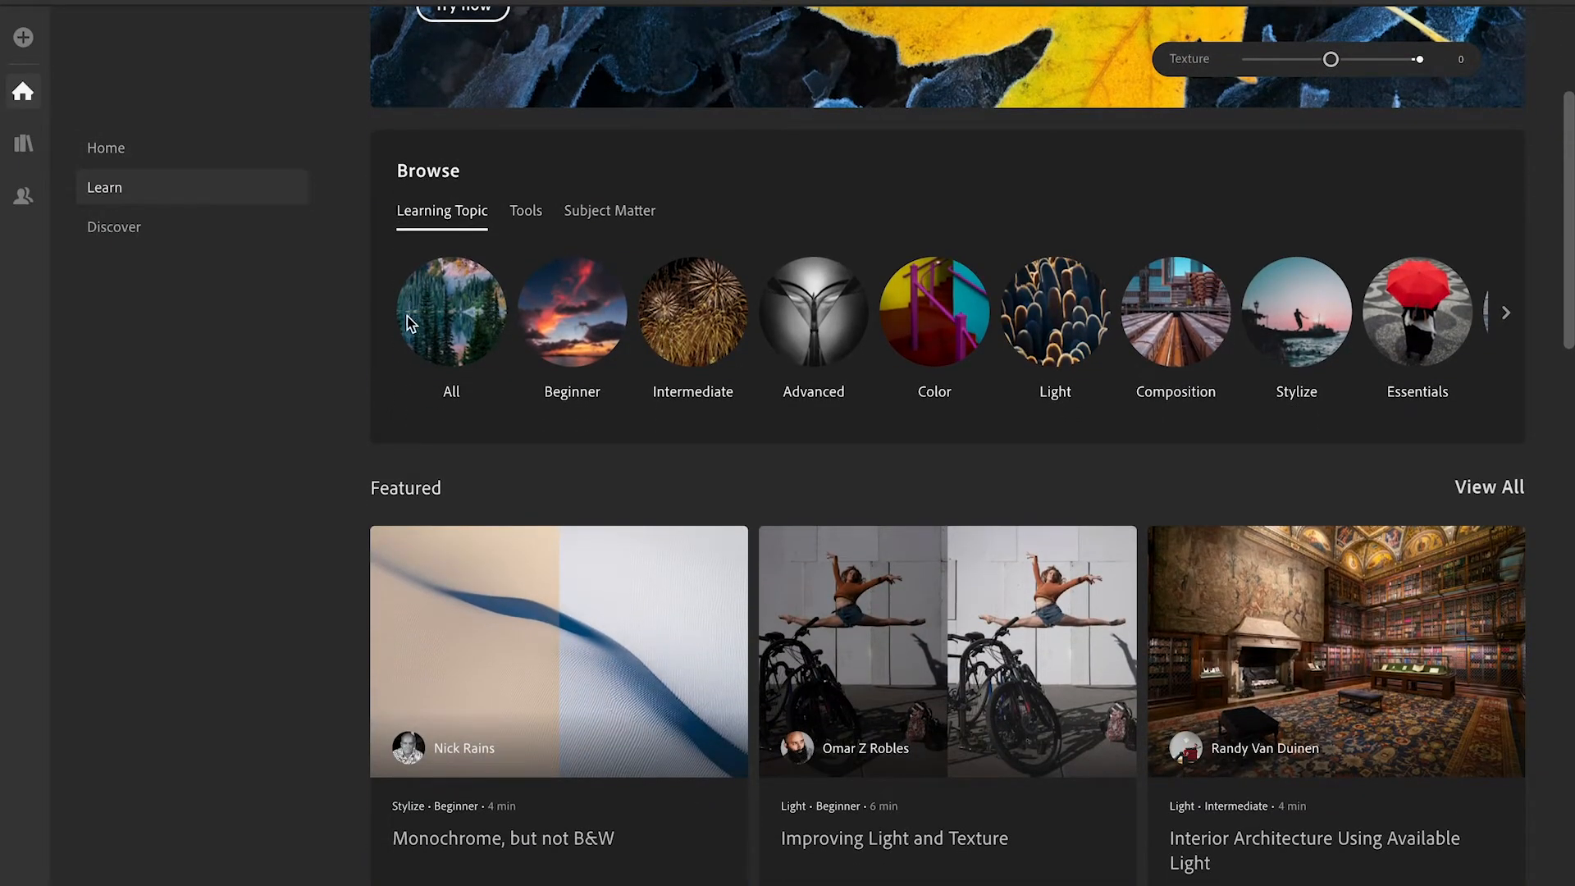
{"action": "mouse_move", "coordinate": [581, 332]}
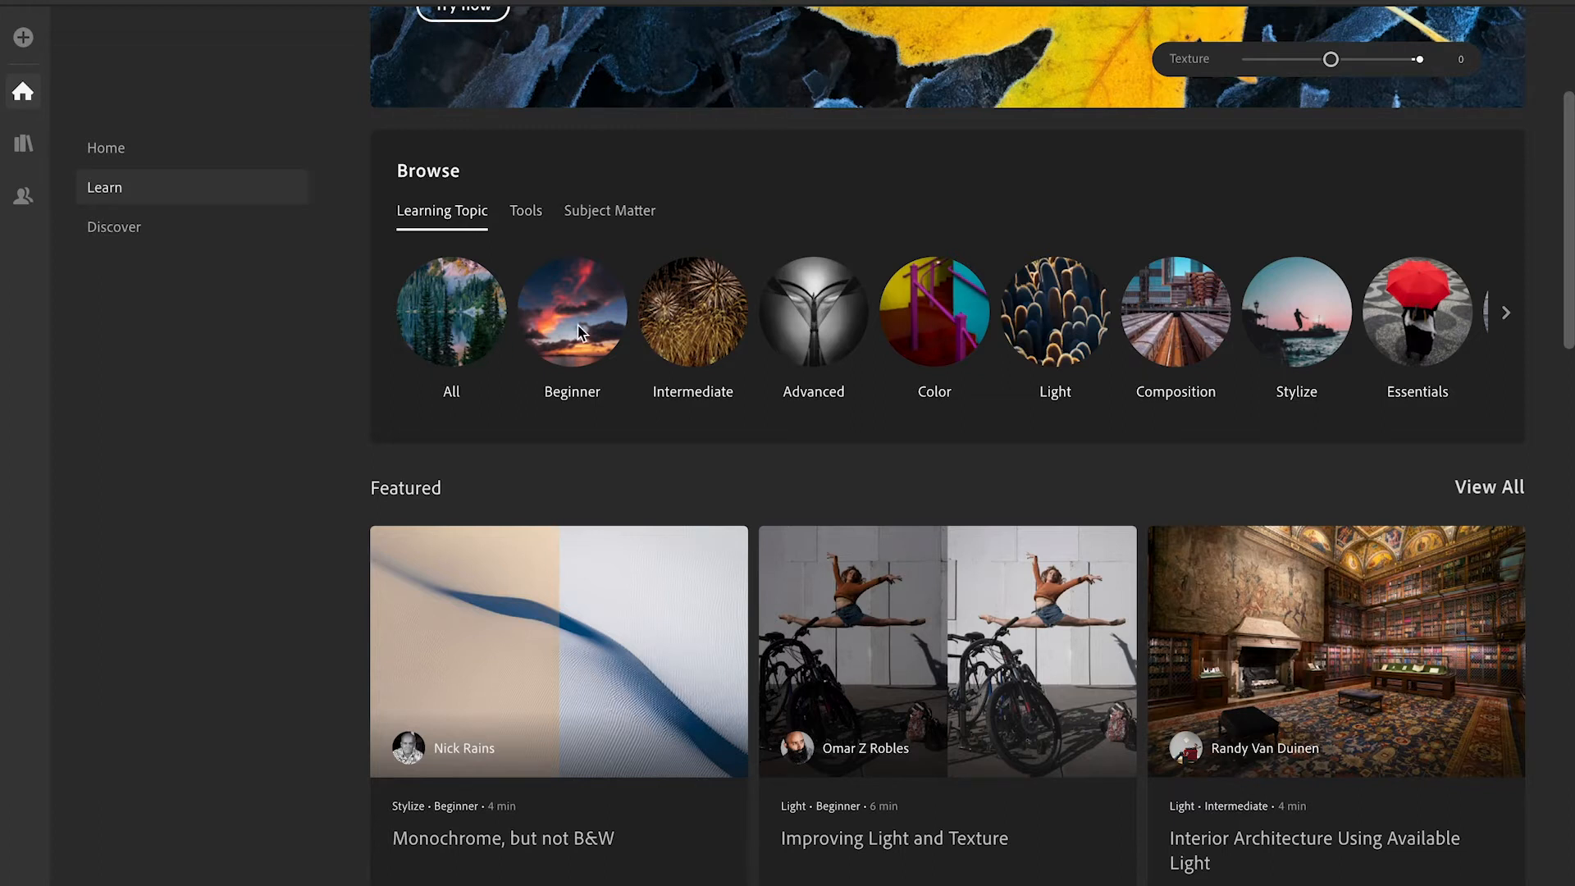
{"action": "left_click", "coordinate": [1507, 311]}
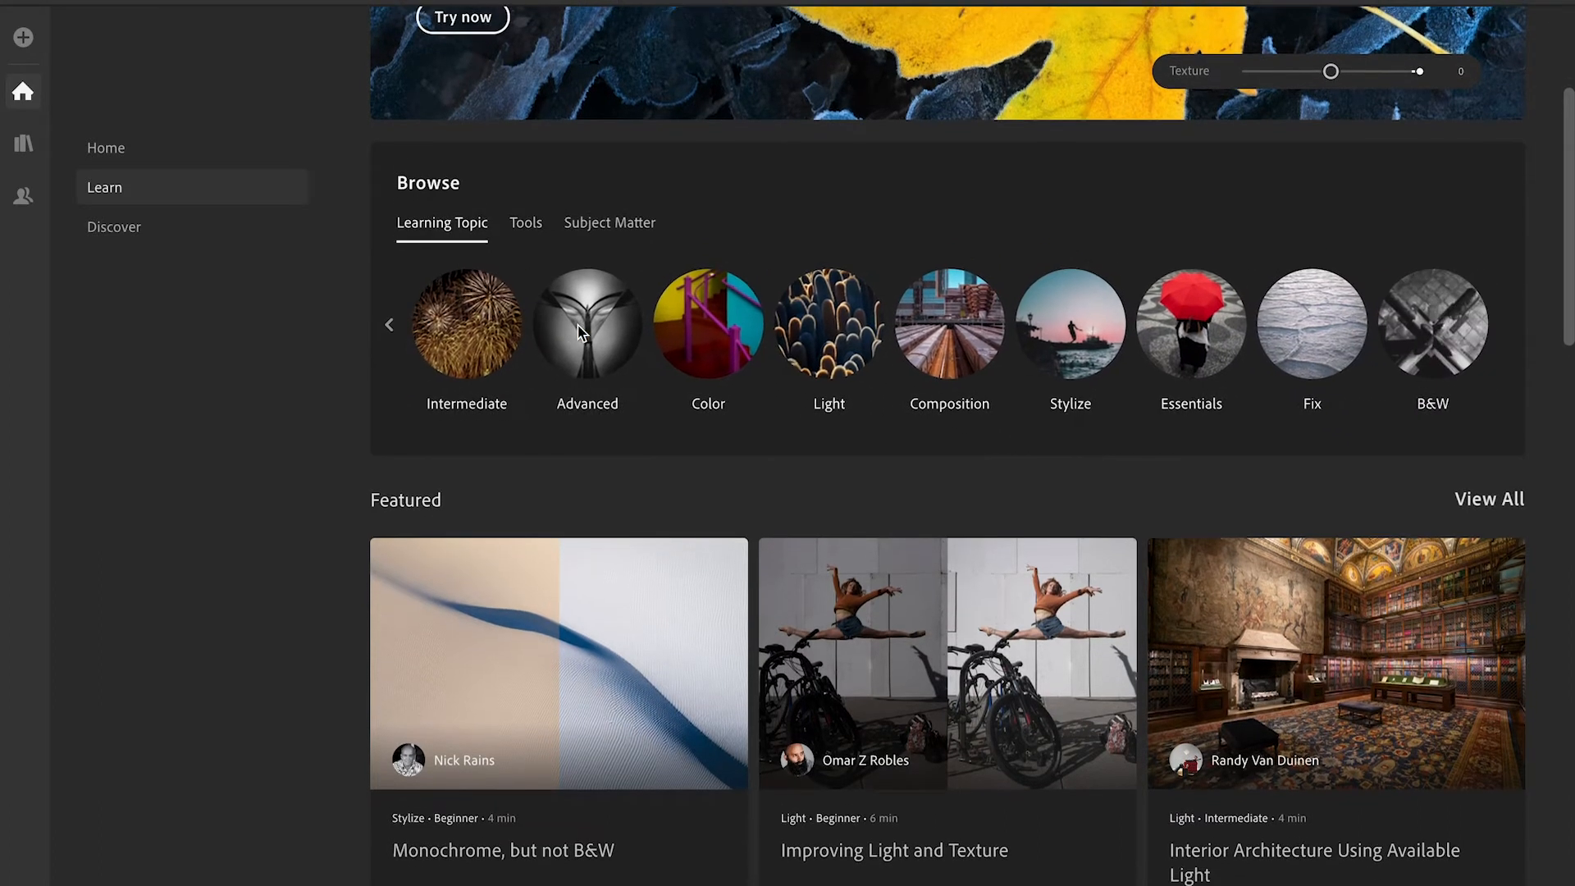
{"action": "mouse_move", "coordinate": [856, 435]}
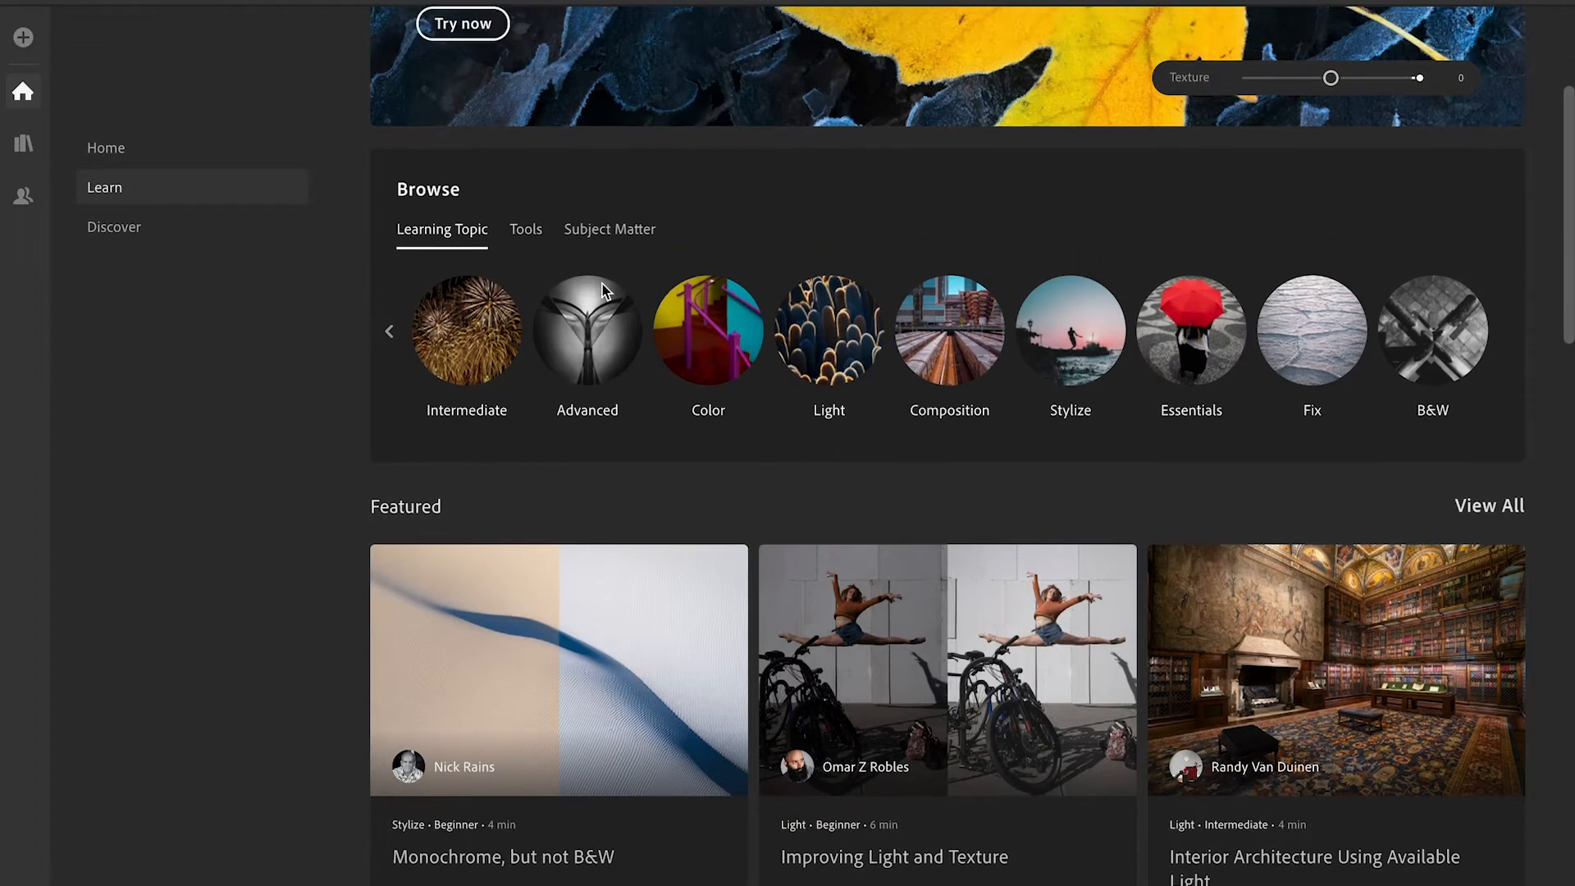
{"action": "left_click", "coordinate": [525, 228]}
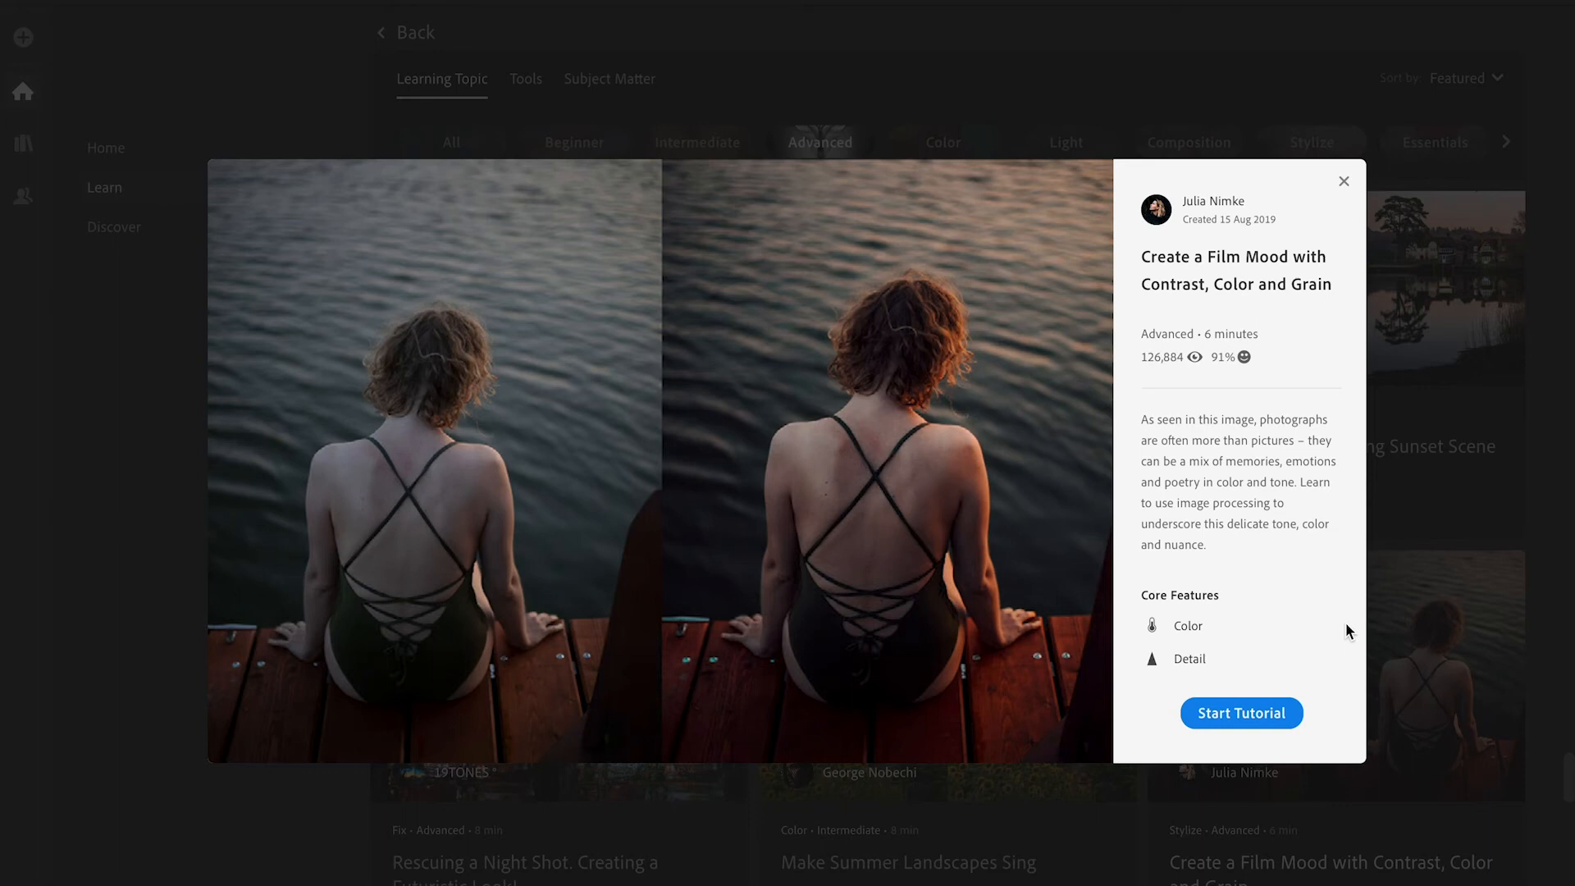
{"action": "mouse_move", "coordinate": [1352, 554]}
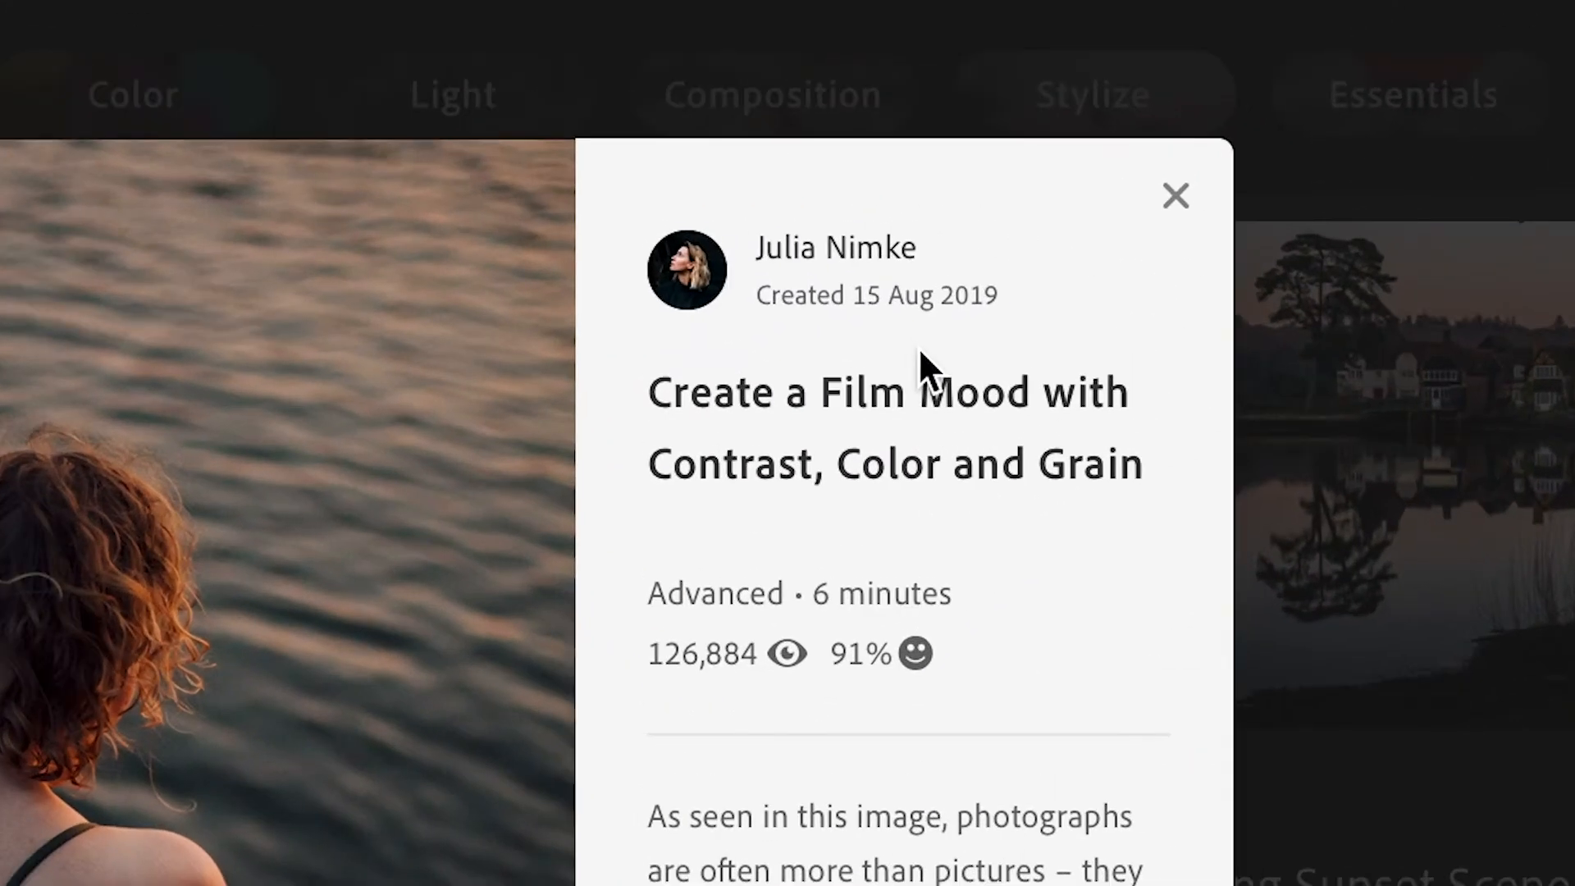
Step: Start the 'Create a Film Mood with Contrast, Color and Grain' tutorial download
{"action": "left_click", "coordinate": [1241, 712]}
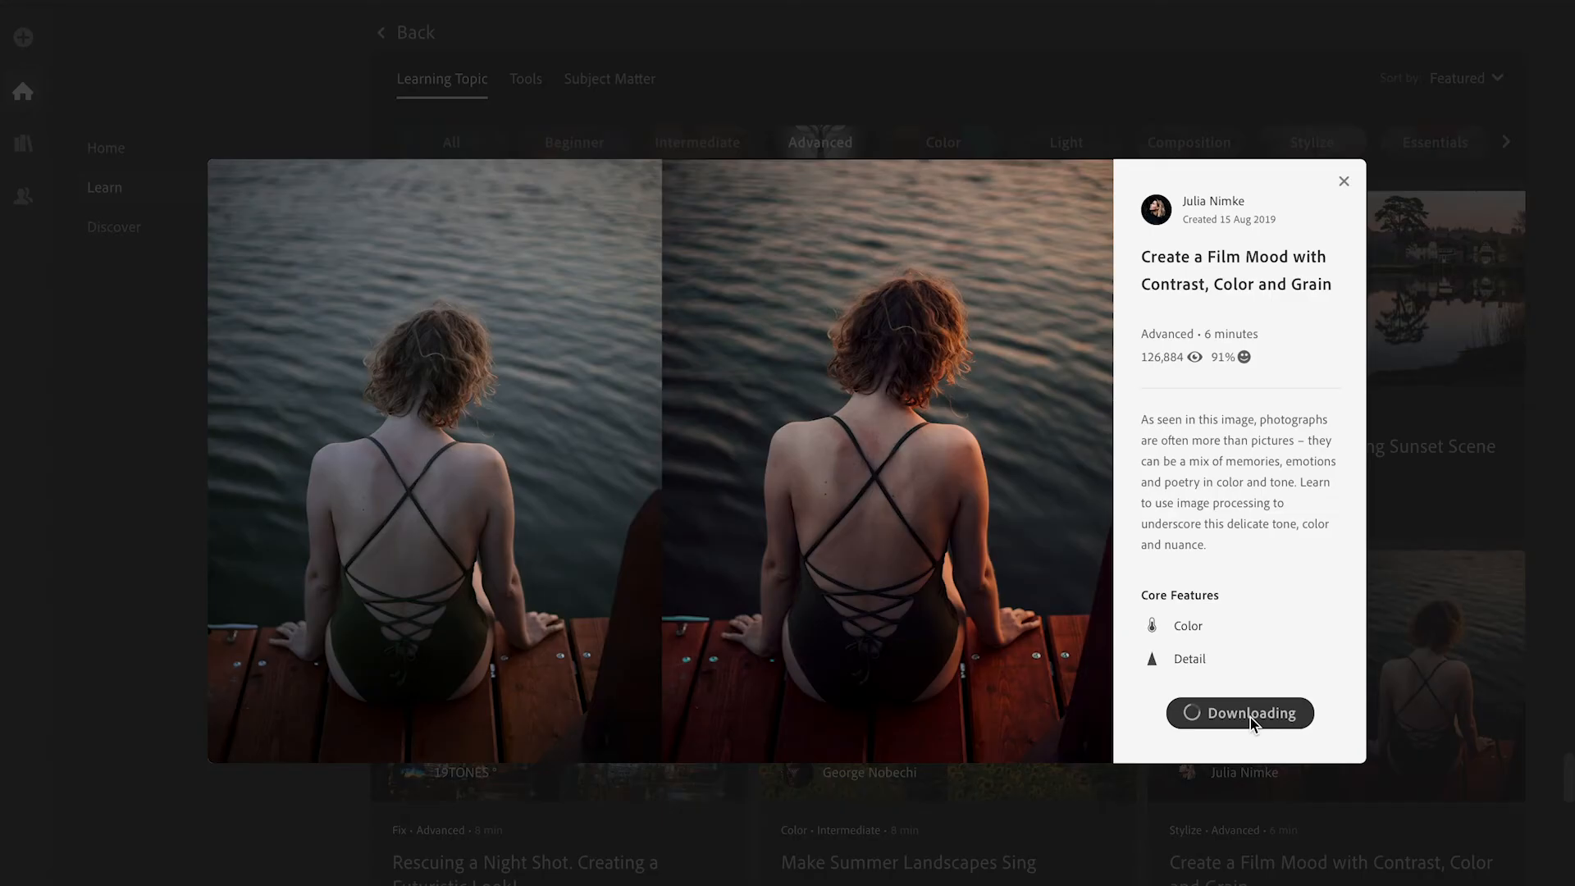
{"action": "left_click", "coordinate": [1241, 712]}
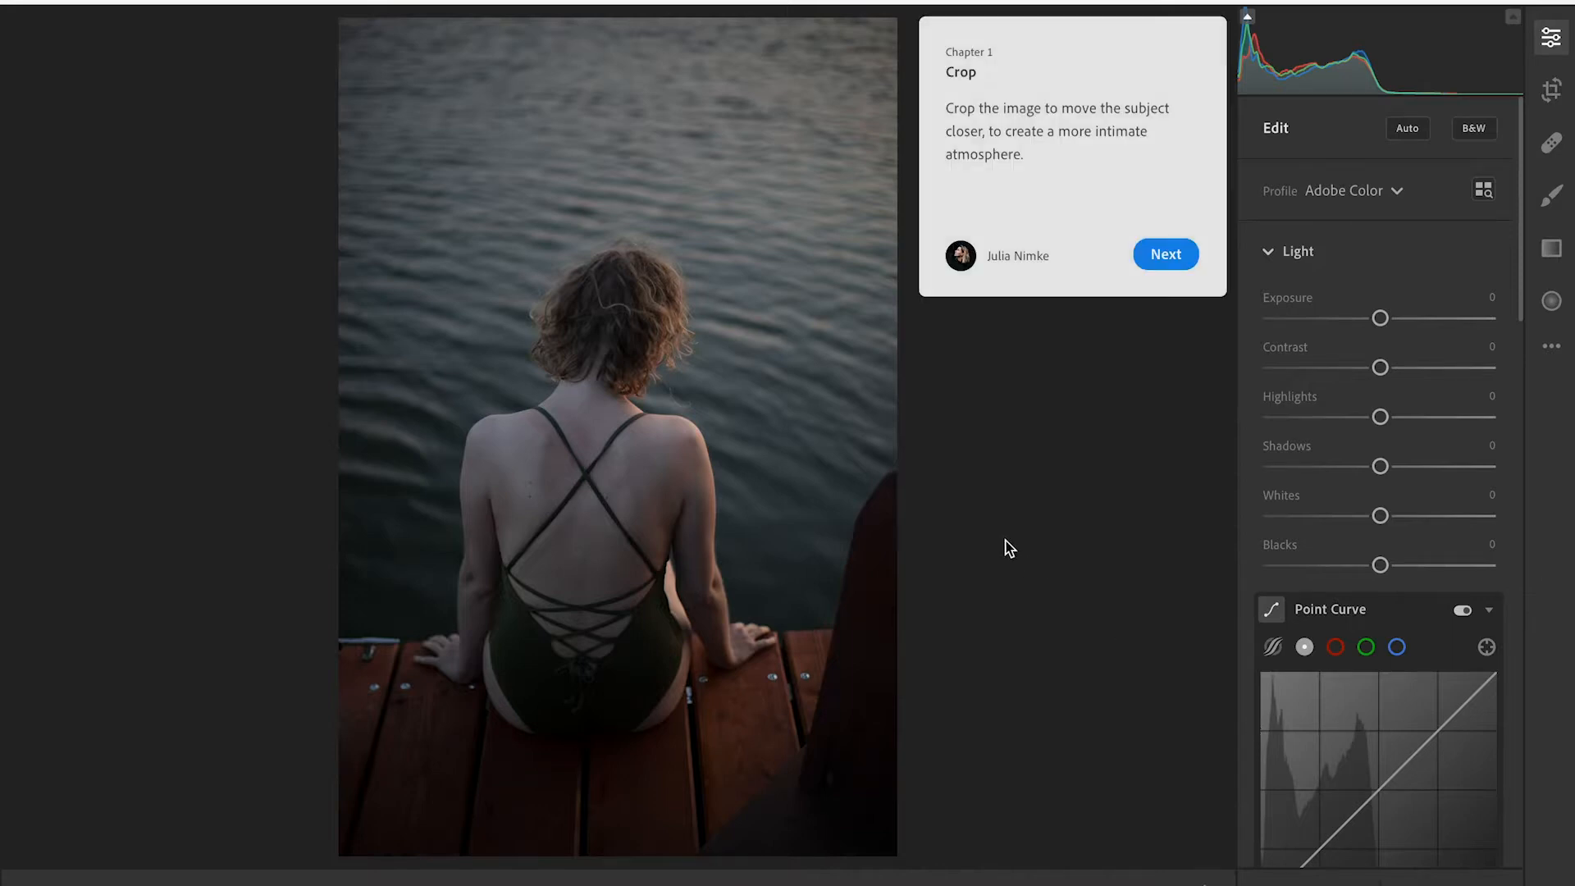
{"action": "mouse_move", "coordinate": [986, 316]}
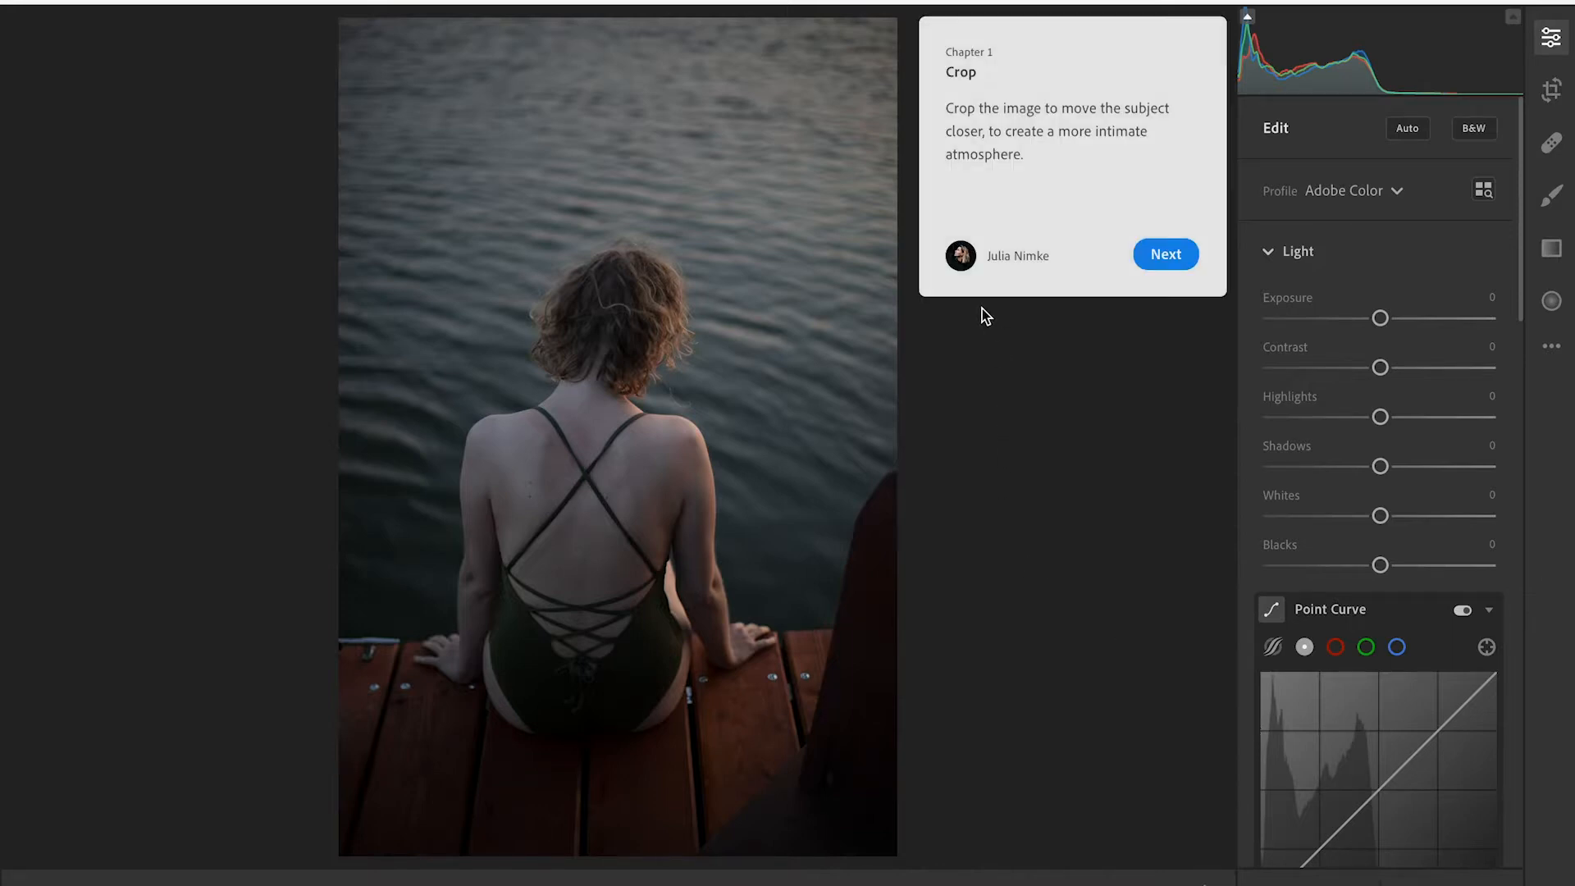
{"action": "mouse_move", "coordinate": [1043, 363]}
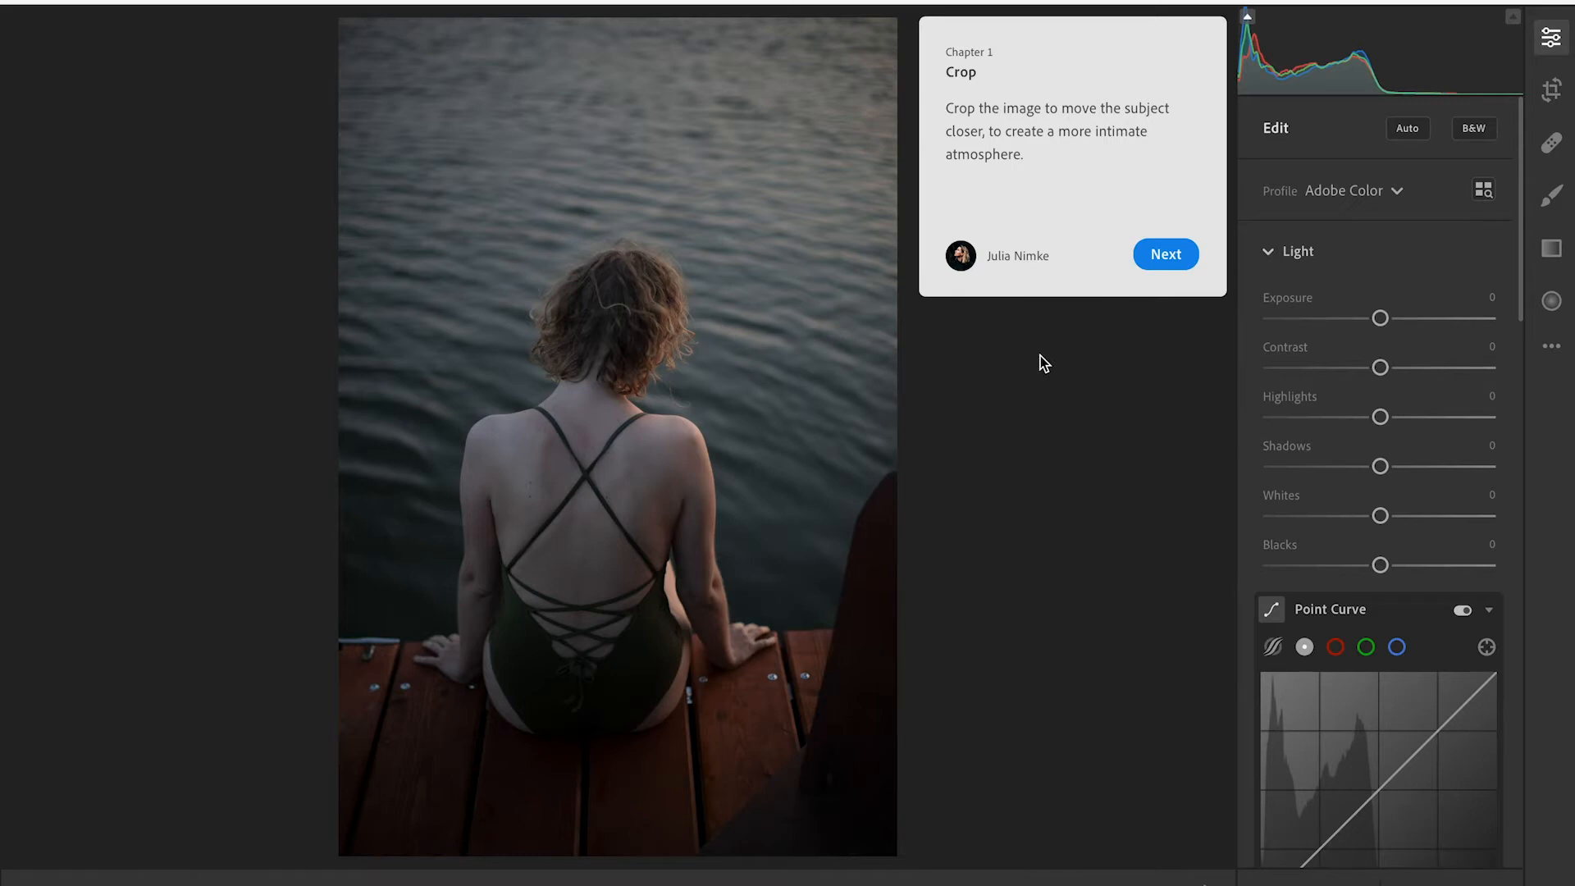
{"action": "mouse_move", "coordinate": [1062, 325]}
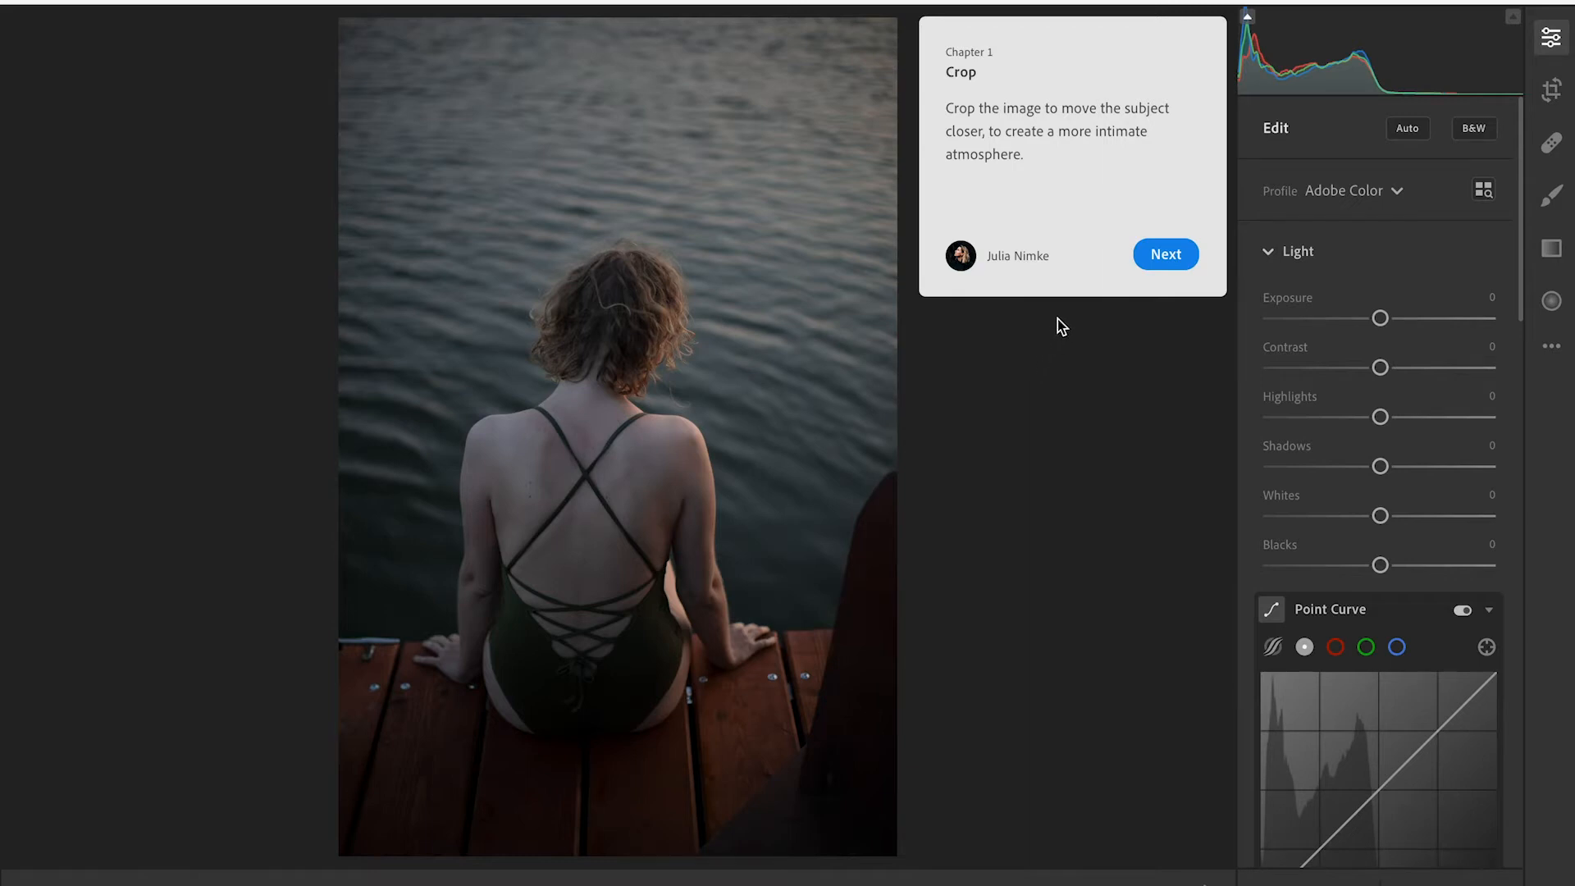
Step: Crop the dock photo tighter, trimming water from the top and dock from the bottom
{"action": "left_click", "coordinate": [1165, 253]}
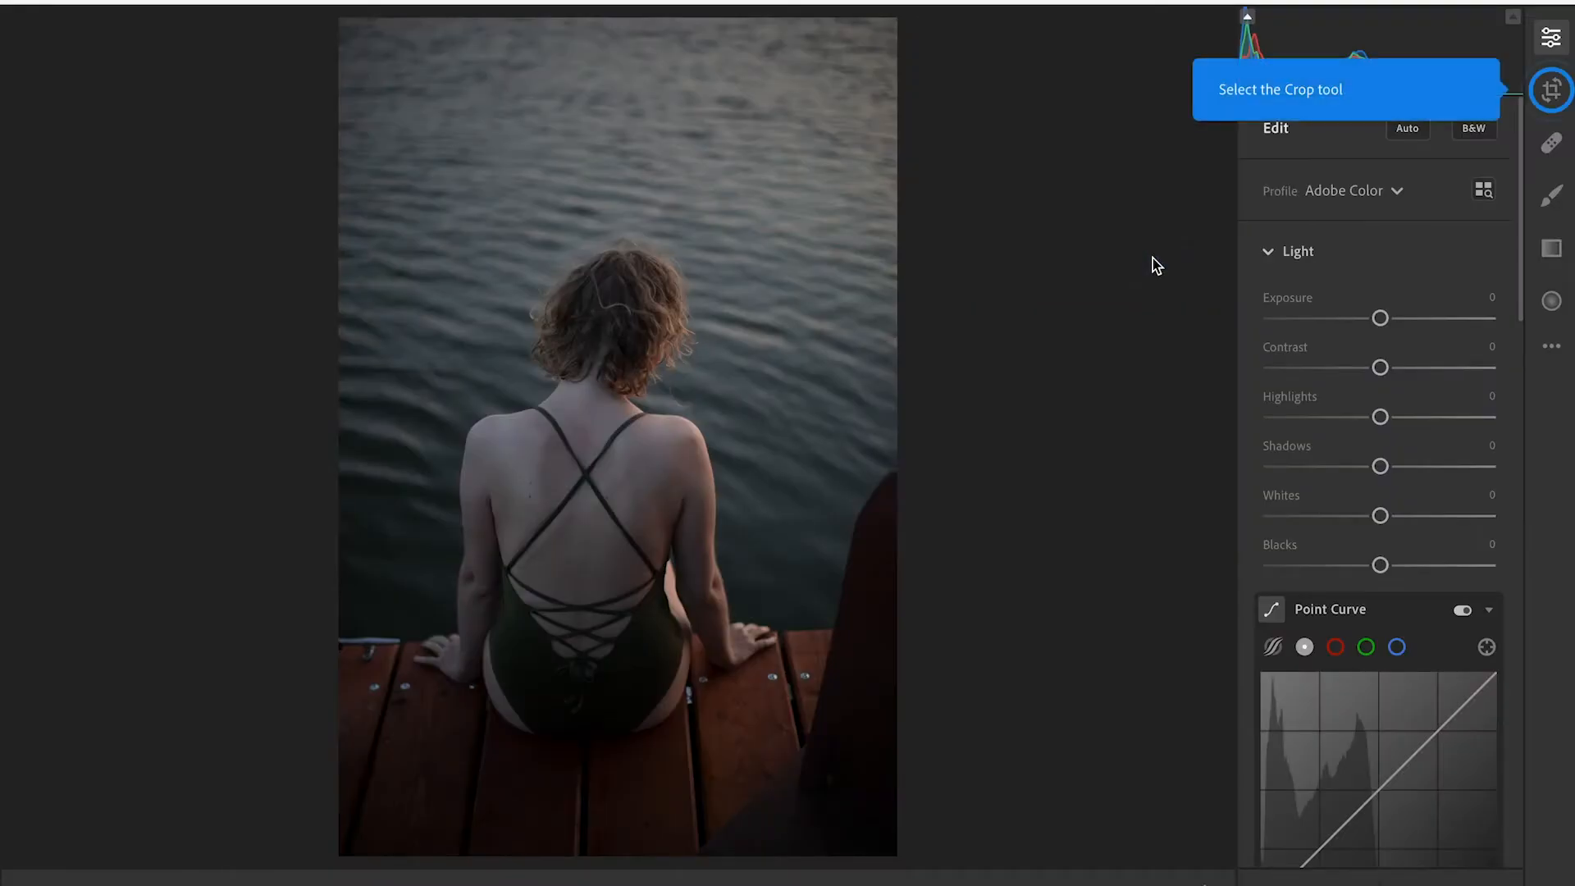
{"action": "left_click", "coordinate": [1552, 84]}
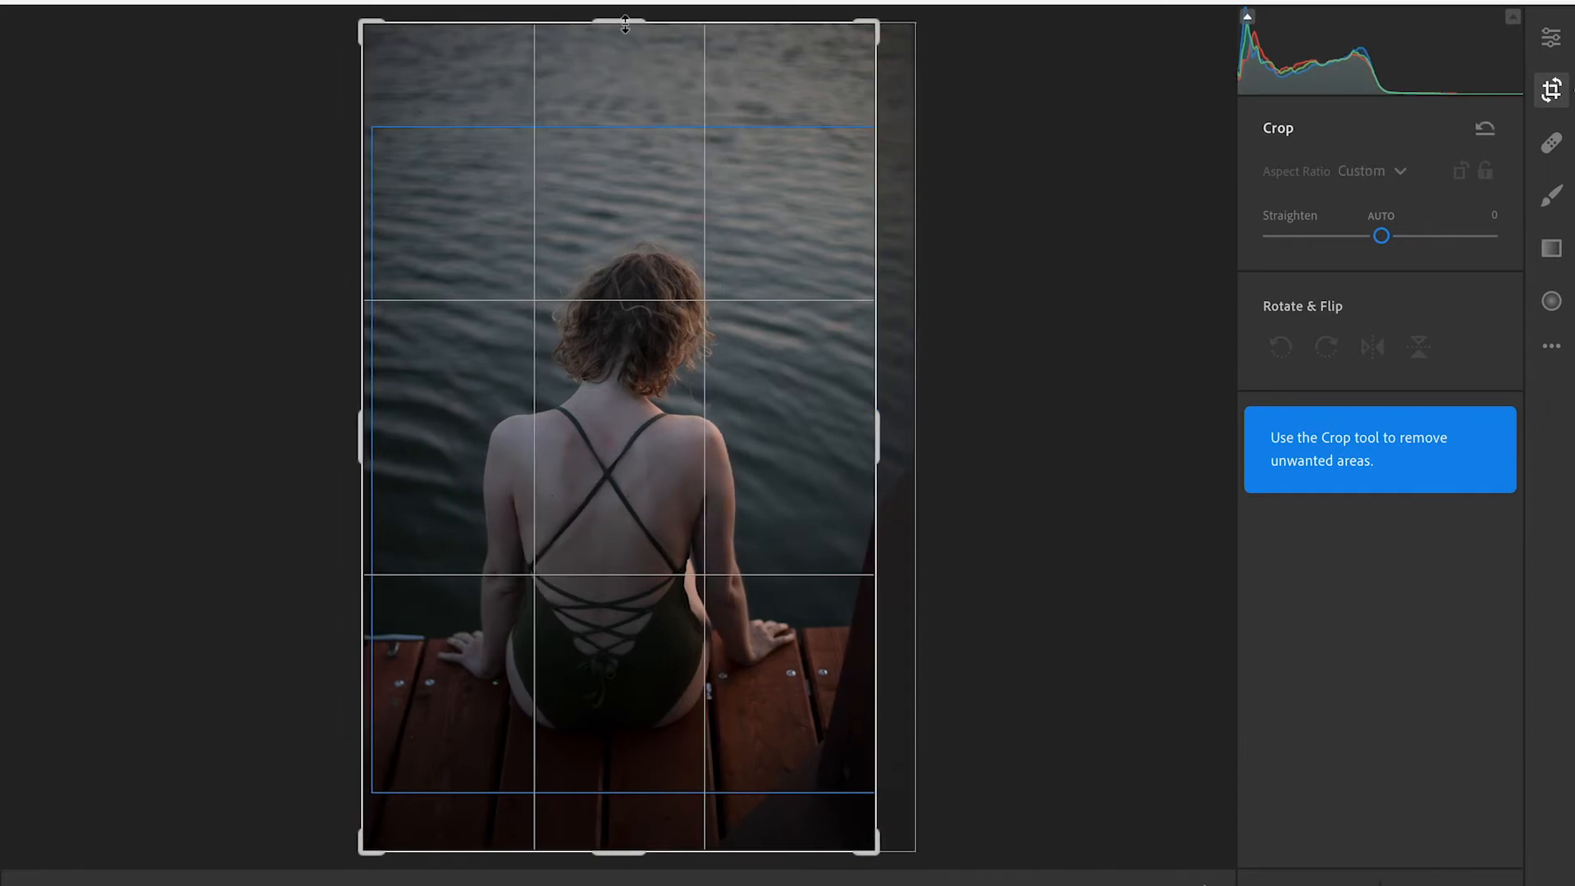
{"action": "left_click_drag", "start_coordinate": [626, 25], "coordinate": [625, 78]}
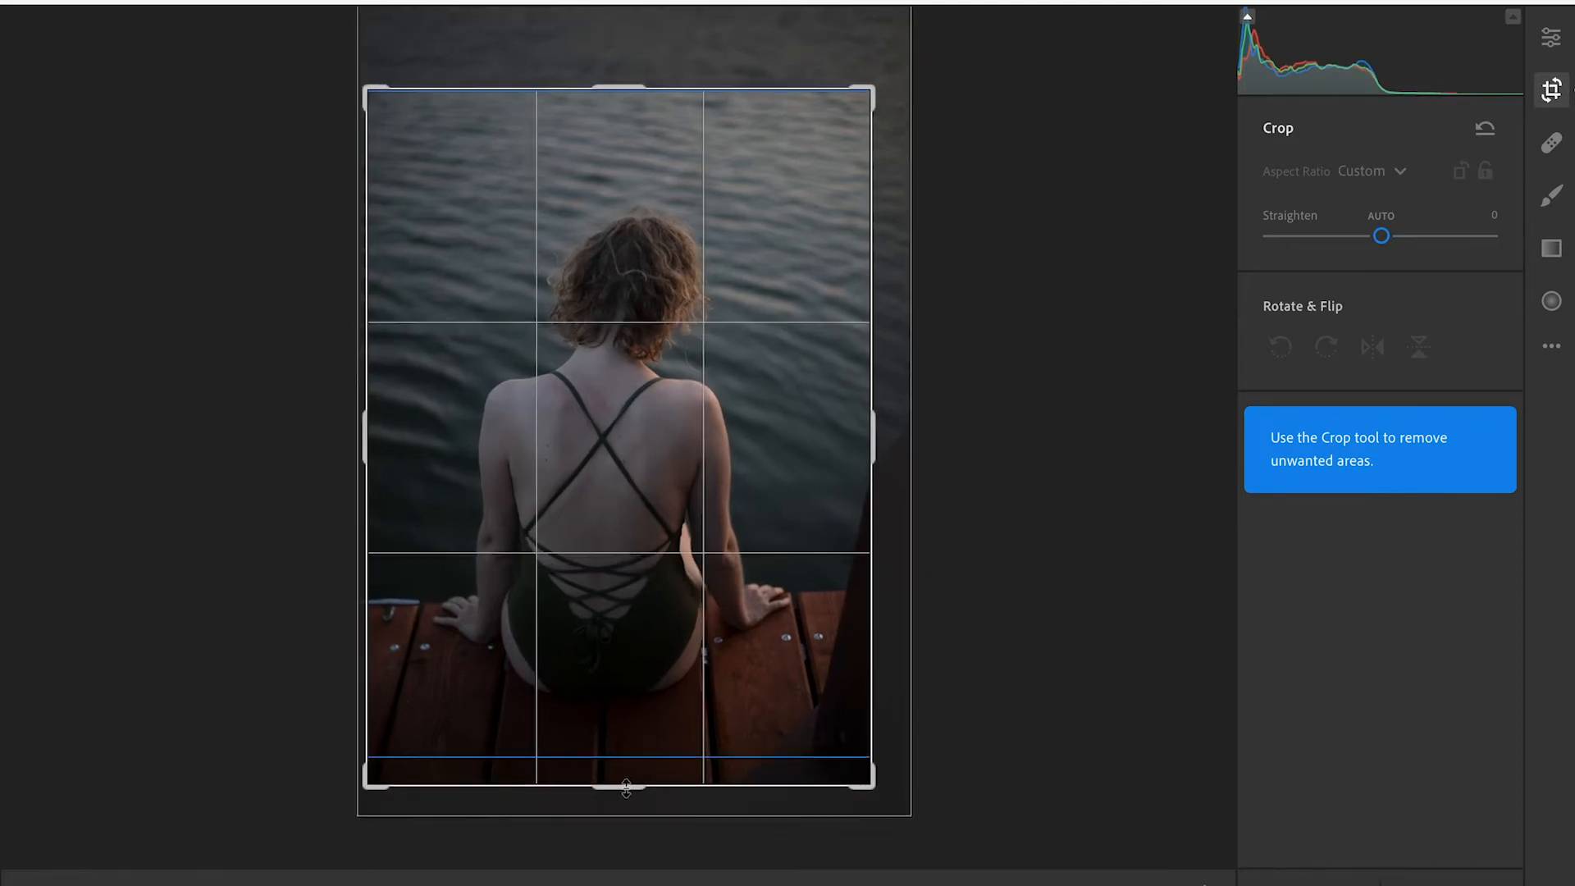
{"action": "left_click_drag", "start_coordinate": [1382, 235], "coordinate": [1387, 235]}
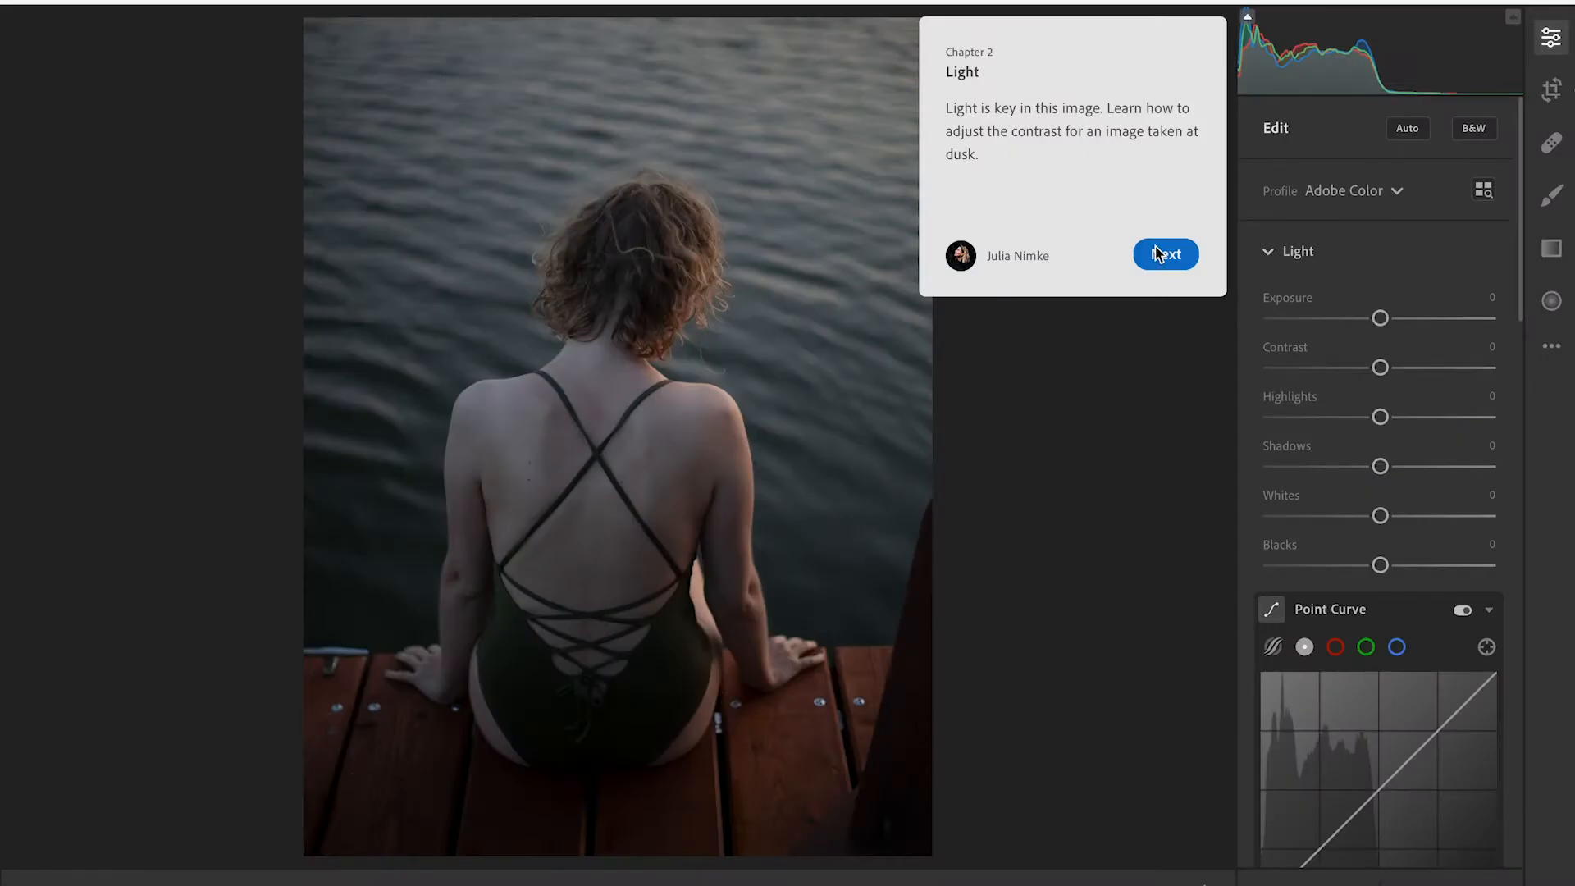
Step: Raise Exposure to +0.26 and lower Contrast to about −17
{"action": "left_click", "coordinate": [1165, 255]}
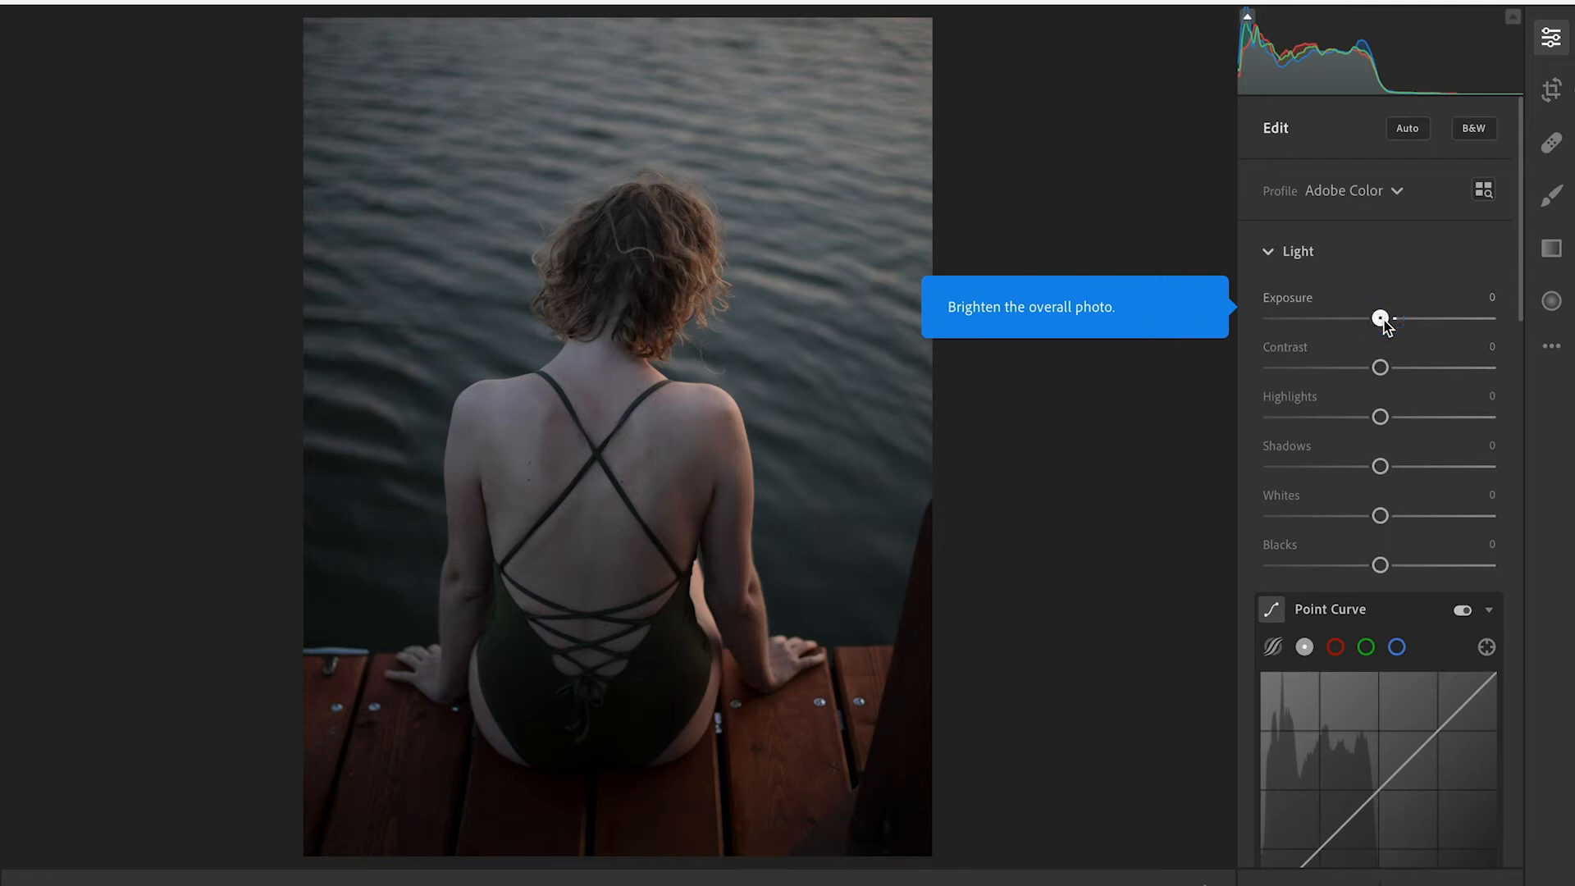
{"action": "left_click_drag", "start_coordinate": [1380, 317], "coordinate": [1389, 316]}
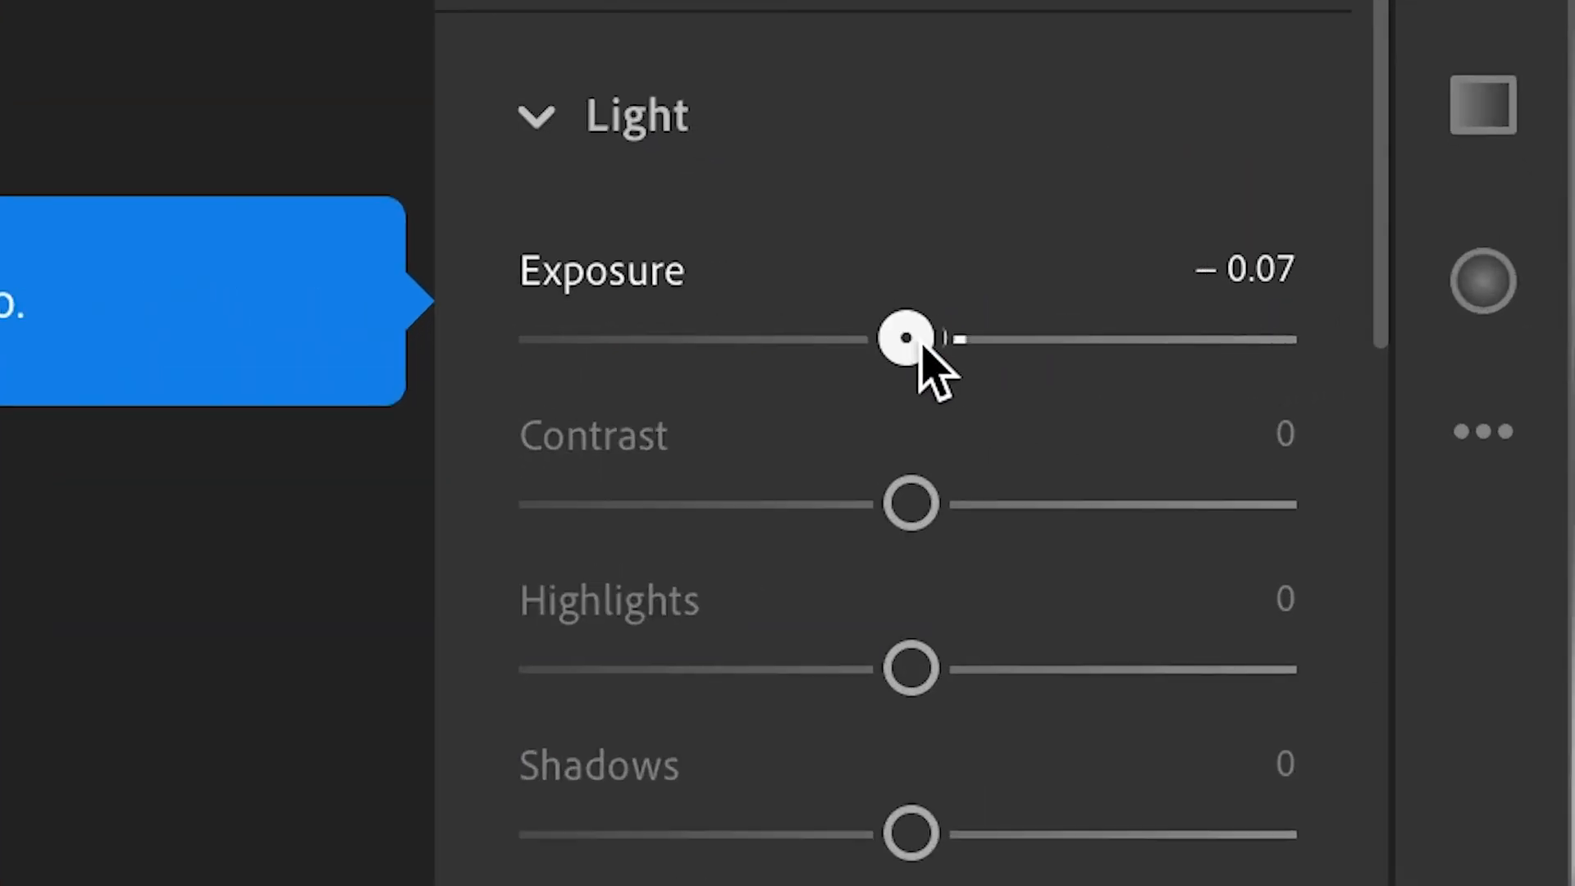
{"action": "left_click_drag", "start_coordinate": [909, 338], "coordinate": [932, 338]}
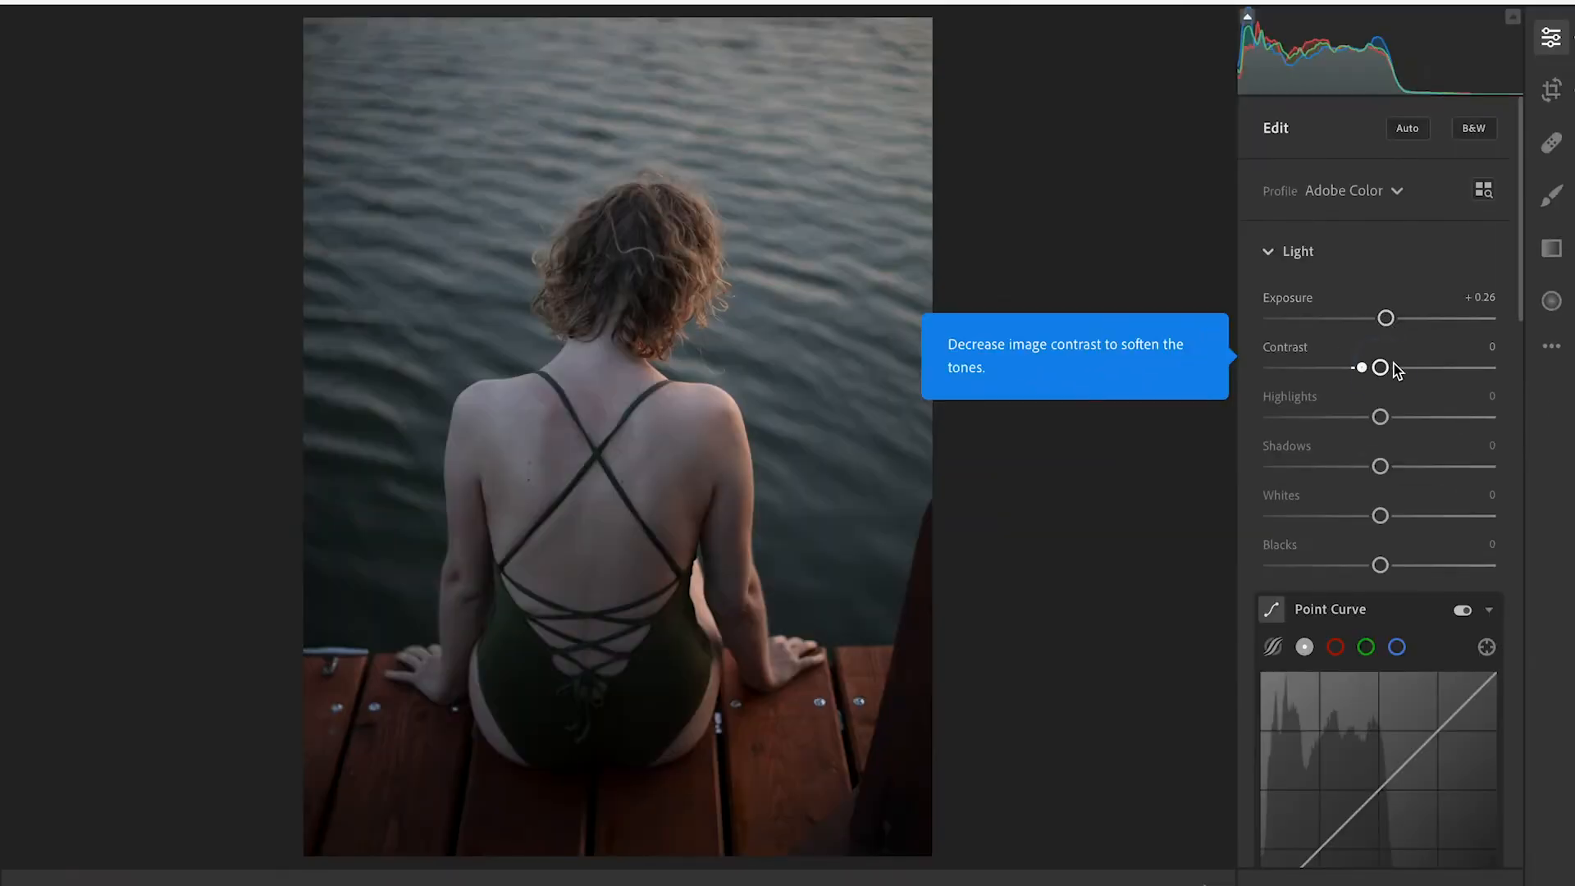
{"action": "left_click_drag", "start_coordinate": [1382, 366], "coordinate": [1364, 366]}
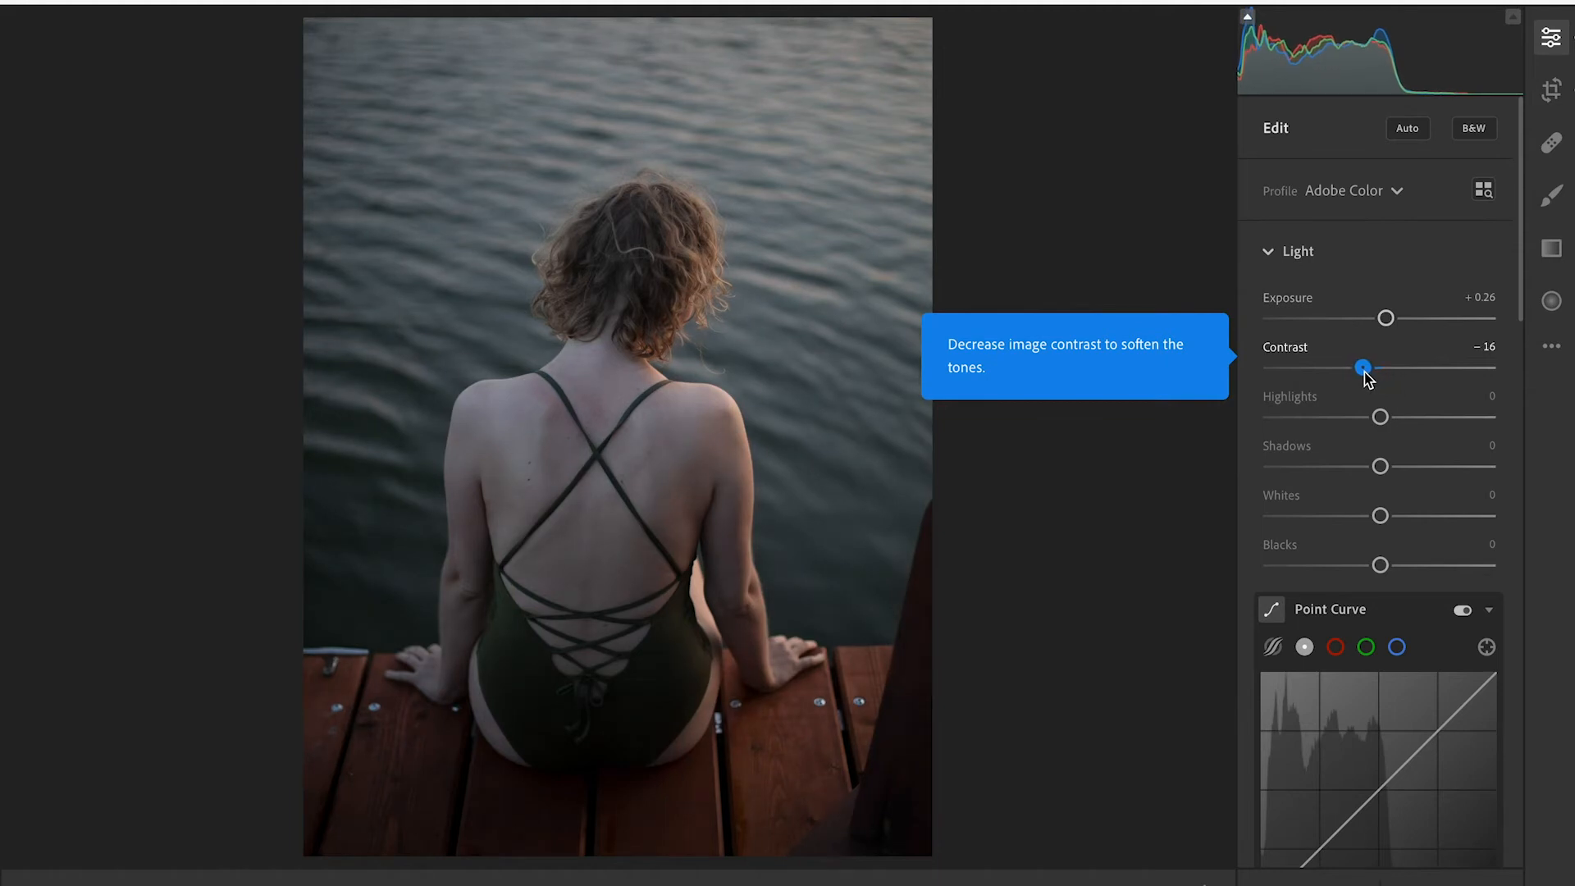
{"action": "left_click_drag", "start_coordinate": [1363, 365], "coordinate": [1371, 366]}
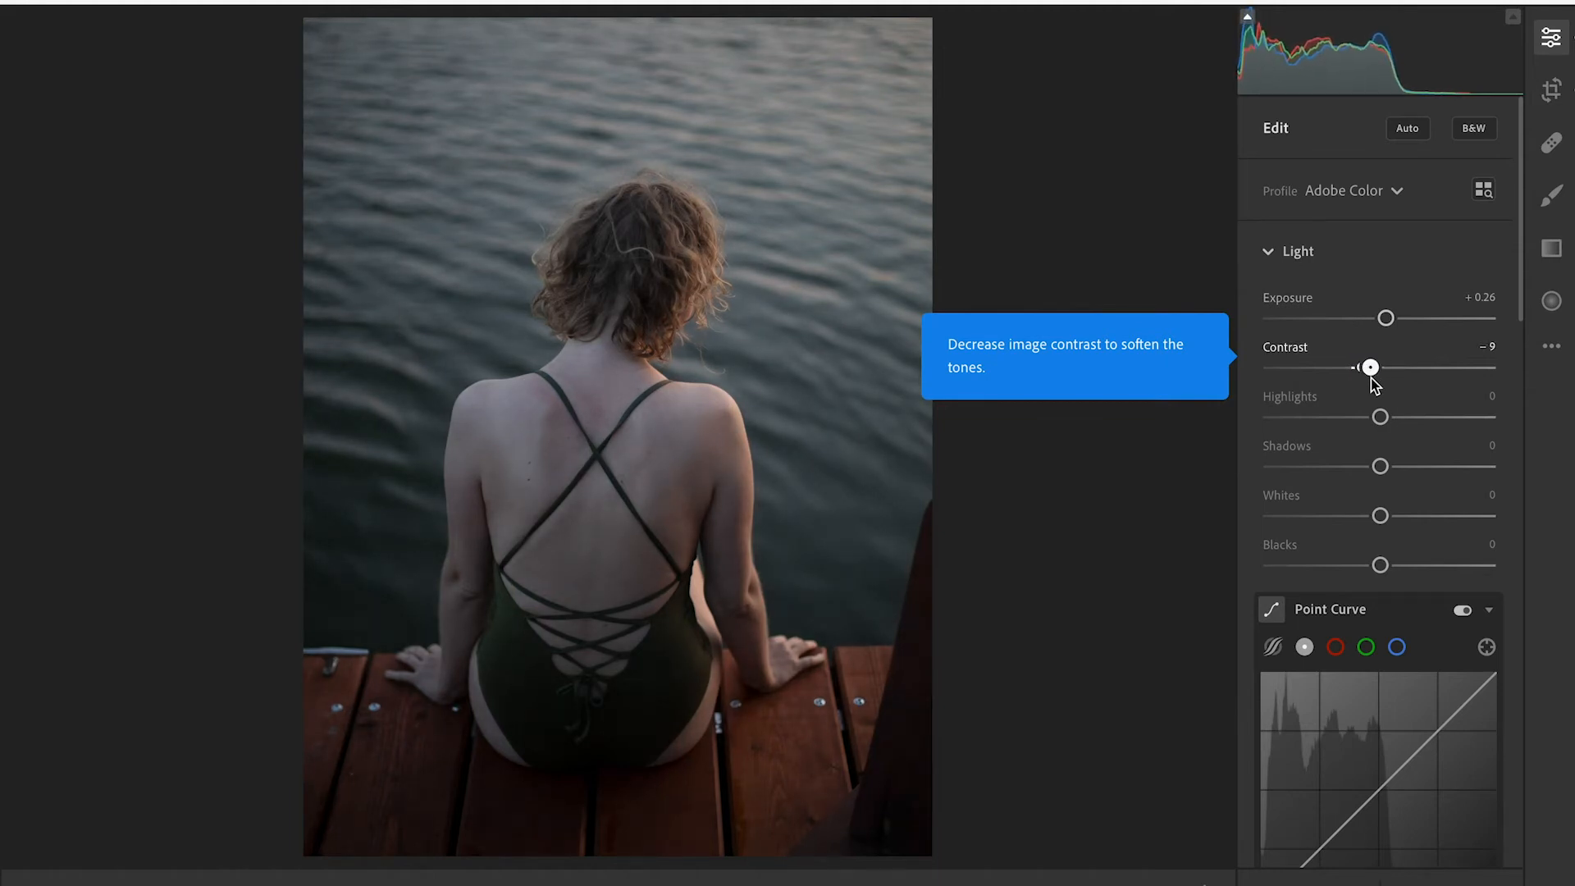
{"action": "left_click_drag", "start_coordinate": [1369, 366], "coordinate": [1363, 366]}
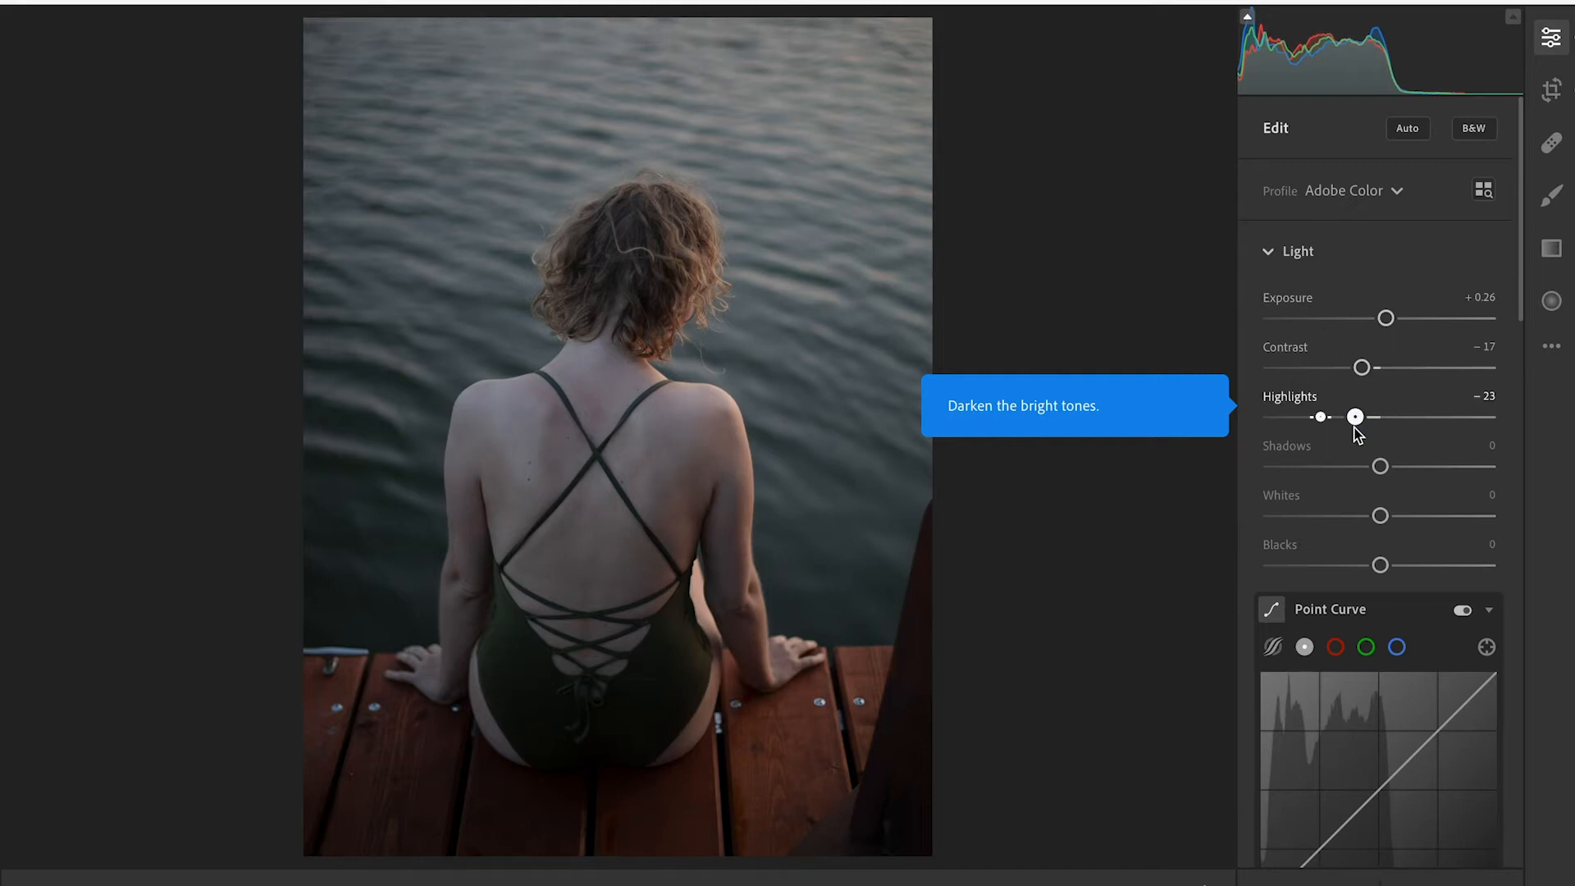
Step: Set Highlights −55, Shadows +65 and deepen the Blacks slightly
{"action": "left_click_drag", "start_coordinate": [1355, 415], "coordinate": [1321, 415]}
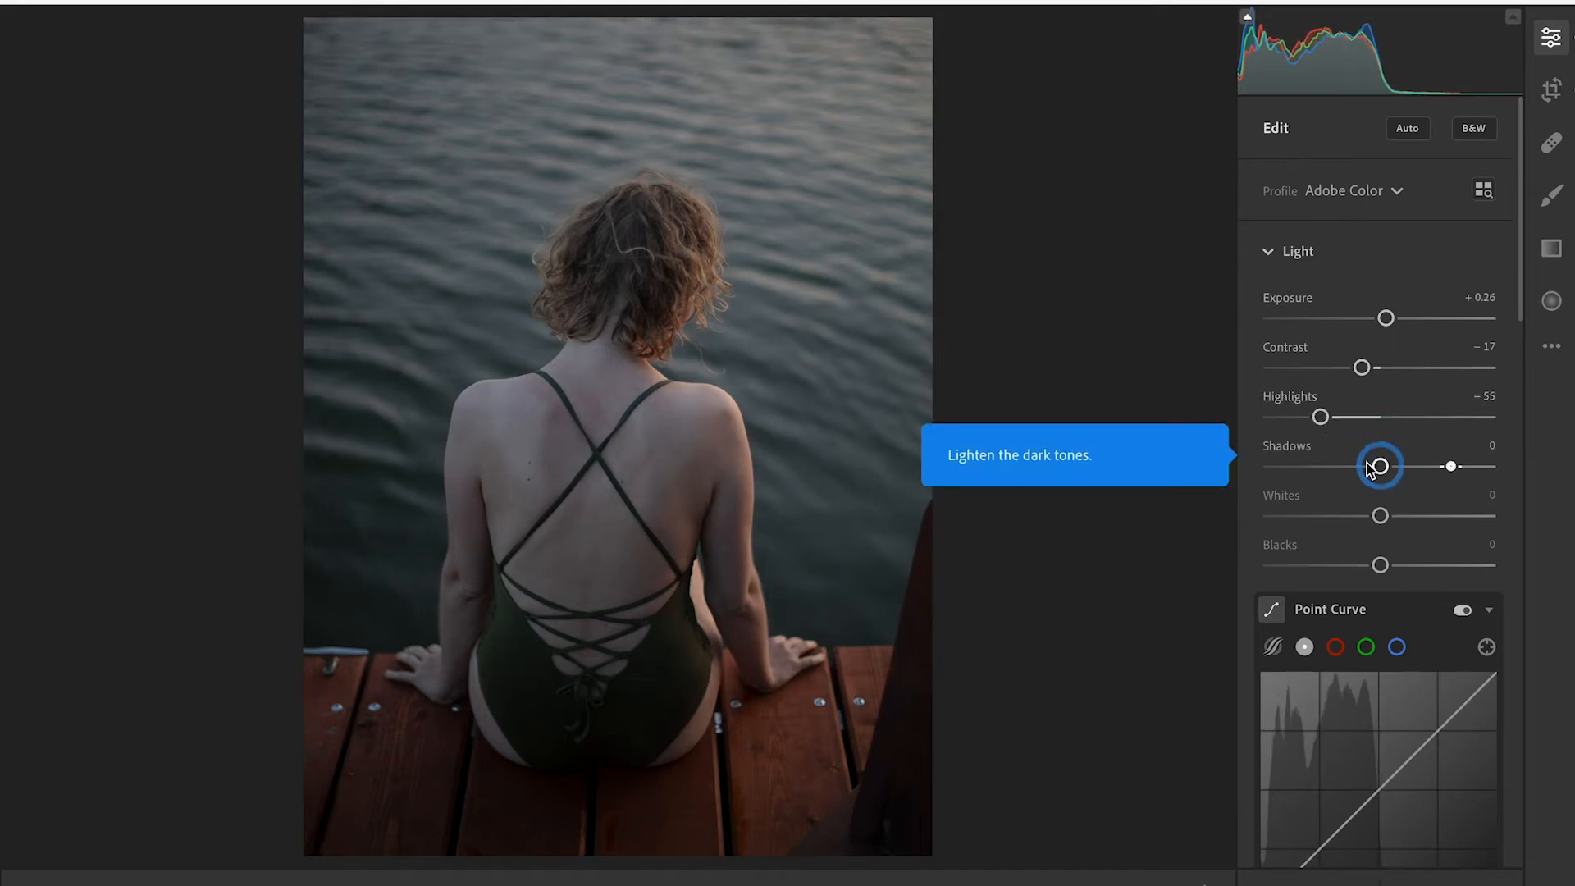
{"action": "left_click_drag", "start_coordinate": [1380, 464], "coordinate": [1382, 465]}
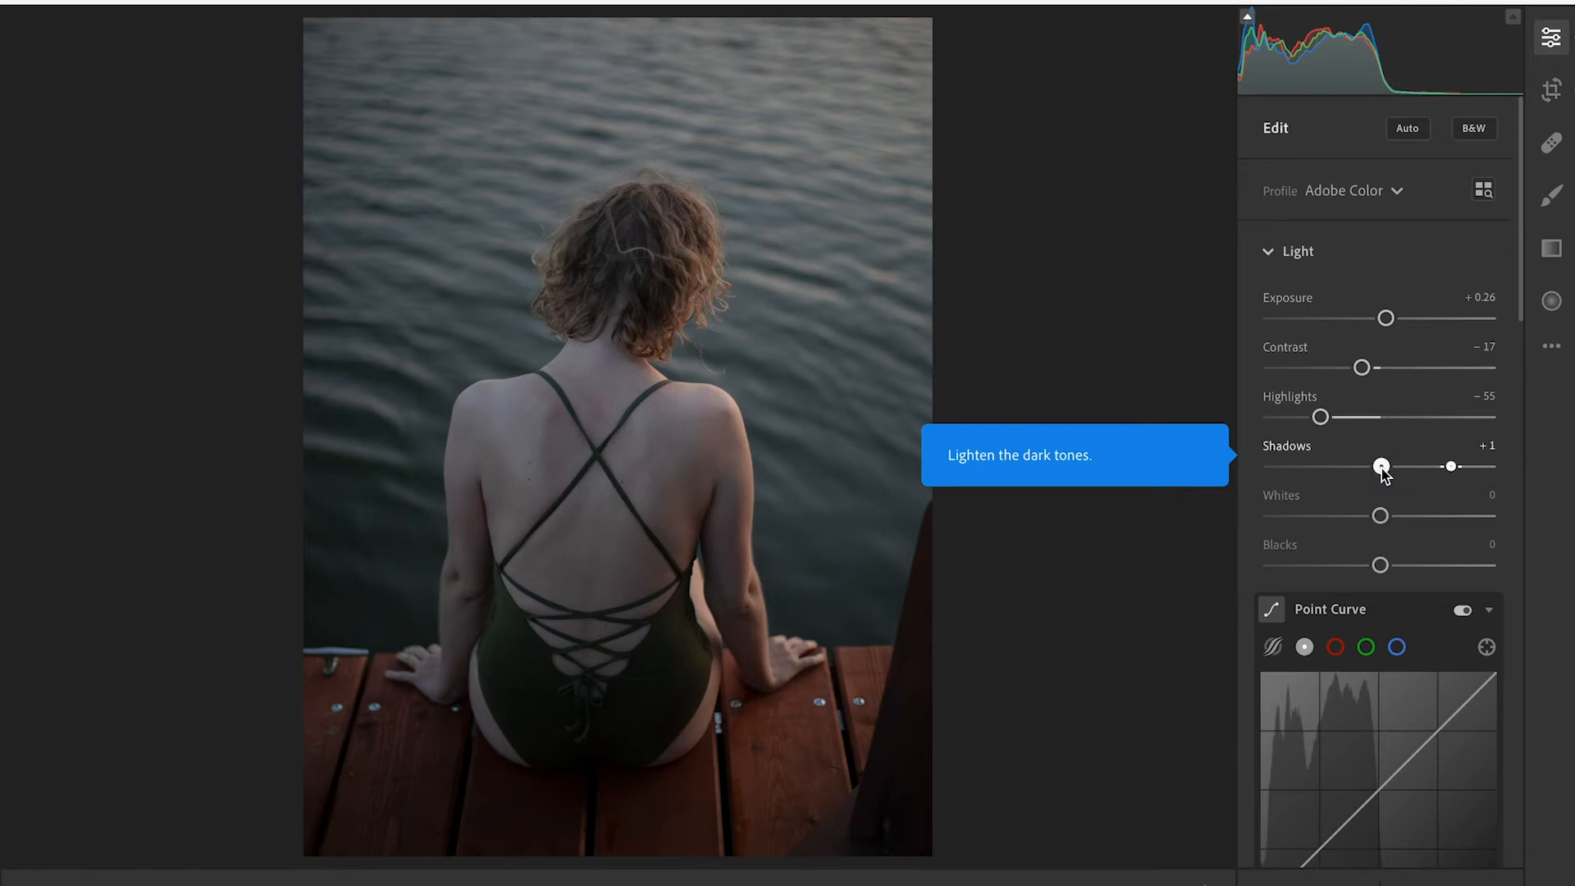
{"action": "left_click_drag", "start_coordinate": [1382, 465], "coordinate": [1439, 464]}
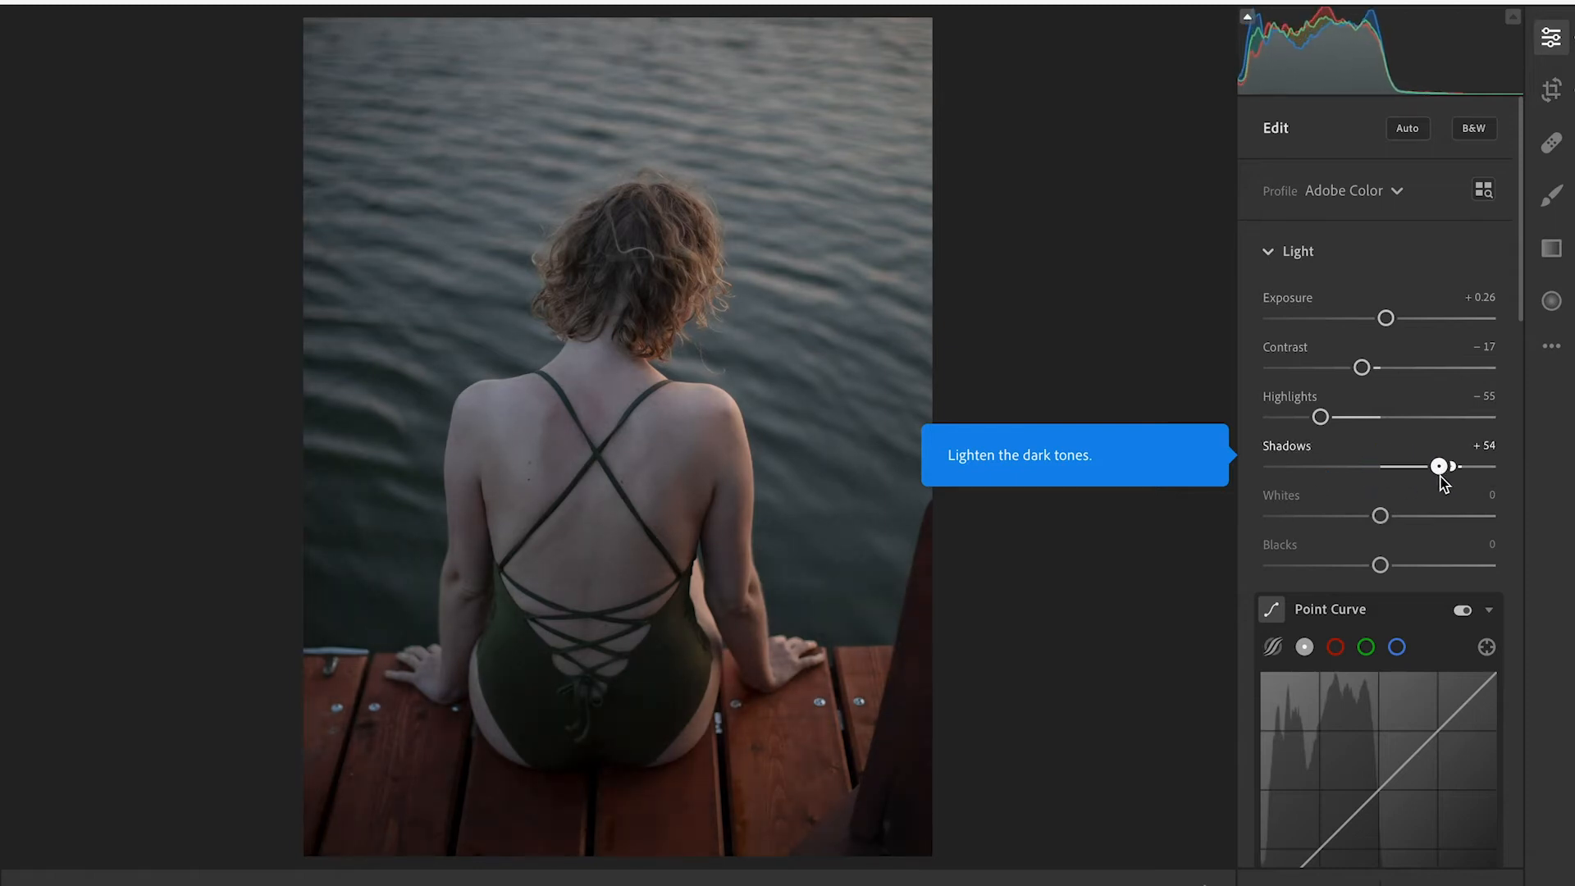
{"action": "left_click_drag", "start_coordinate": [1439, 464], "coordinate": [1450, 464]}
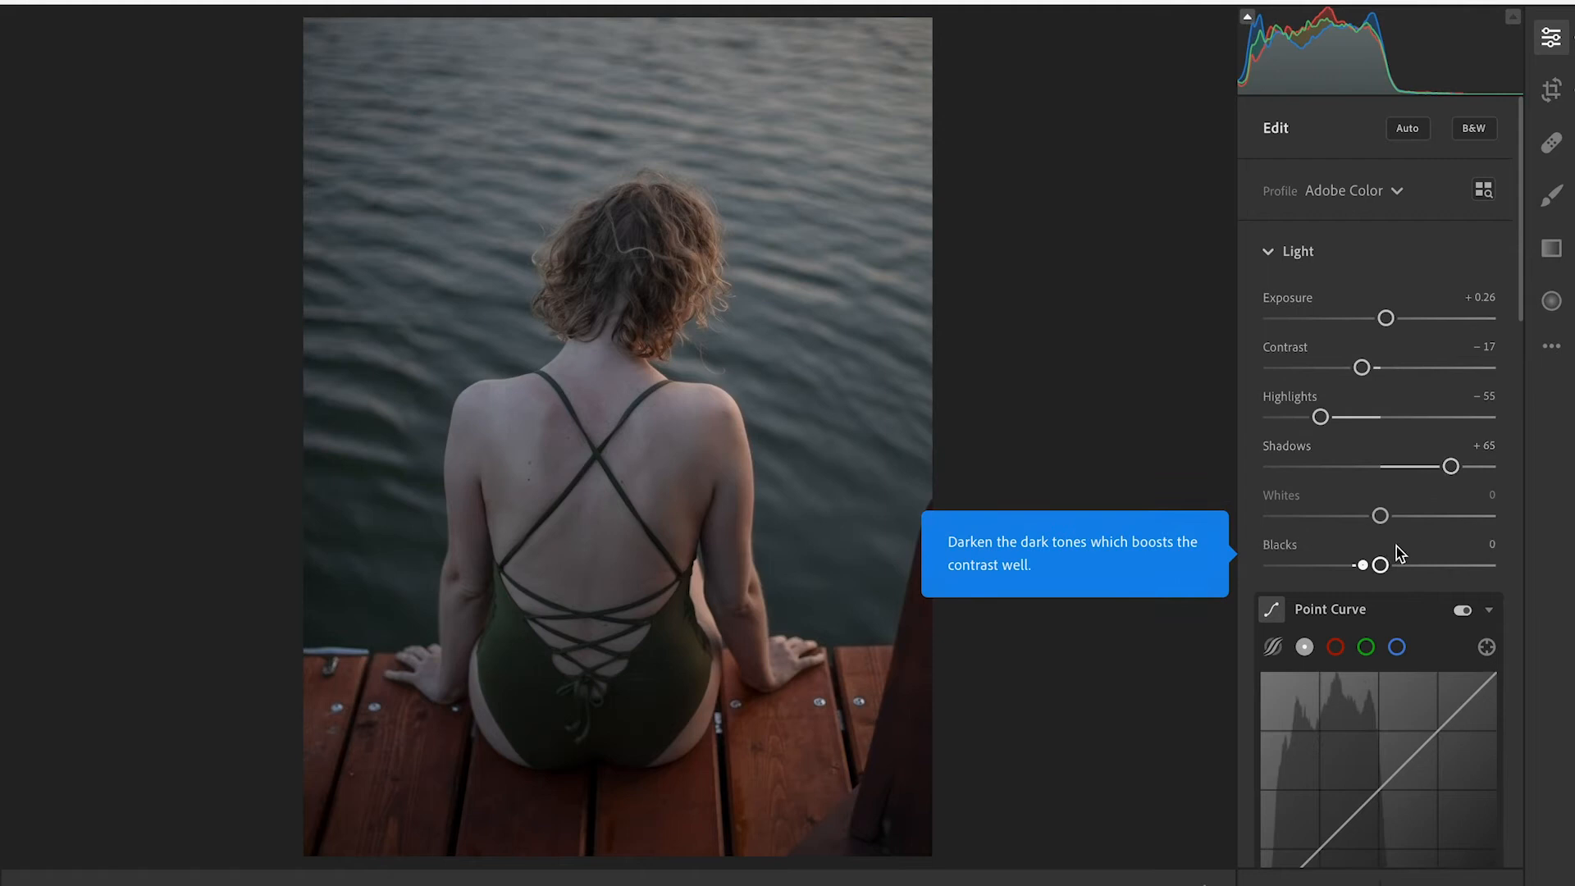
{"action": "left_click_drag", "start_coordinate": [1380, 565], "coordinate": [1366, 564]}
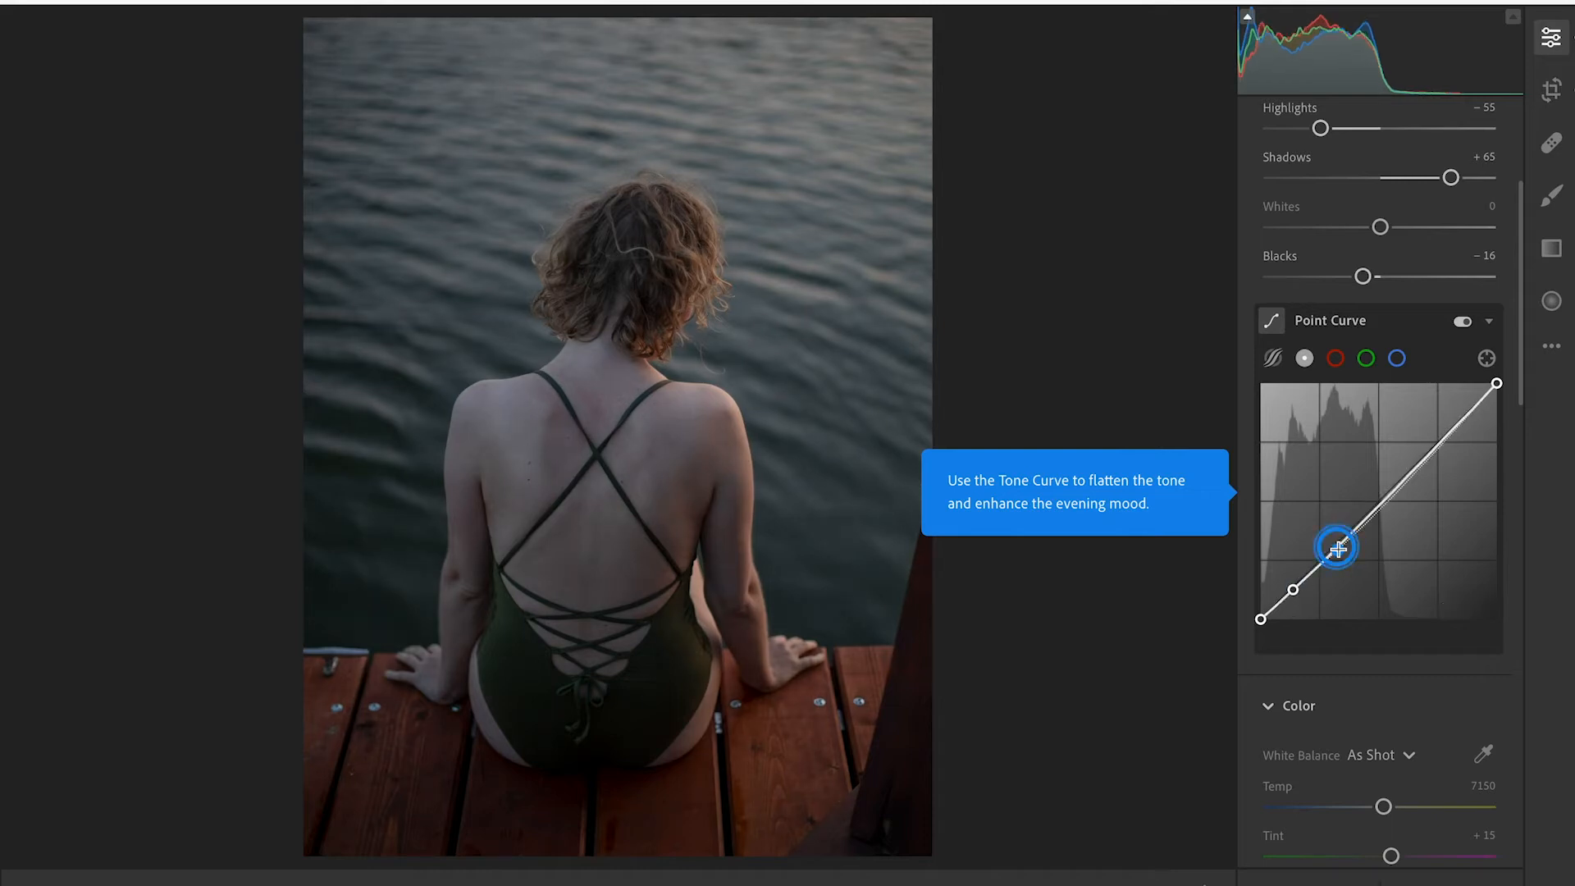
Step: Place lower, midtone and upper points on the RGB curve and pull the brightest point down
{"action": "left_click_drag", "start_coordinate": [1336, 548], "coordinate": [1339, 550]}
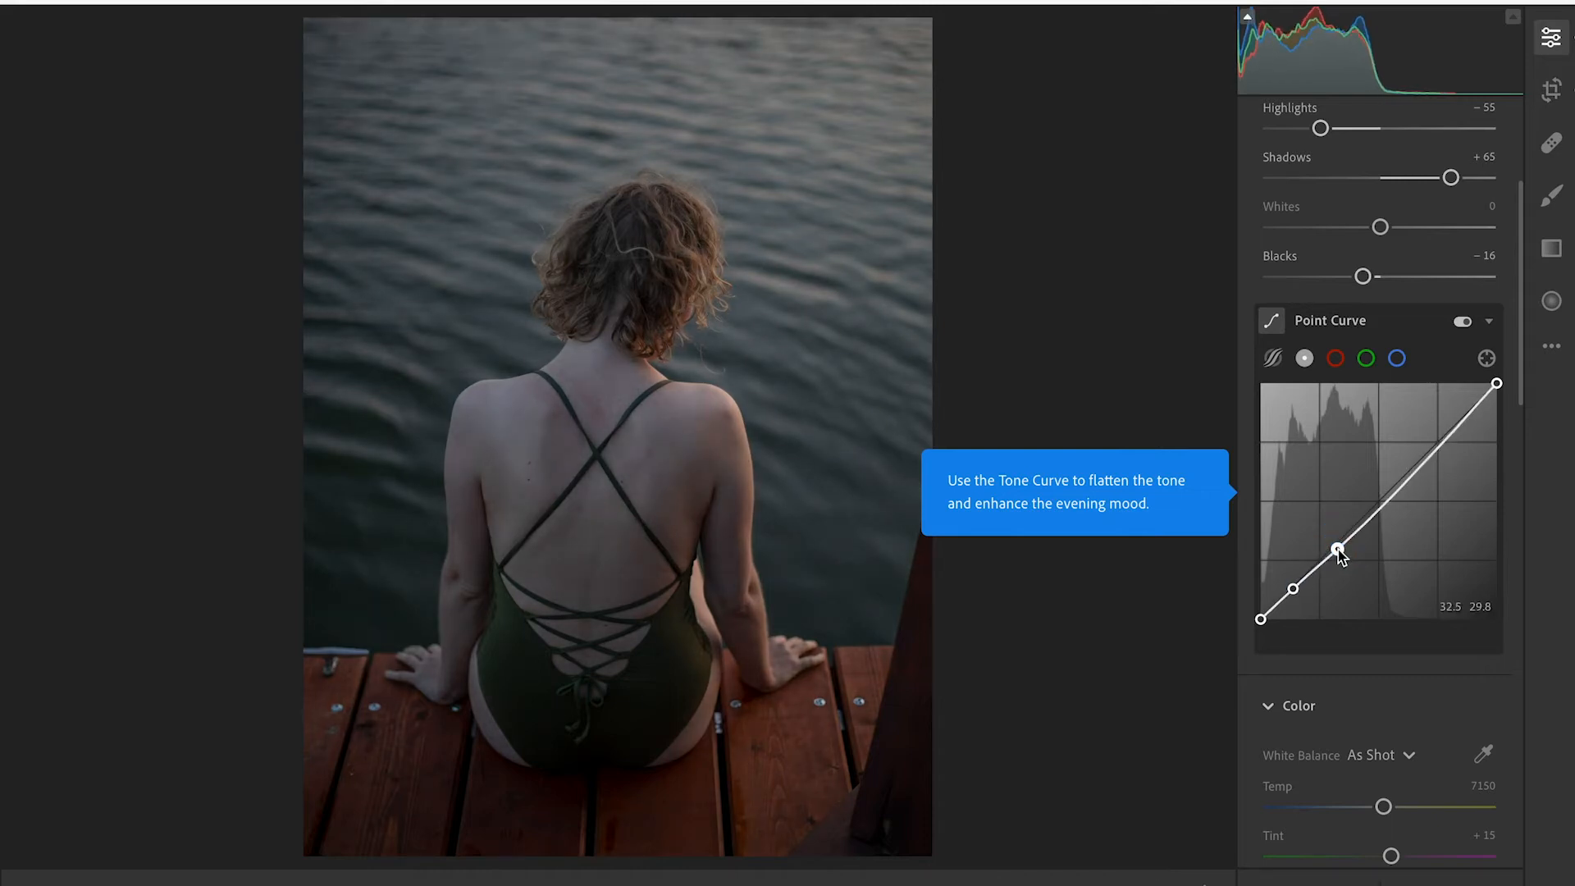
{"action": "left_click_drag", "start_coordinate": [1339, 551], "coordinate": [1382, 503]}
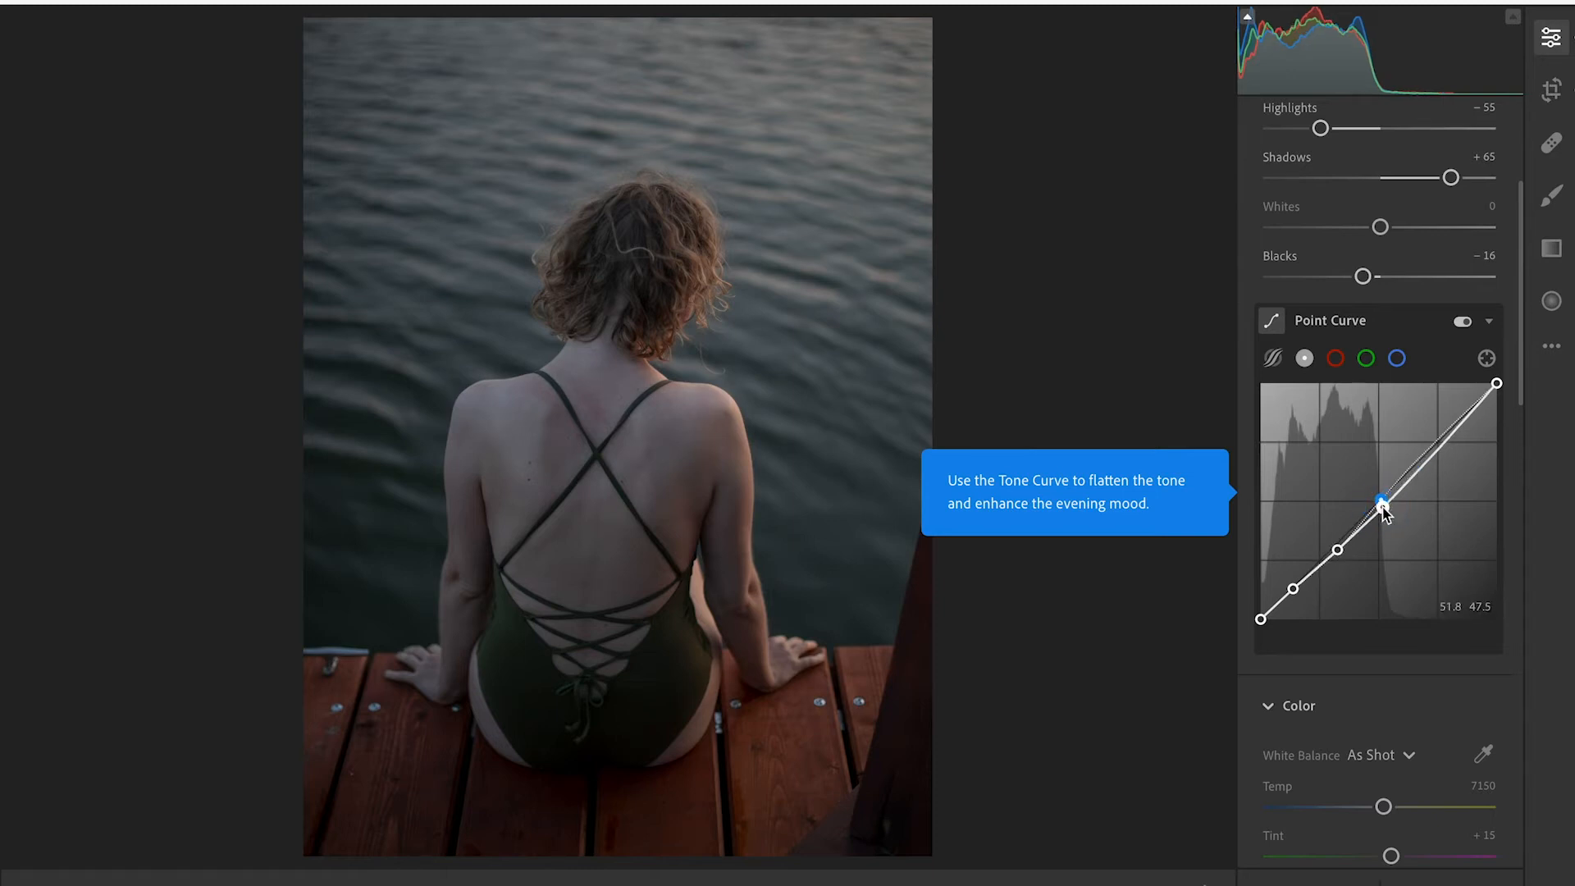
{"action": "left_click_drag", "start_coordinate": [1382, 504], "coordinate": [1380, 503]}
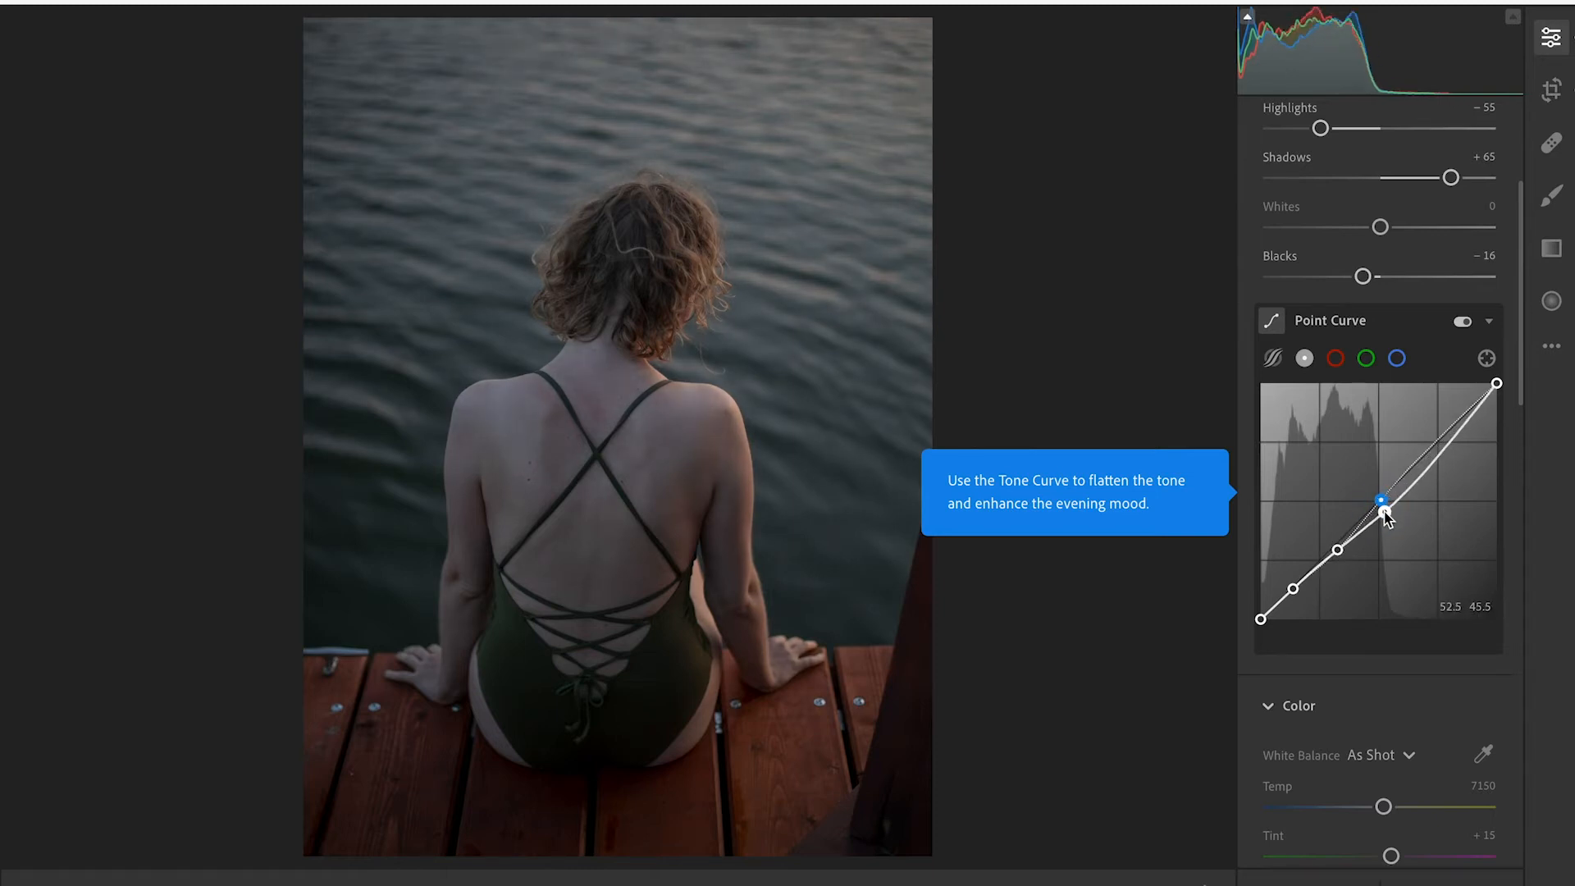
{"action": "left_click_drag", "start_coordinate": [1379, 503], "coordinate": [1380, 502]}
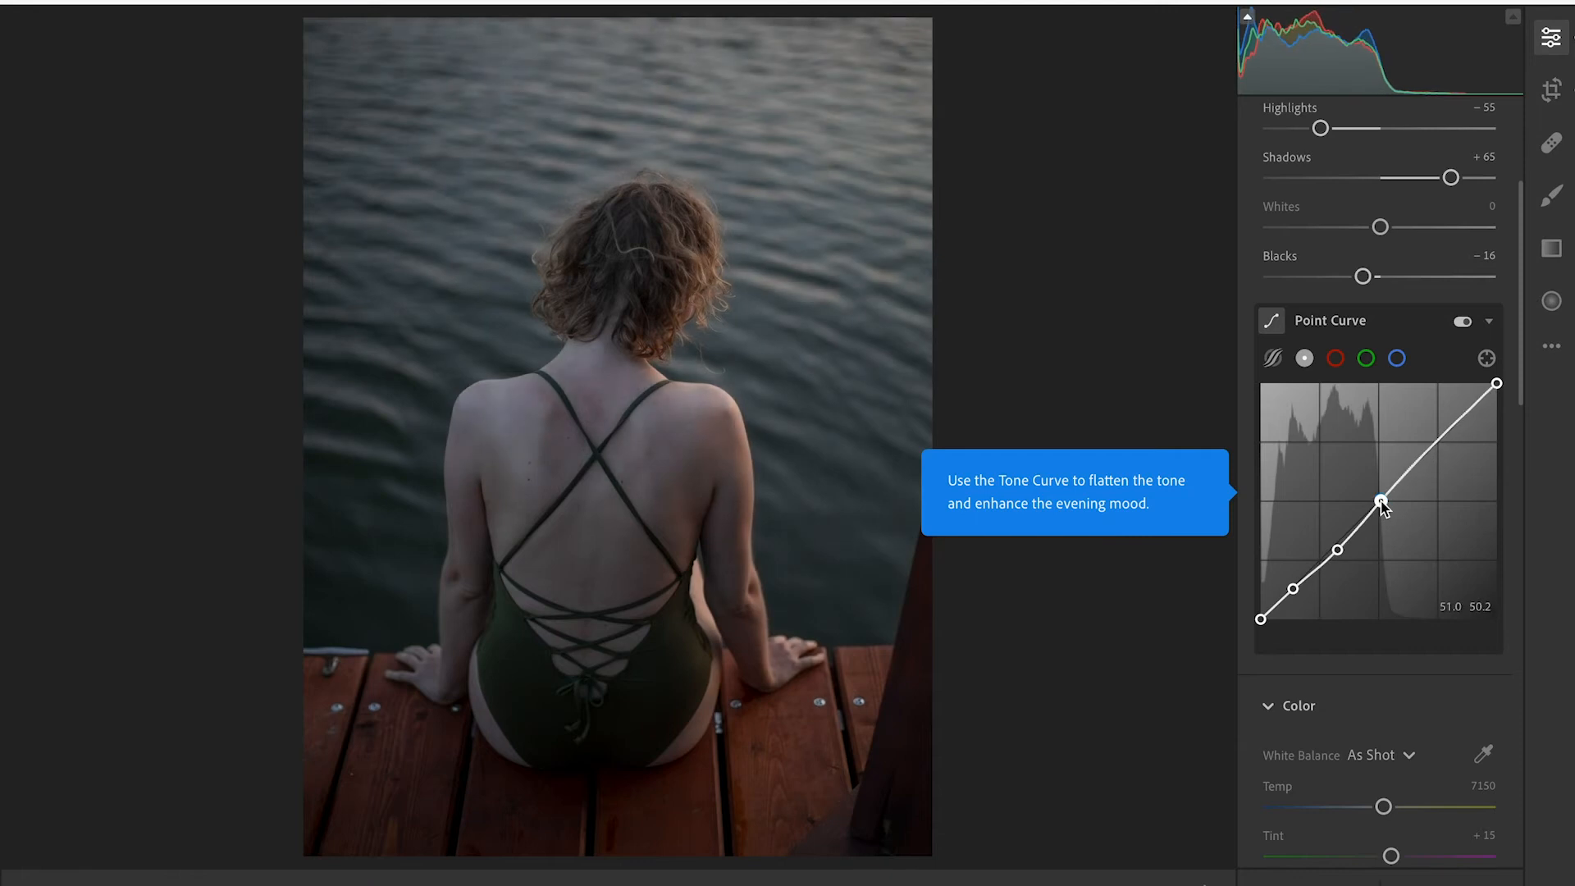
{"action": "left_click_drag", "start_coordinate": [1382, 502], "coordinate": [1434, 445]}
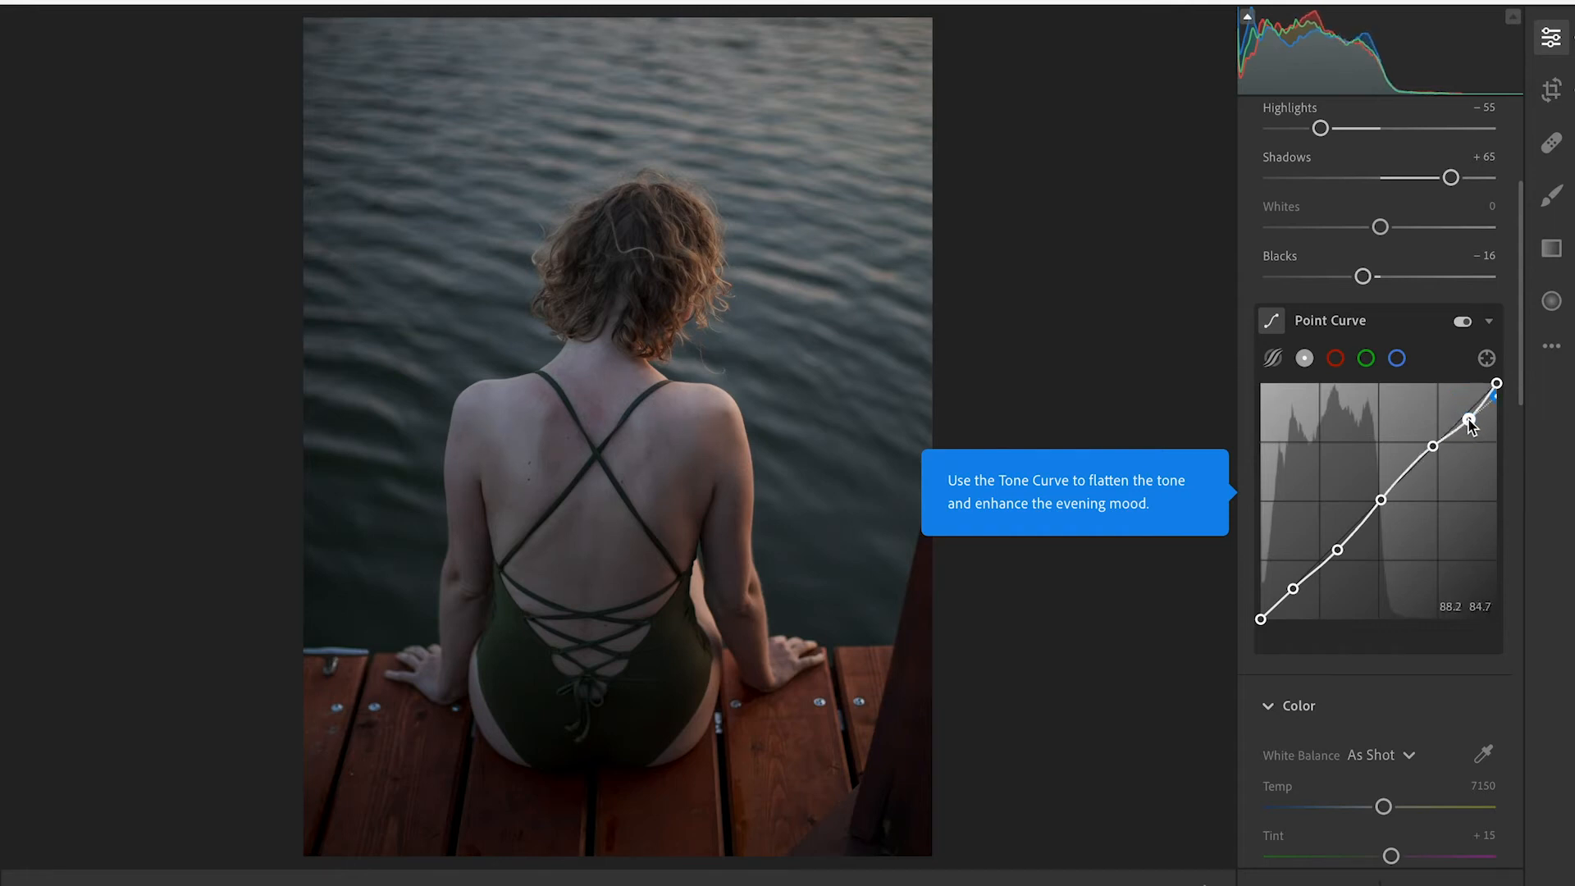
{"action": "left_click_drag", "start_coordinate": [1471, 420], "coordinate": [1496, 392]}
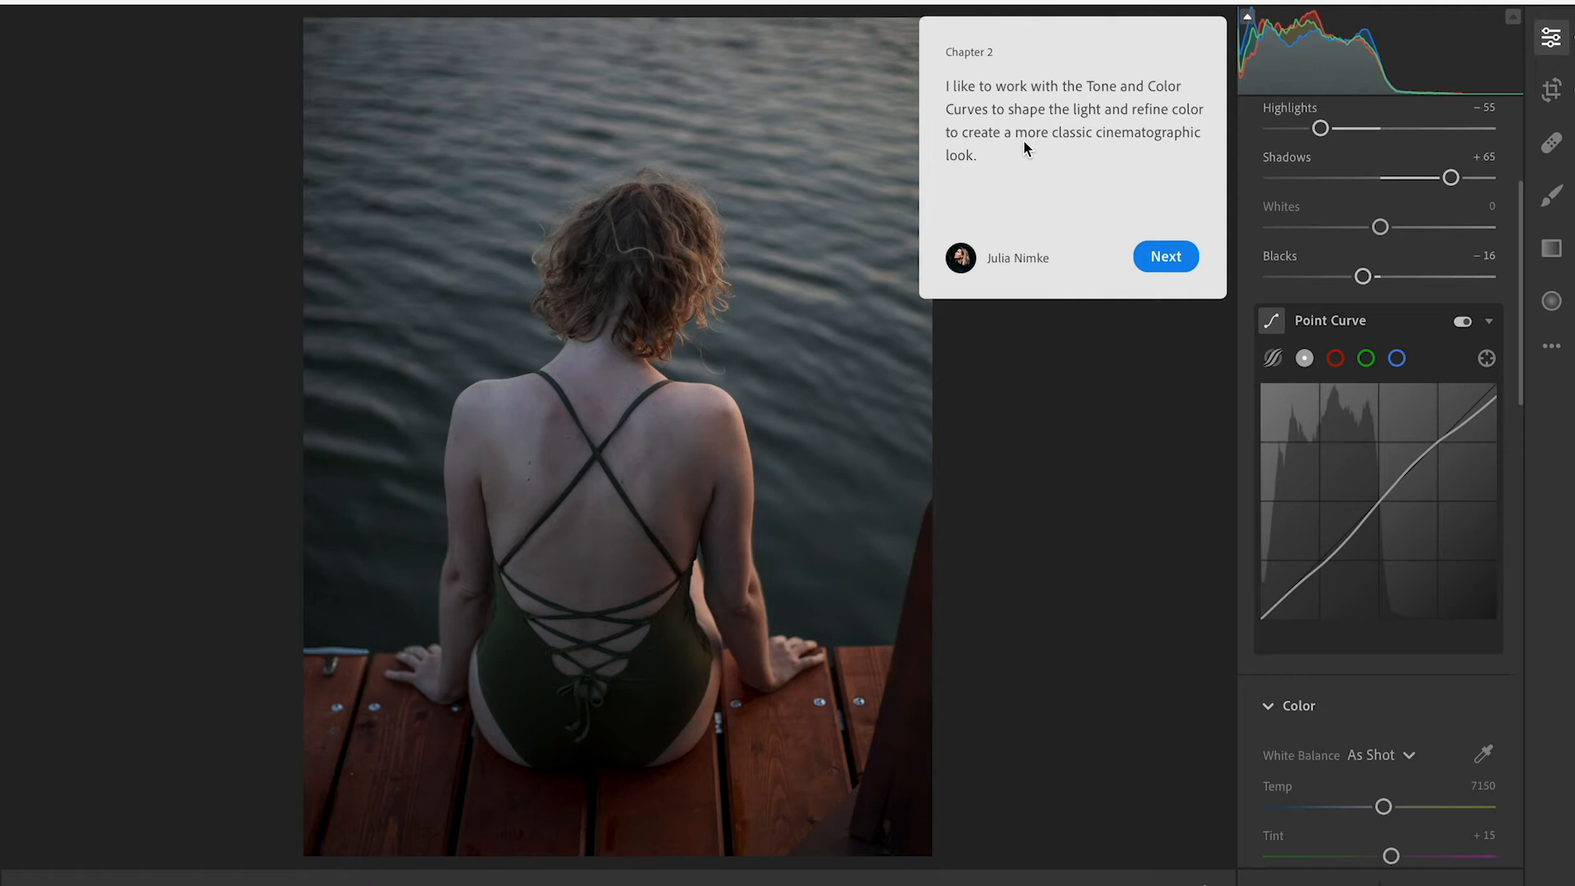
{"action": "mouse_move", "coordinate": [1085, 261]}
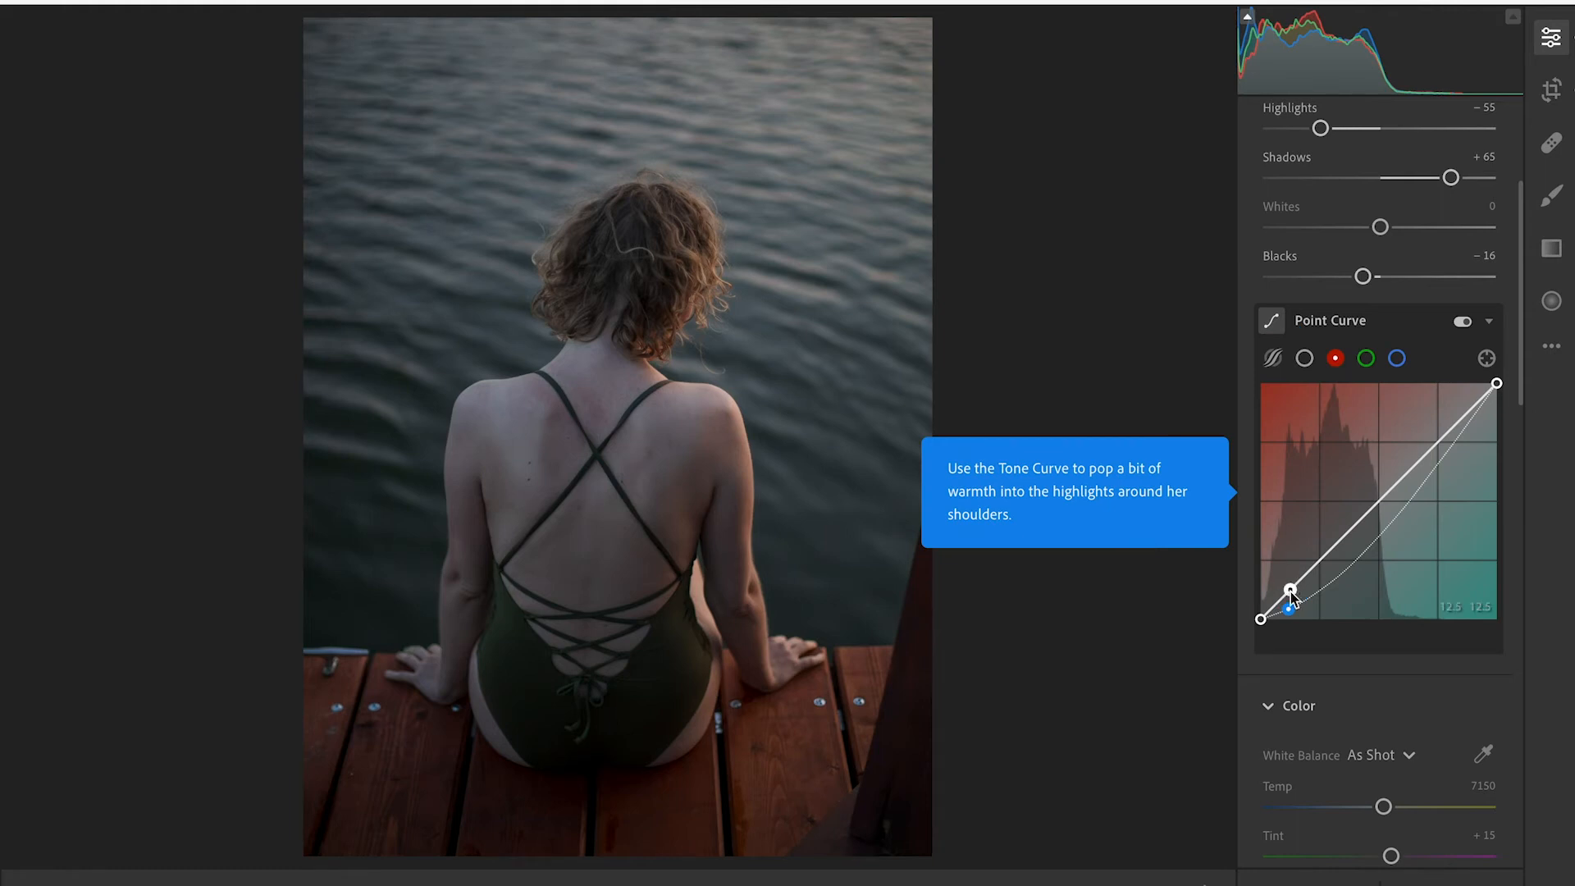
Step: Pull the red curve down in the shadows and set a midtone point near the diagonal
{"action": "left_click_drag", "start_coordinate": [1291, 591], "coordinate": [1289, 611]}
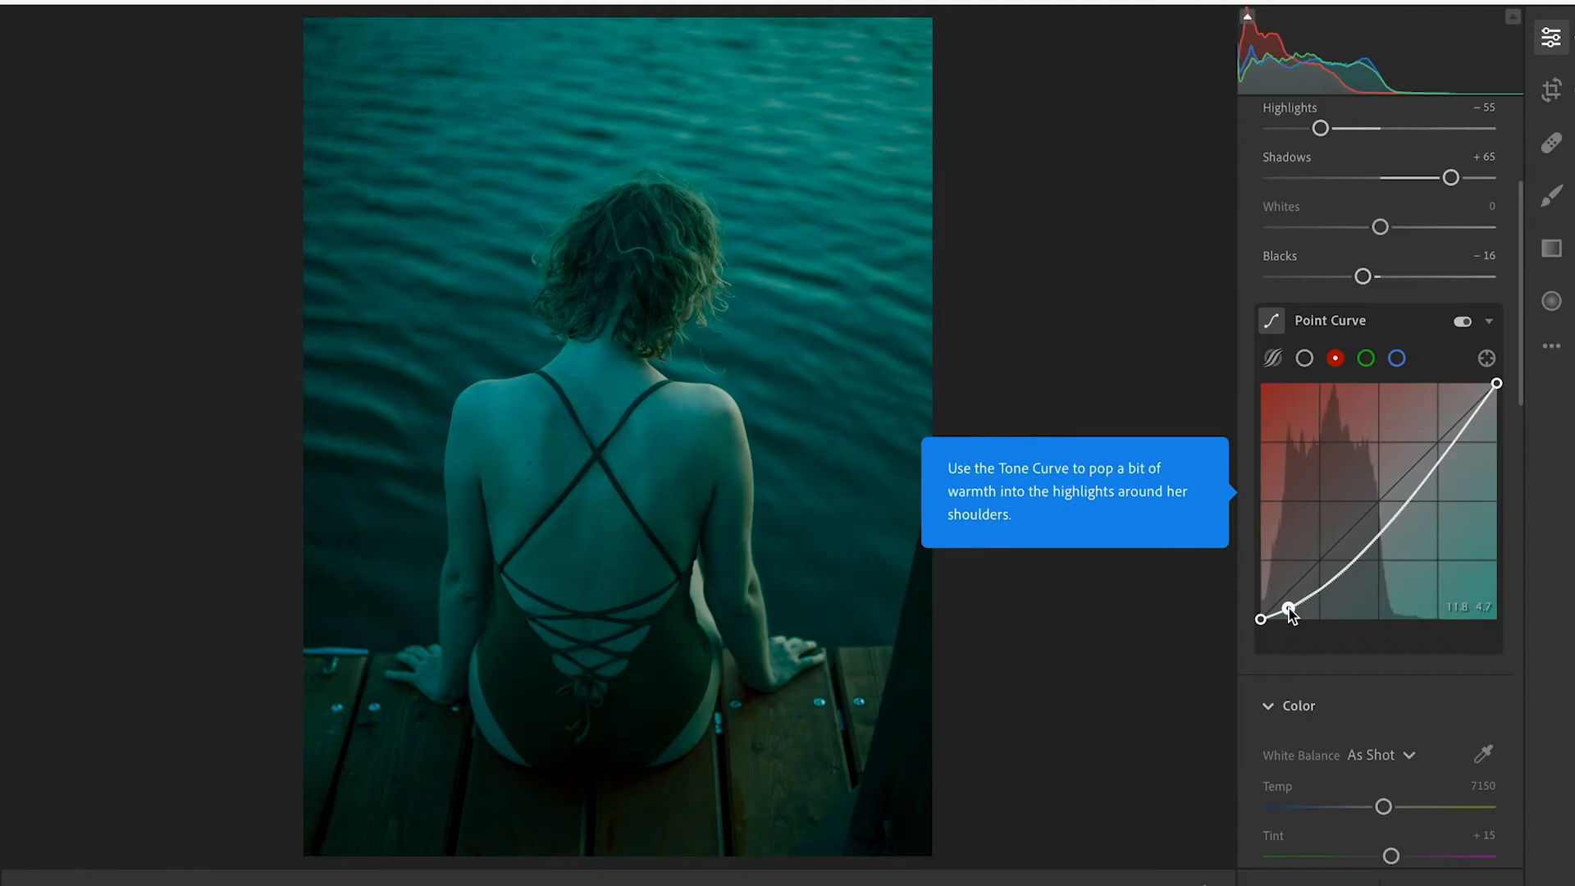
{"action": "left_click_drag", "start_coordinate": [1290, 607], "coordinate": [1325, 582]}
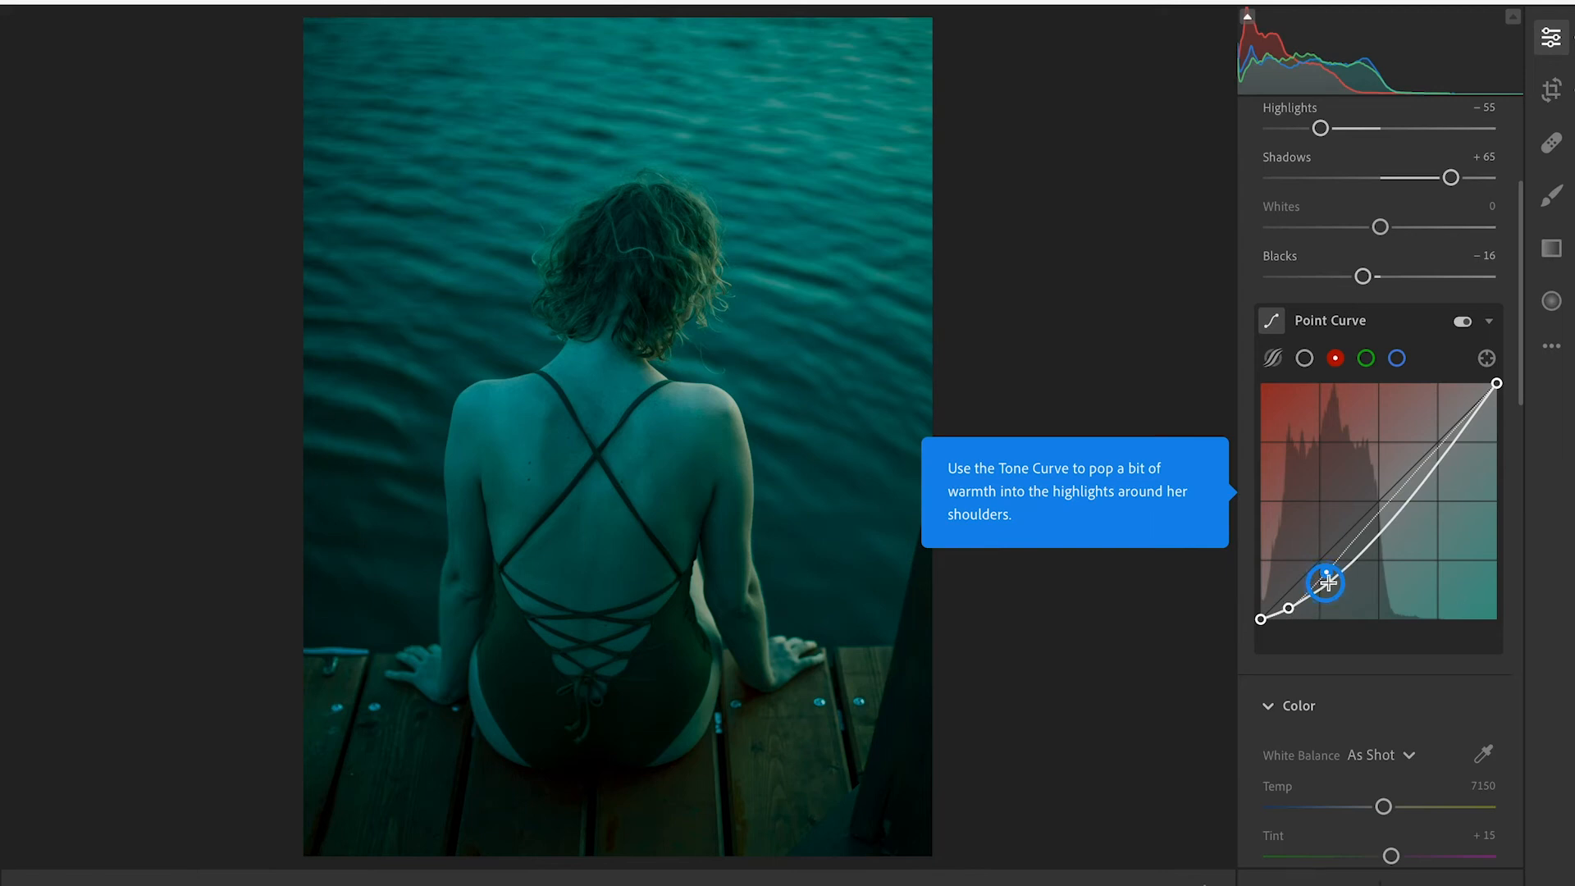
{"action": "left_click_drag", "start_coordinate": [1326, 582], "coordinate": [1328, 575]}
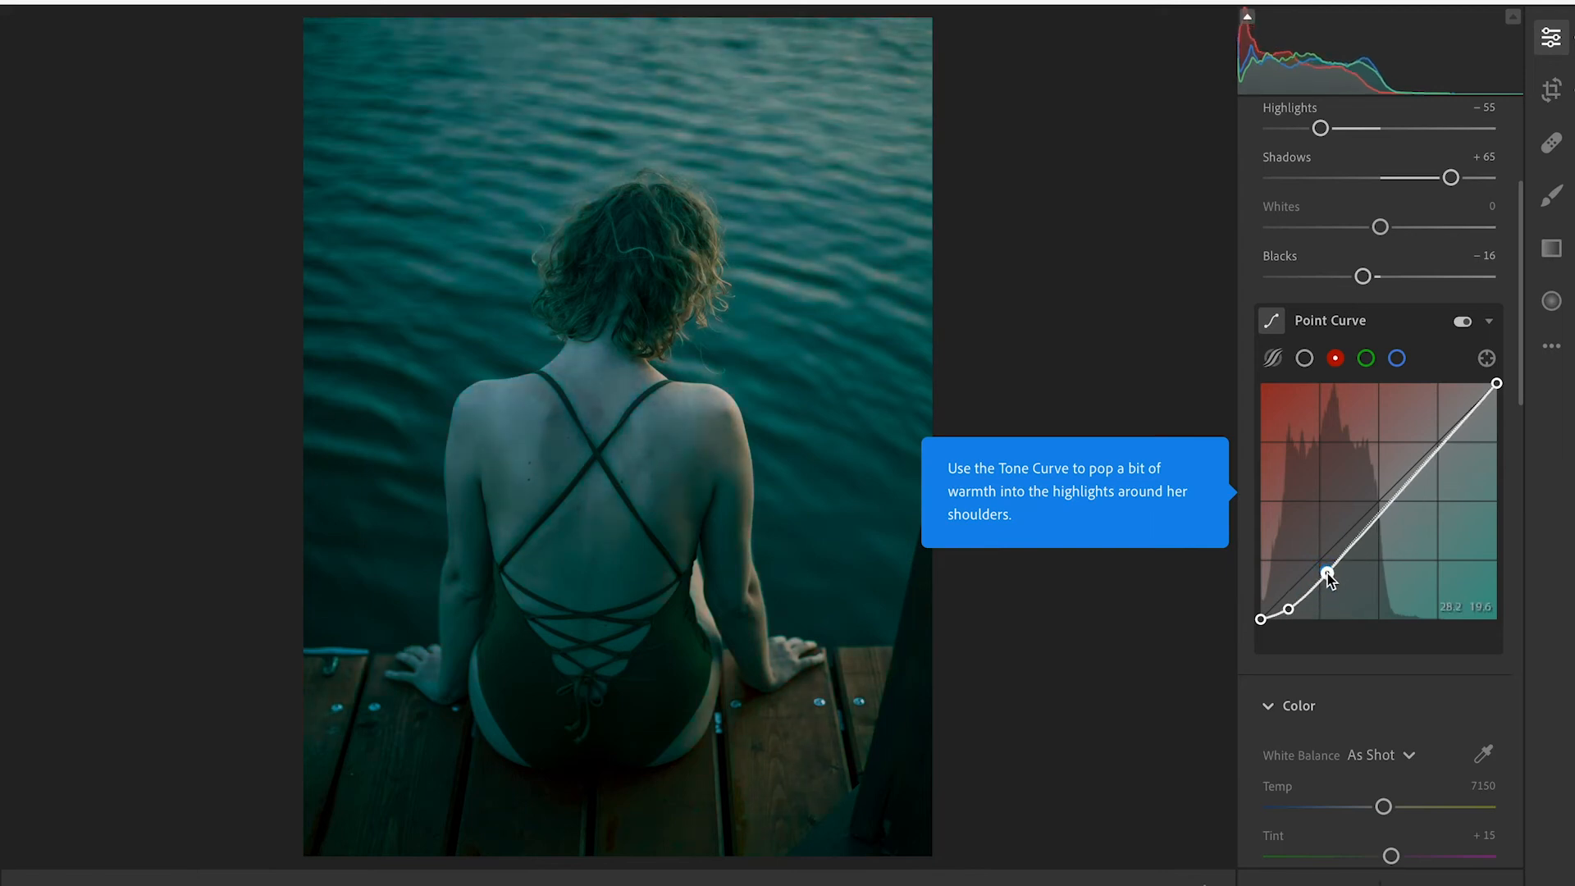
{"action": "left_click_drag", "start_coordinate": [1328, 574], "coordinate": [1326, 576]}
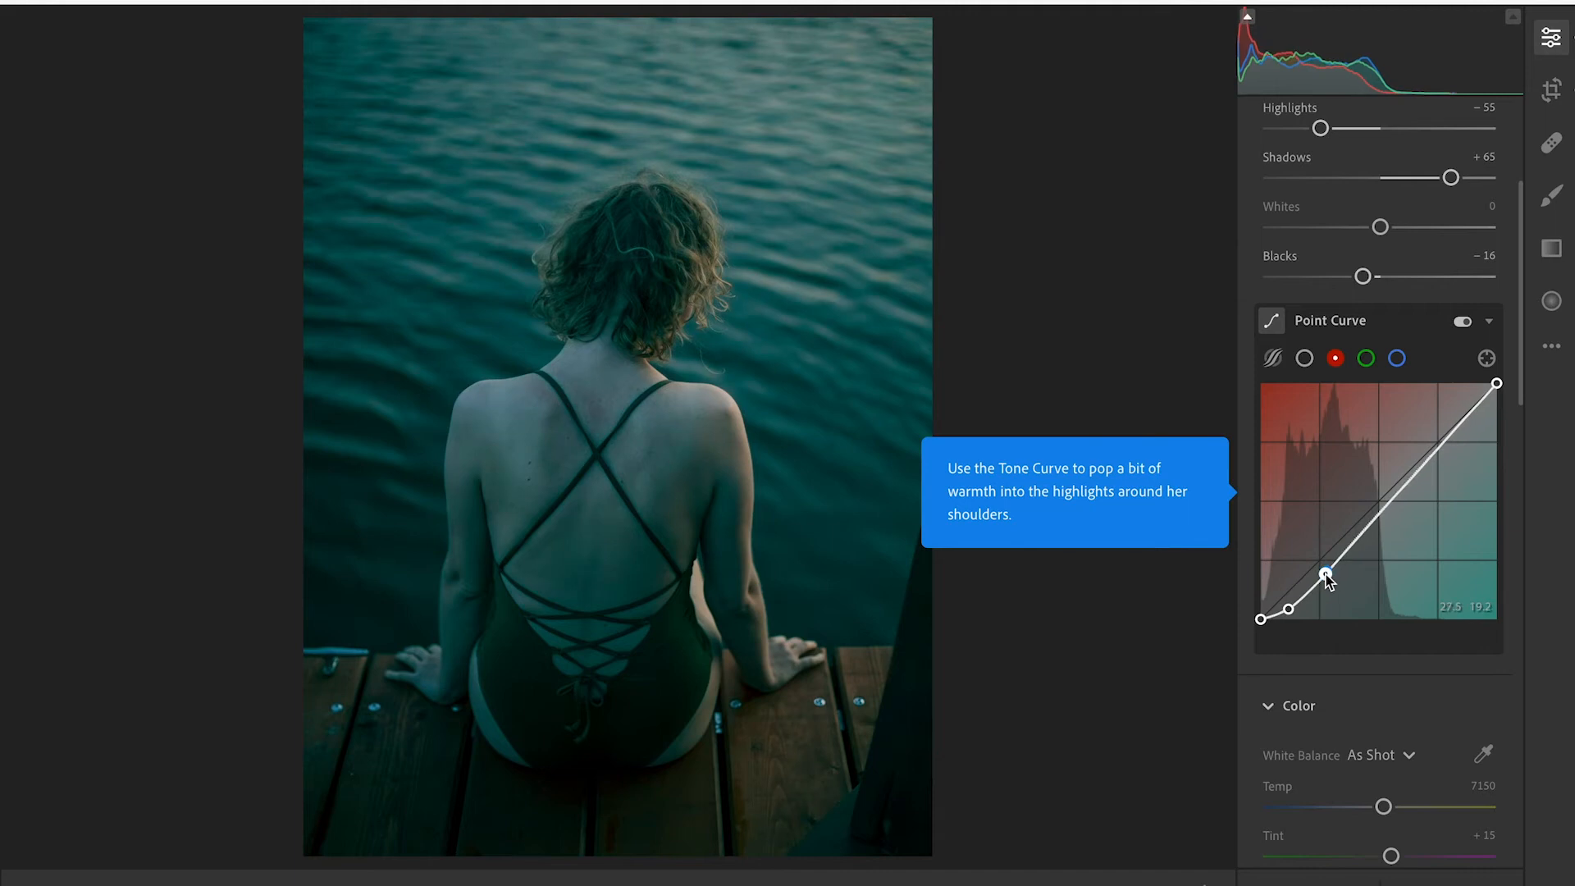
{"action": "left_click_drag", "start_coordinate": [1328, 576], "coordinate": [1371, 520]}
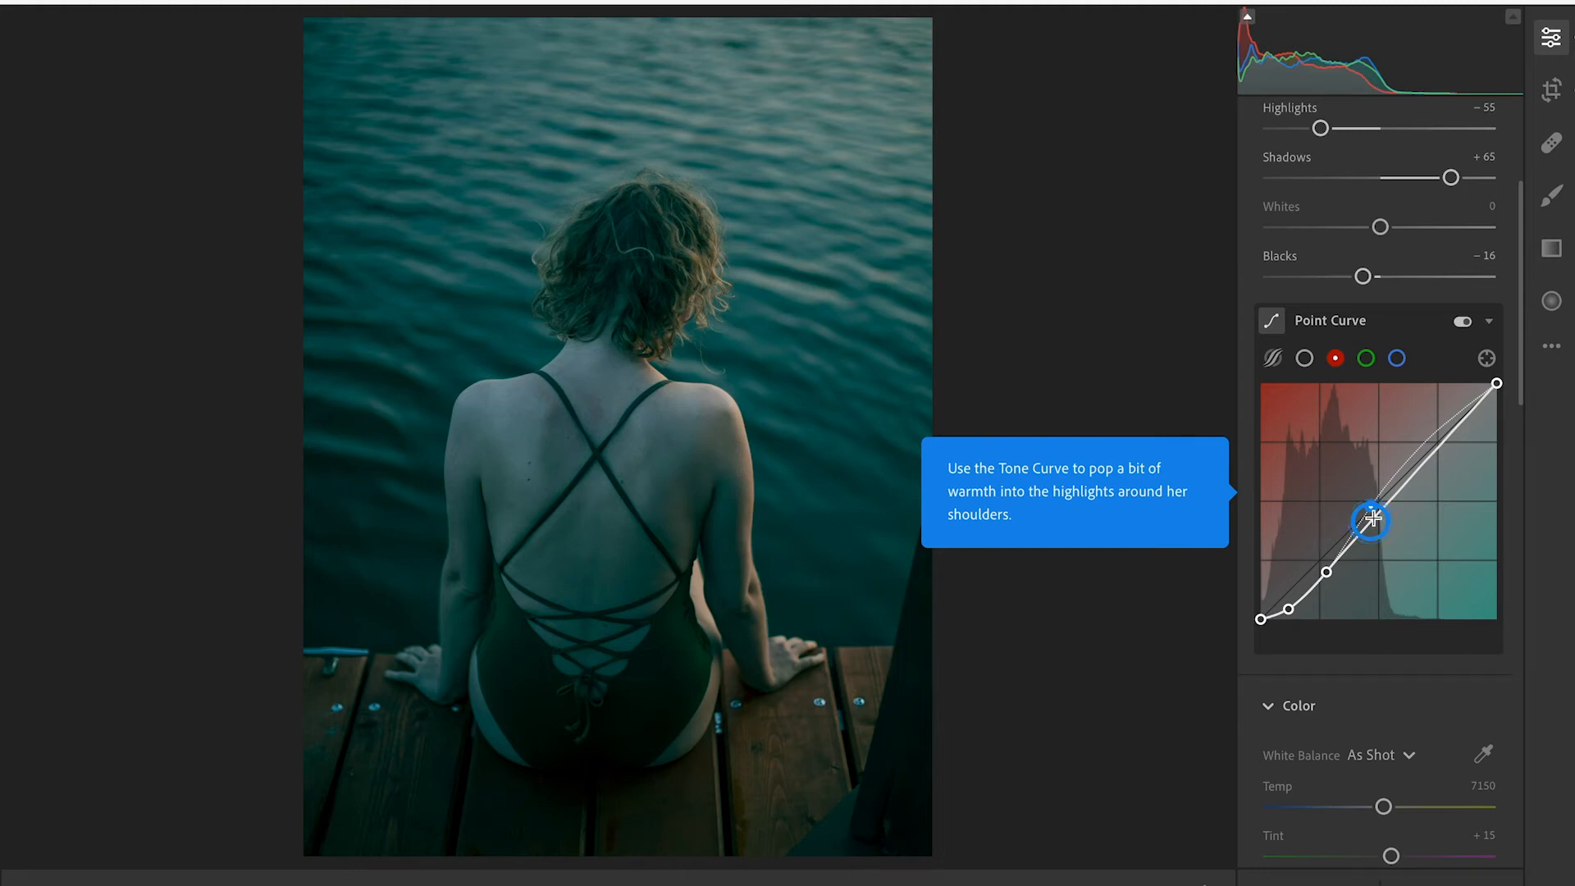
Step: Raise the red curve's upper tones and highlights for warmth, forming an S-shape
{"action": "left_click_drag", "start_coordinate": [1371, 521], "coordinate": [1371, 507]}
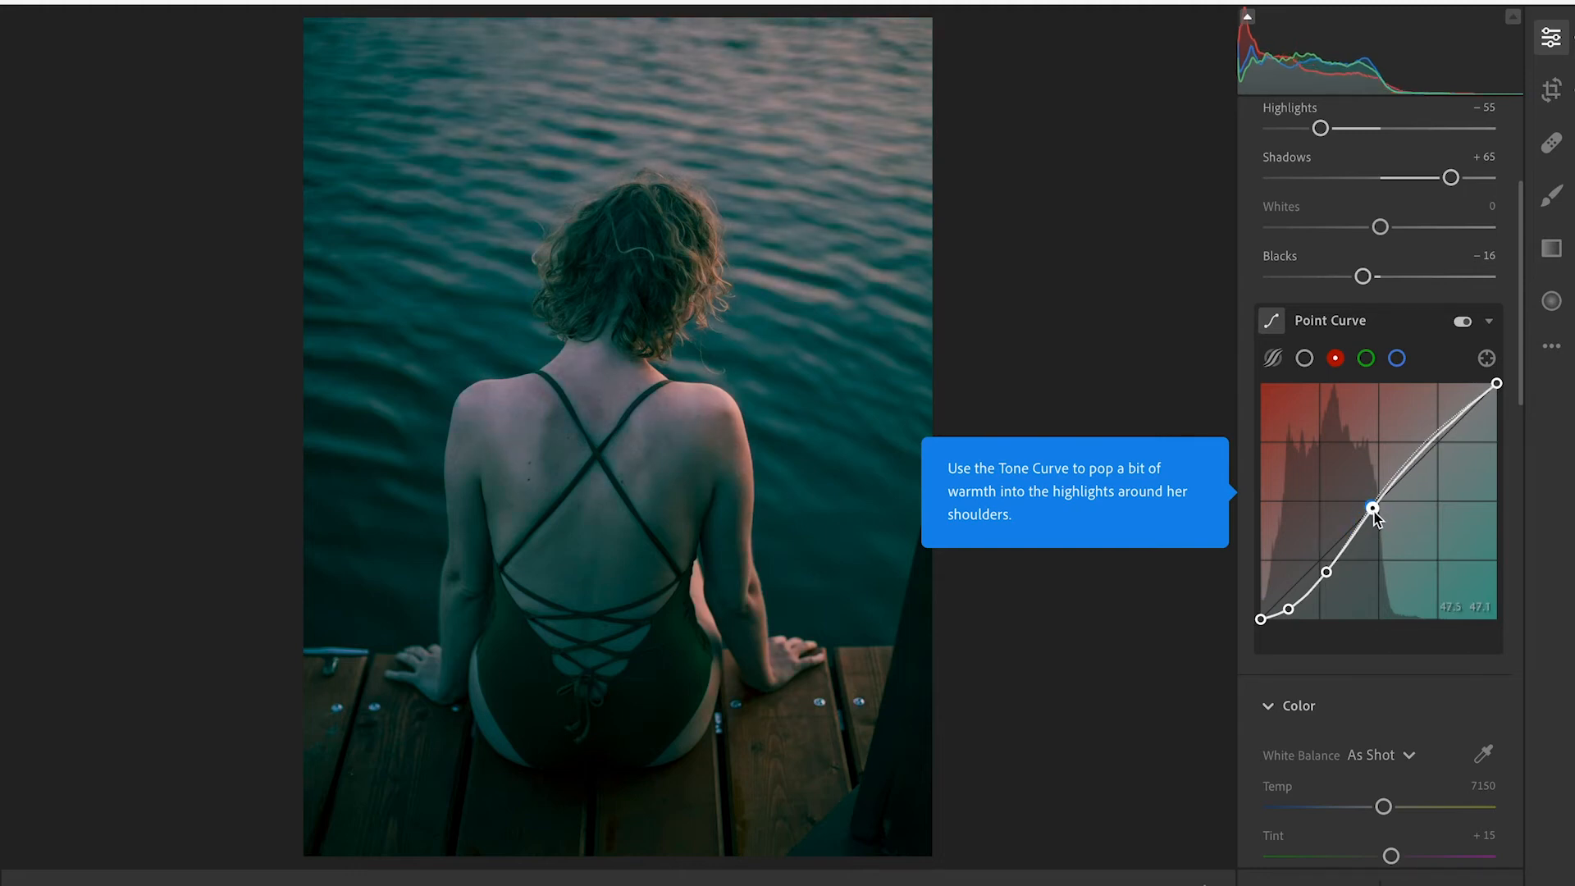
{"action": "left_click_drag", "start_coordinate": [1373, 507], "coordinate": [1373, 504]}
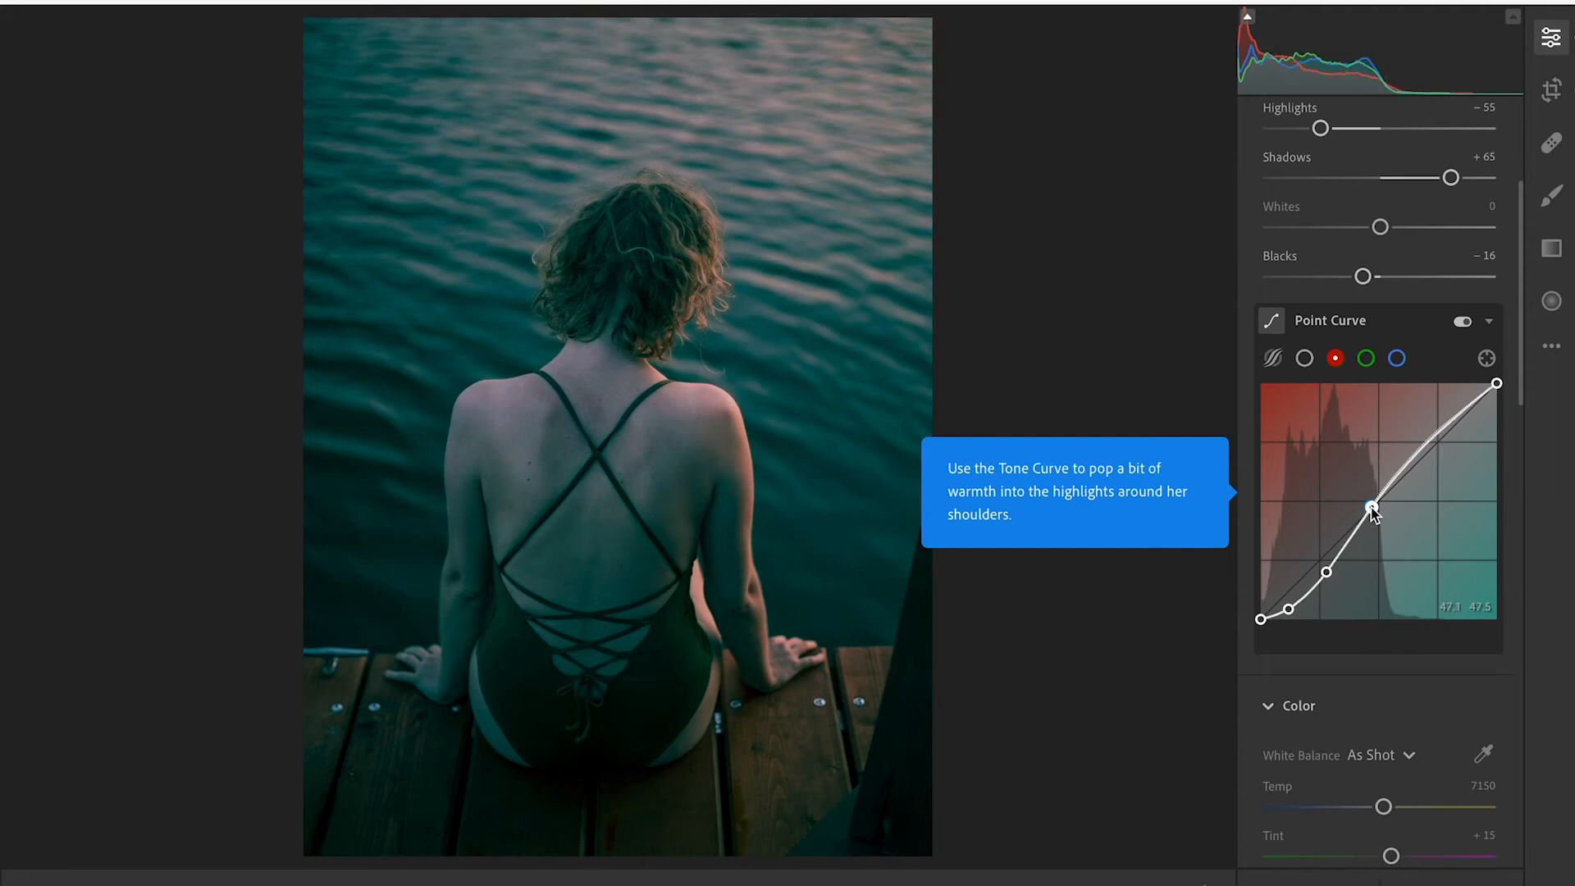
{"action": "left_click_drag", "start_coordinate": [1375, 505], "coordinate": [1429, 436]}
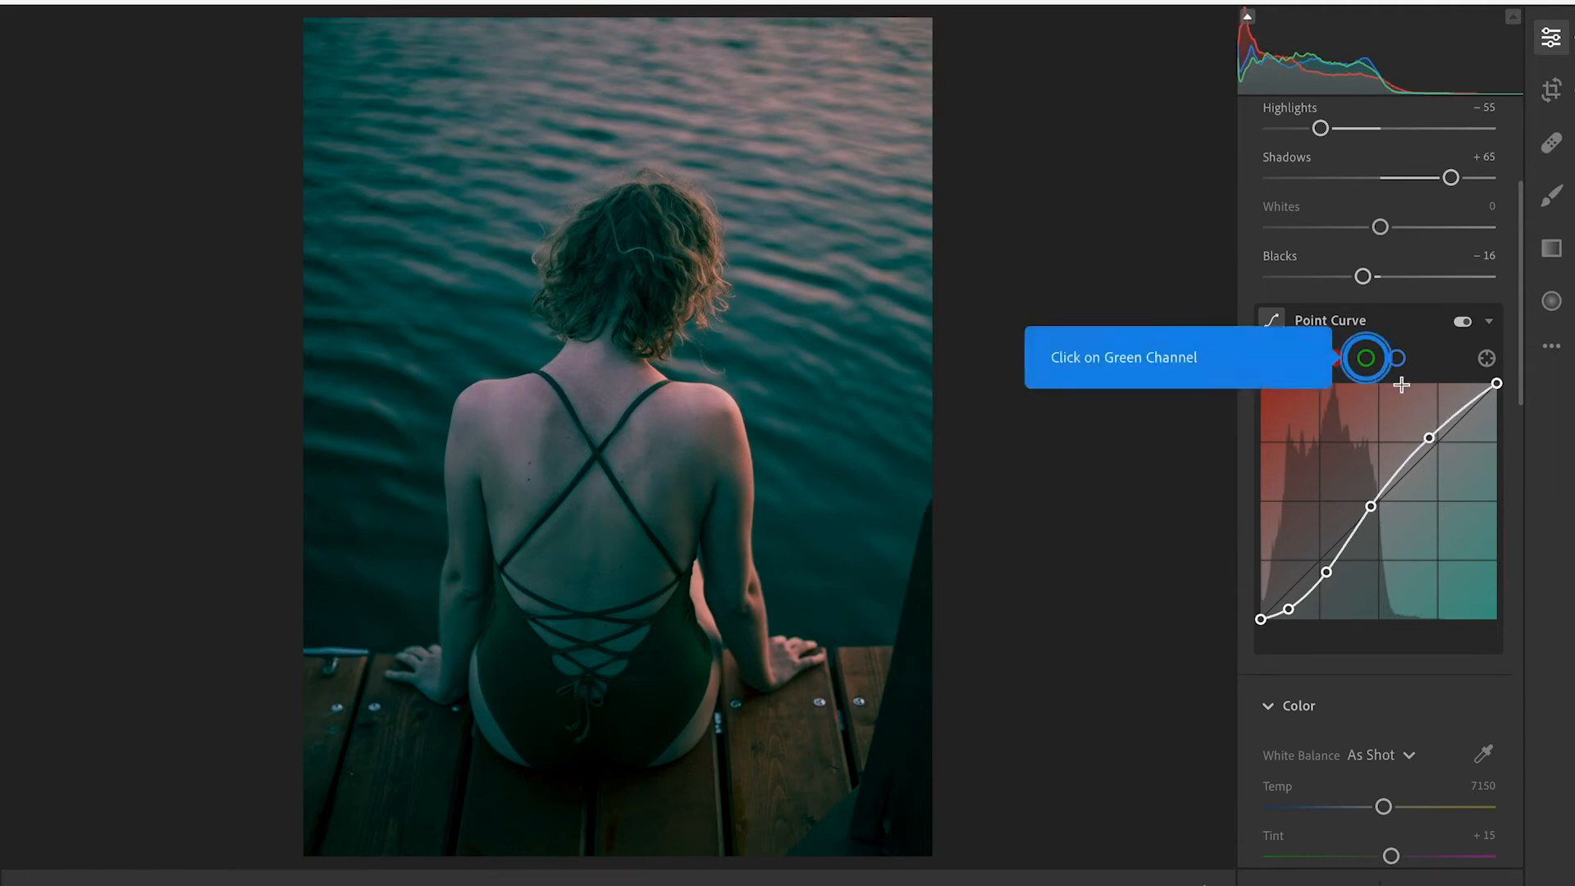
Step: Shape the green channel into a gentle S with shadow, midtone and lifted highlight points
{"action": "left_click", "coordinate": [1365, 358]}
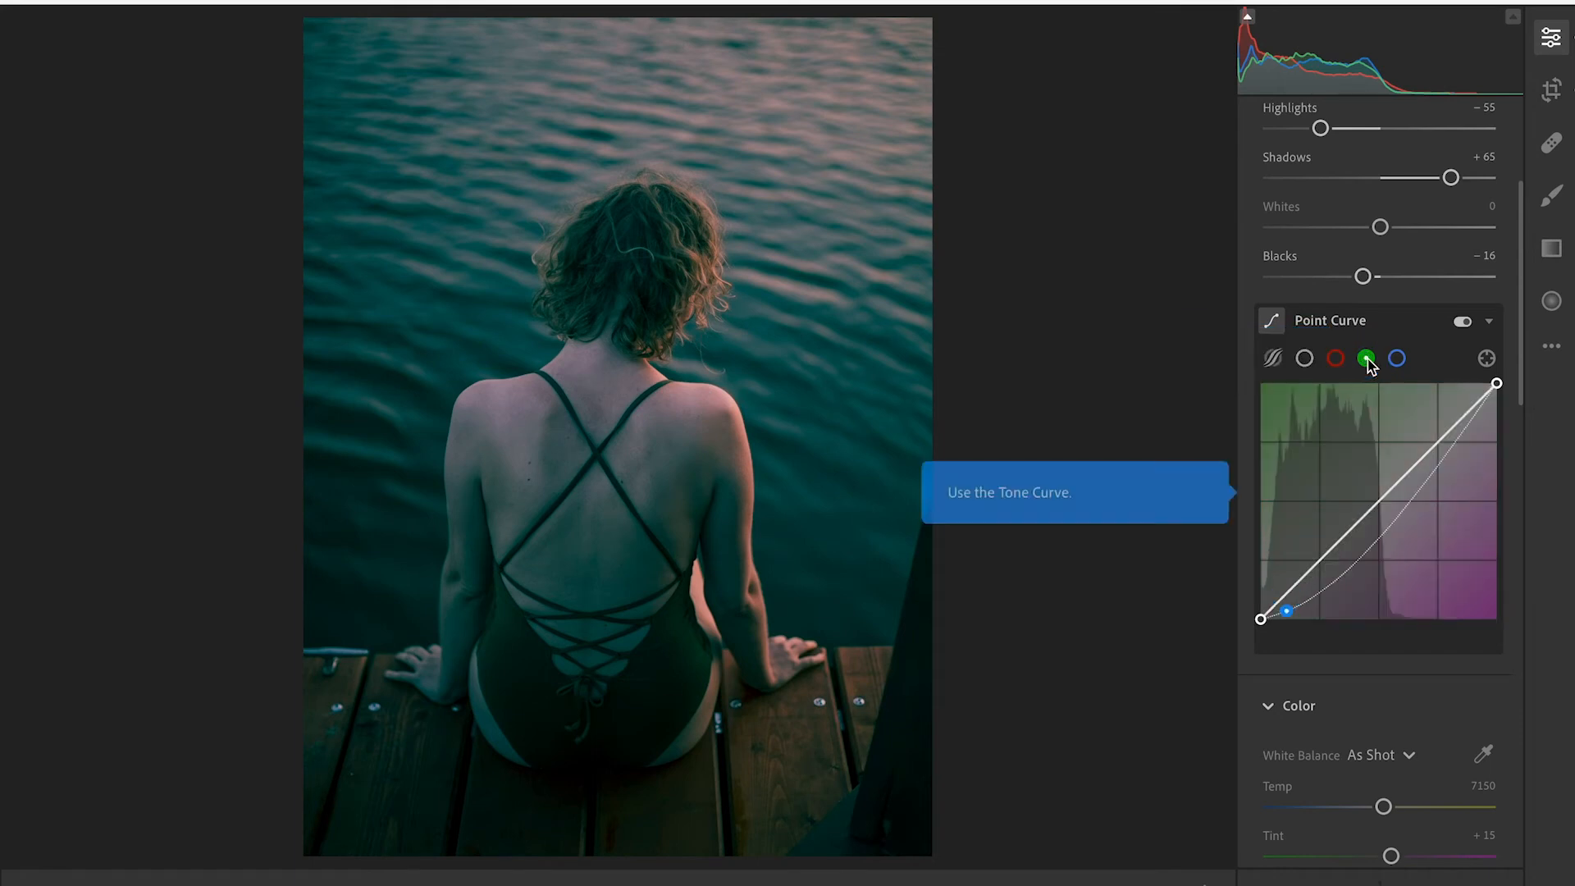
{"action": "left_click_drag", "start_coordinate": [1286, 611], "coordinate": [1288, 611]}
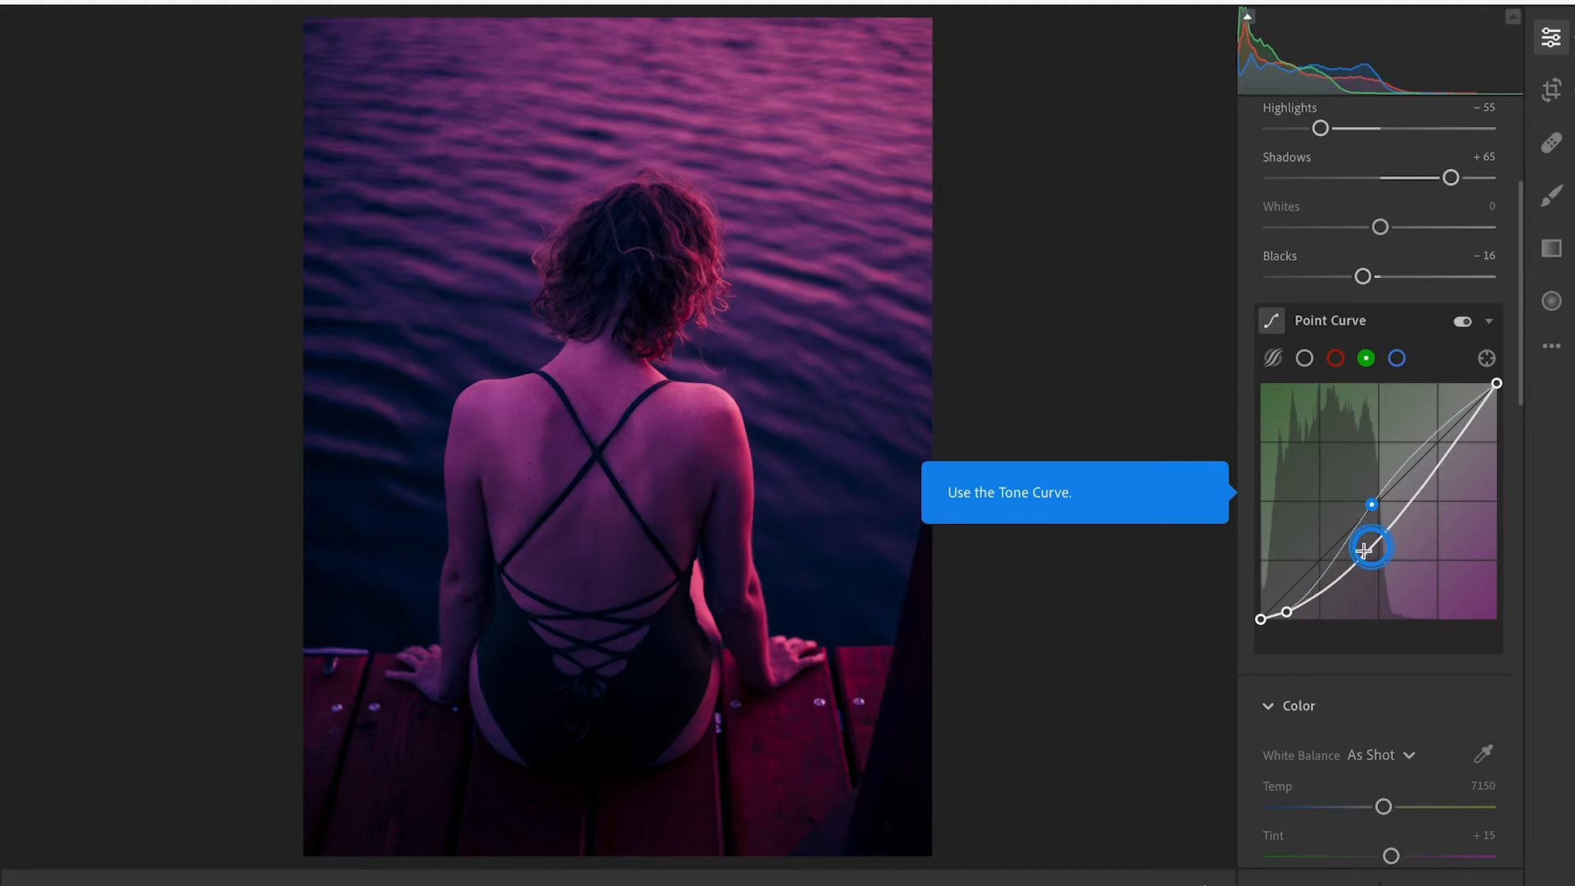
{"action": "left_click_drag", "start_coordinate": [1373, 552], "coordinate": [1374, 506]}
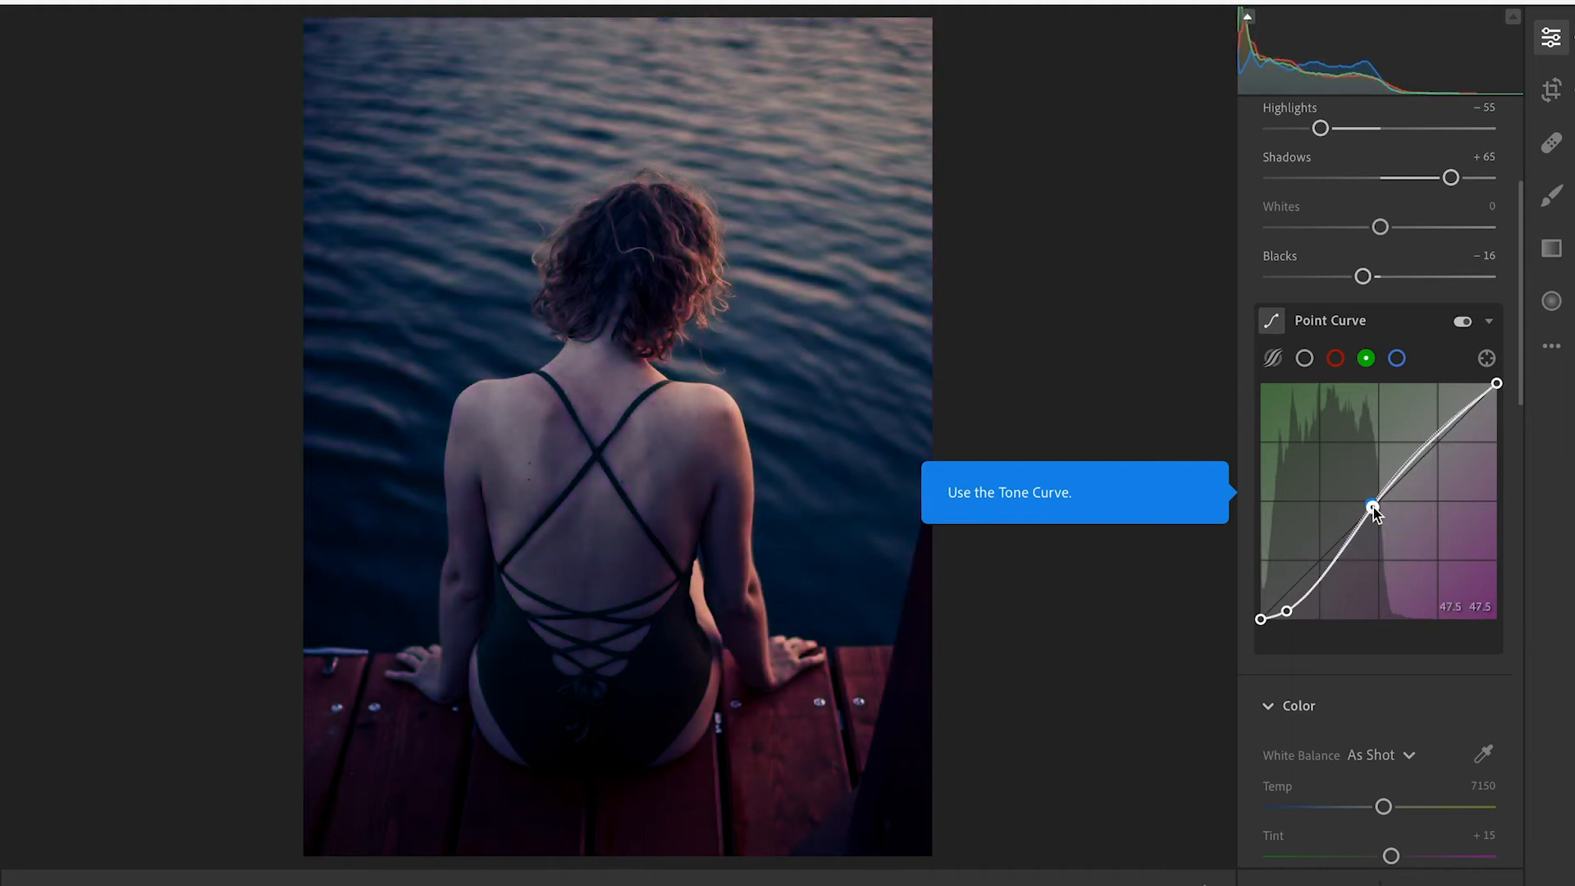
{"action": "left_click_drag", "start_coordinate": [1374, 505], "coordinate": [1433, 437]}
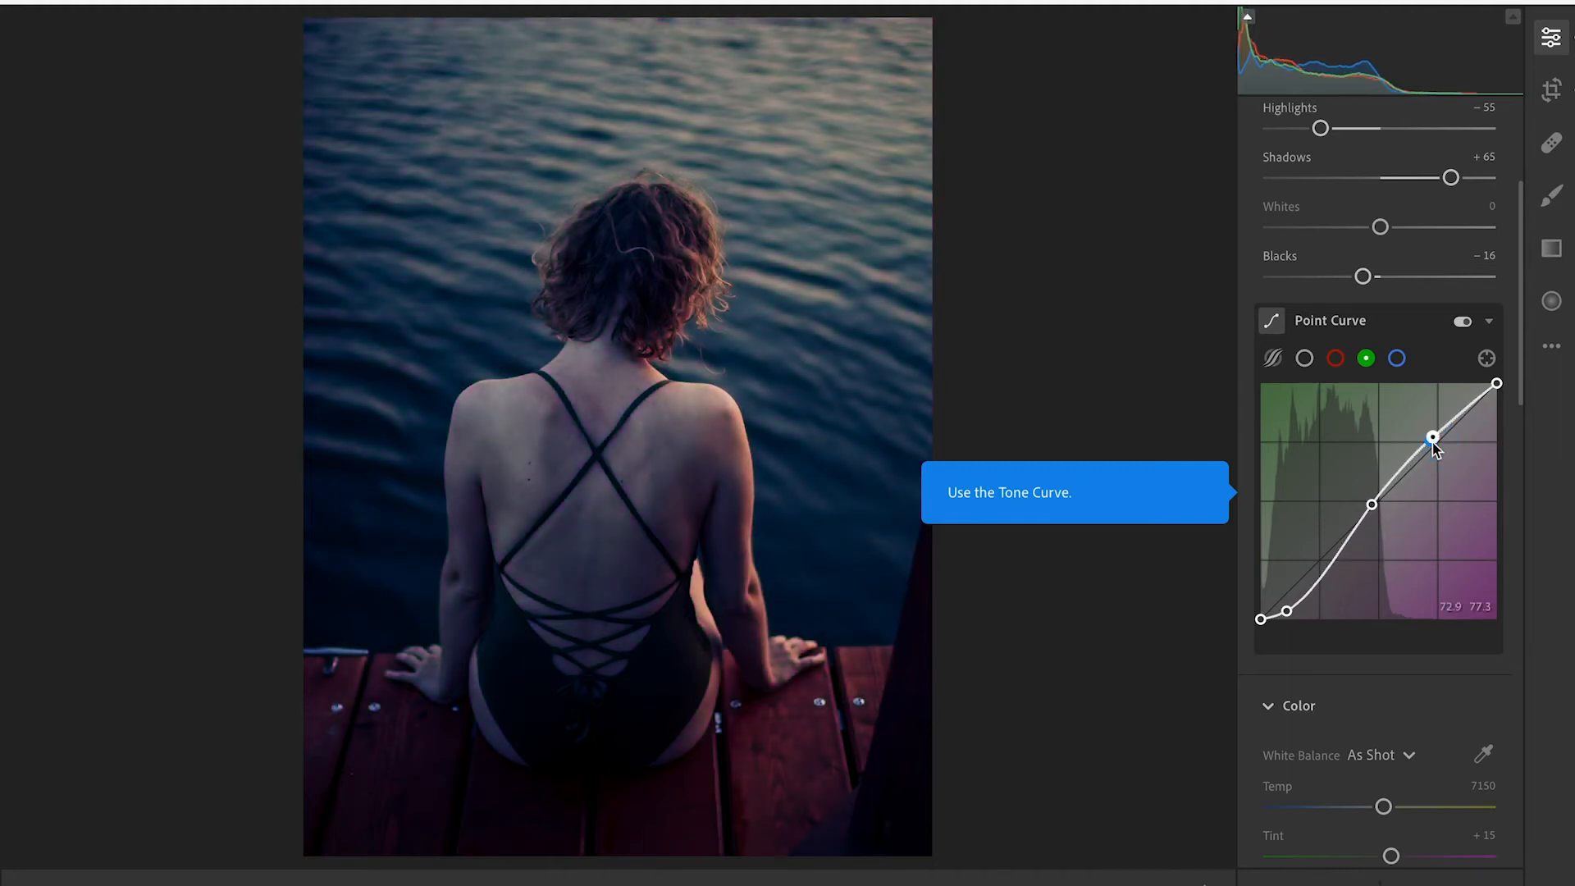
{"action": "left_click_drag", "start_coordinate": [1433, 437], "coordinate": [1456, 417]}
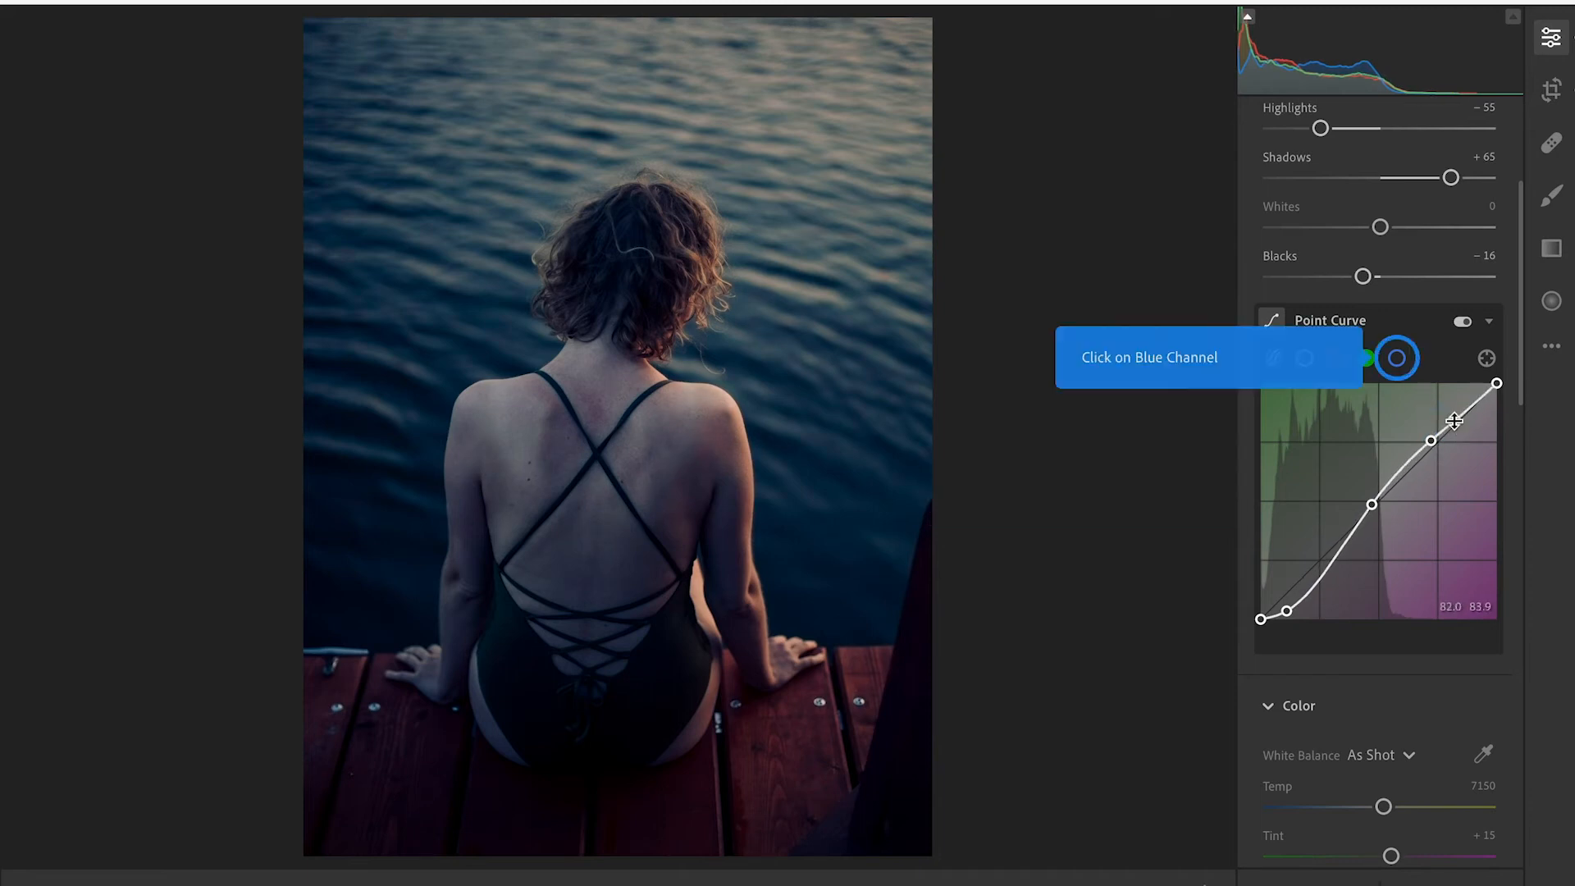
Step: Shape the blue channel into an S: lowered shadows, centred midtones, lifted highlights
{"action": "left_click", "coordinate": [1396, 357]}
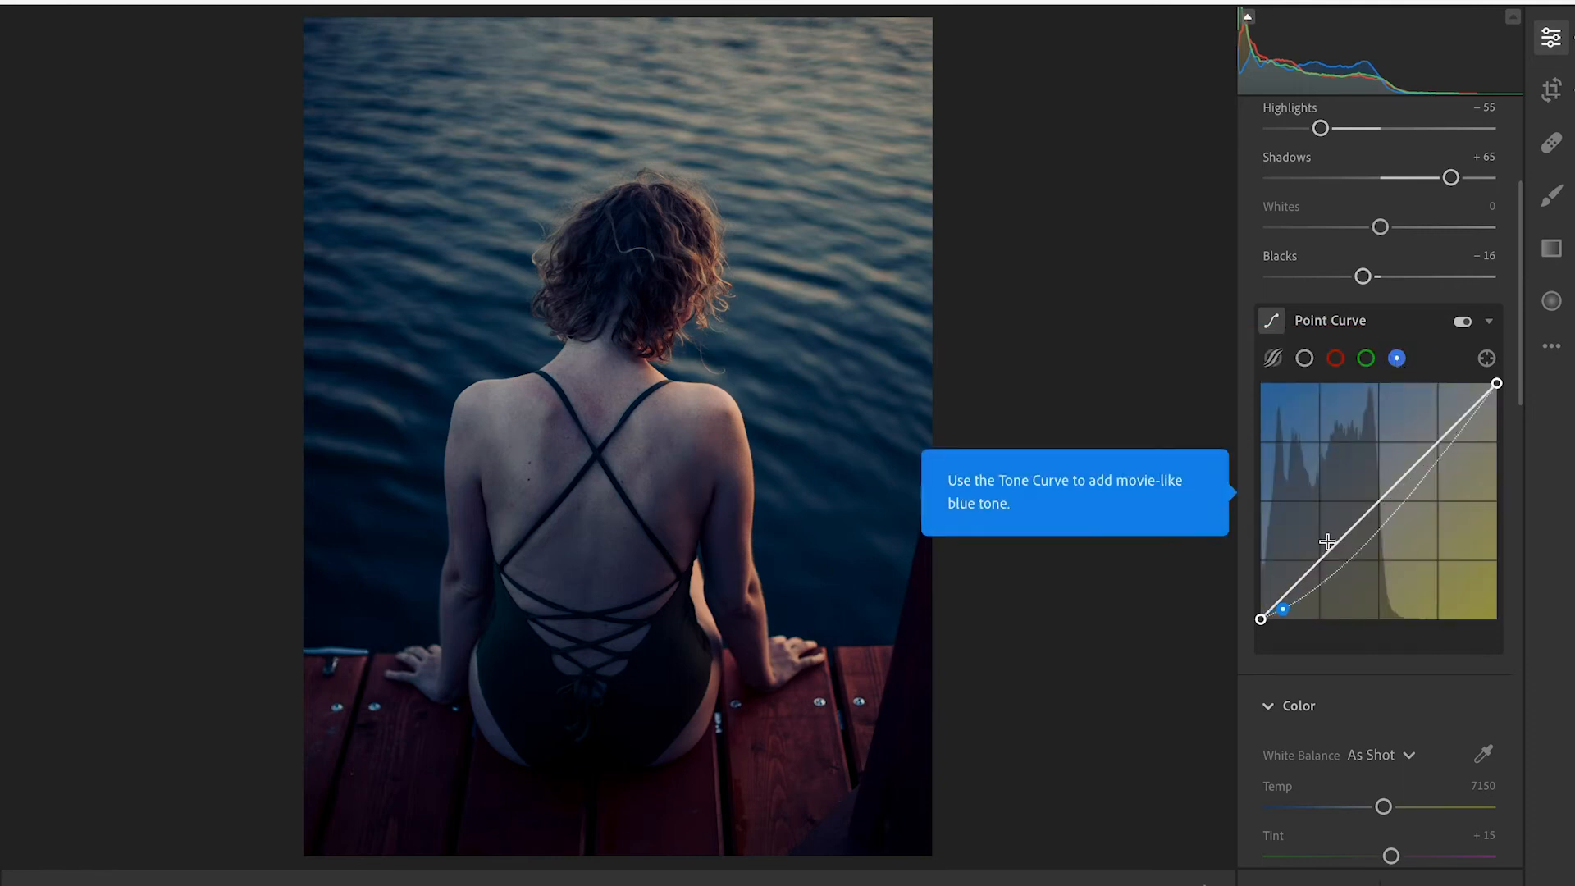
{"action": "left_click_drag", "start_coordinate": [1283, 607], "coordinate": [1286, 616]}
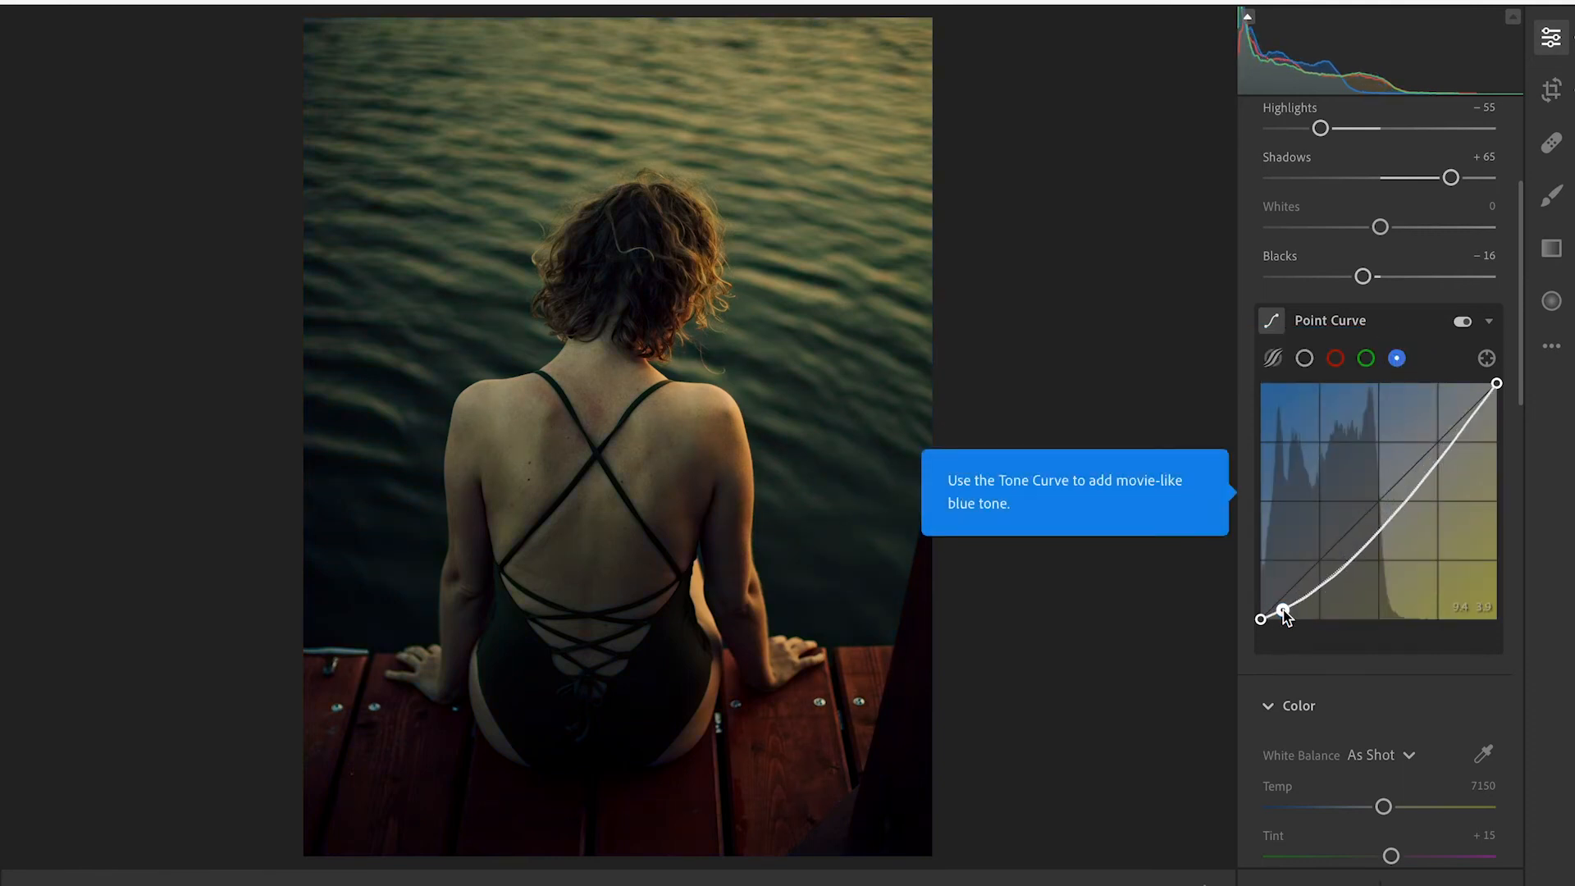
{"action": "left_click_drag", "start_coordinate": [1290, 612], "coordinate": [1340, 553]}
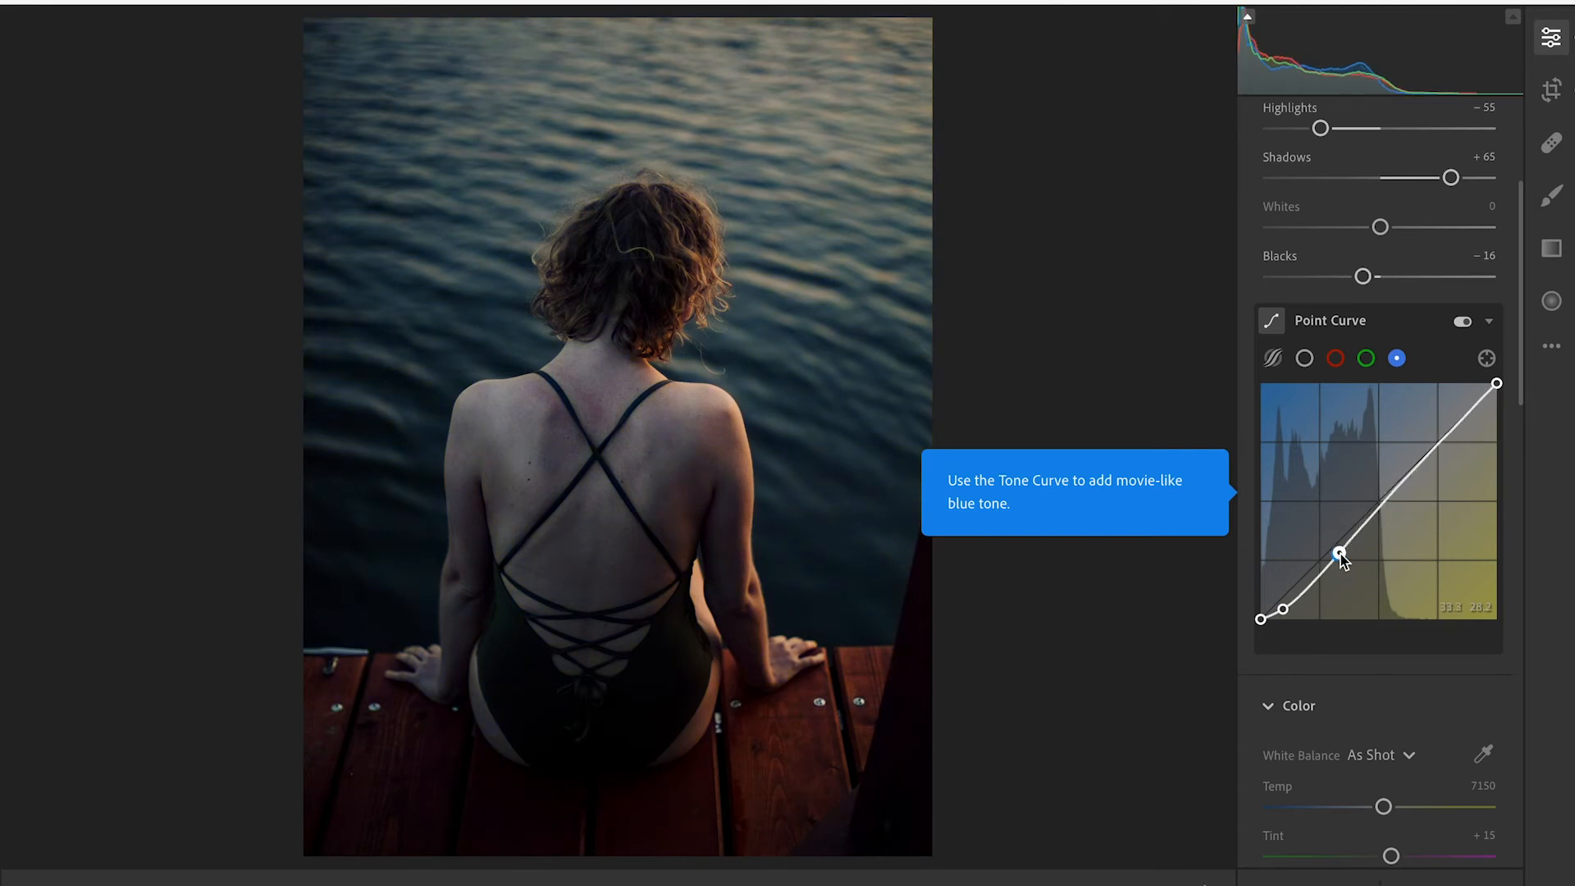
{"action": "left_click_drag", "start_coordinate": [1344, 558], "coordinate": [1372, 504]}
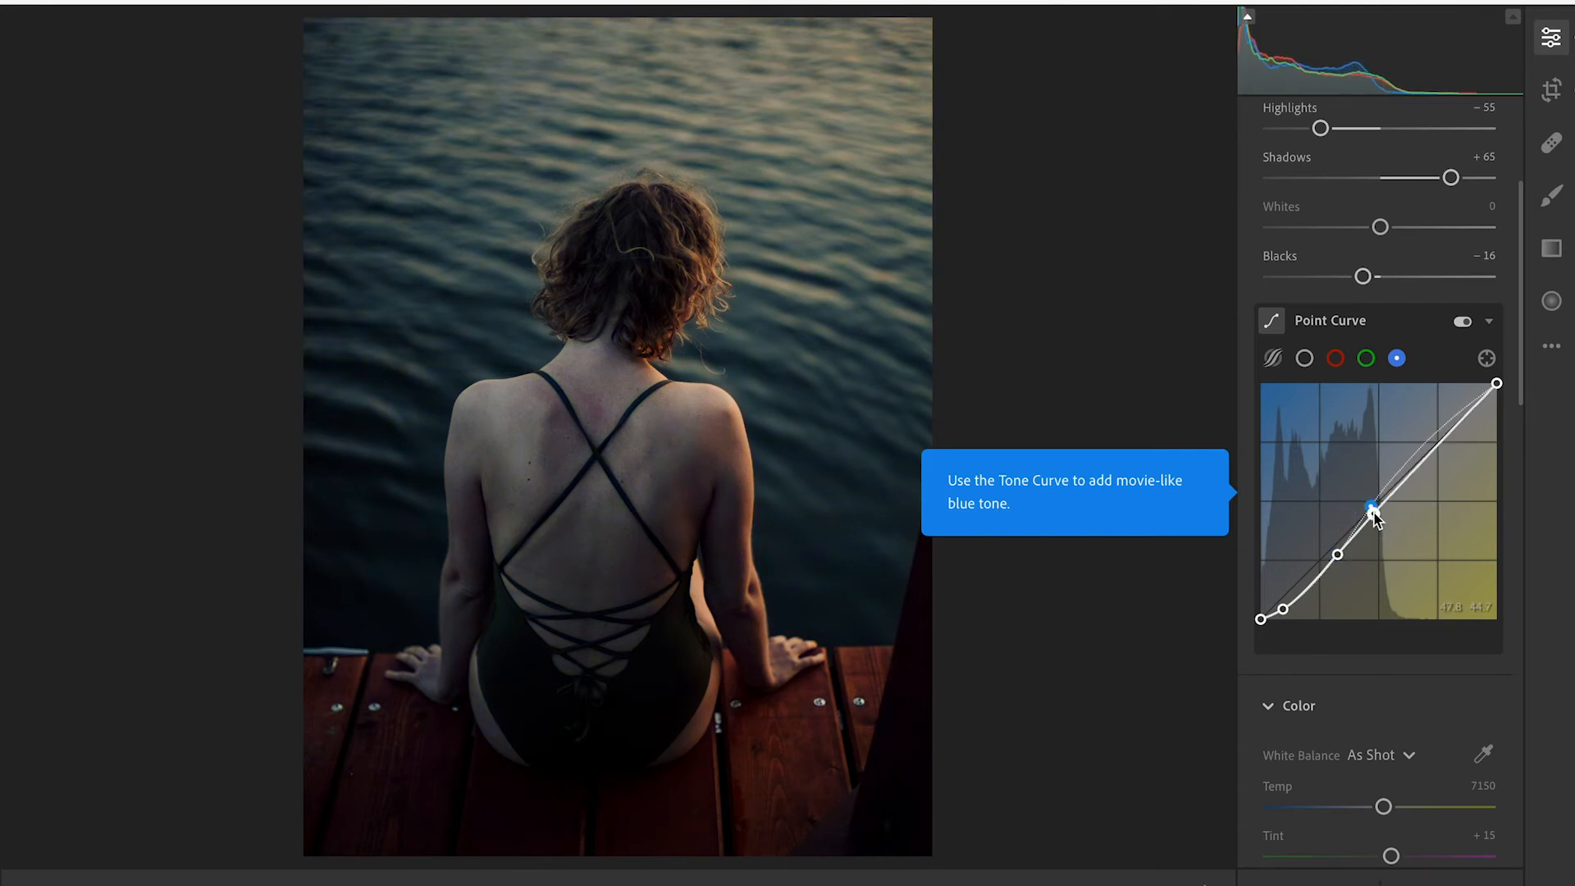
{"action": "left_click_drag", "start_coordinate": [1372, 507], "coordinate": [1372, 504]}
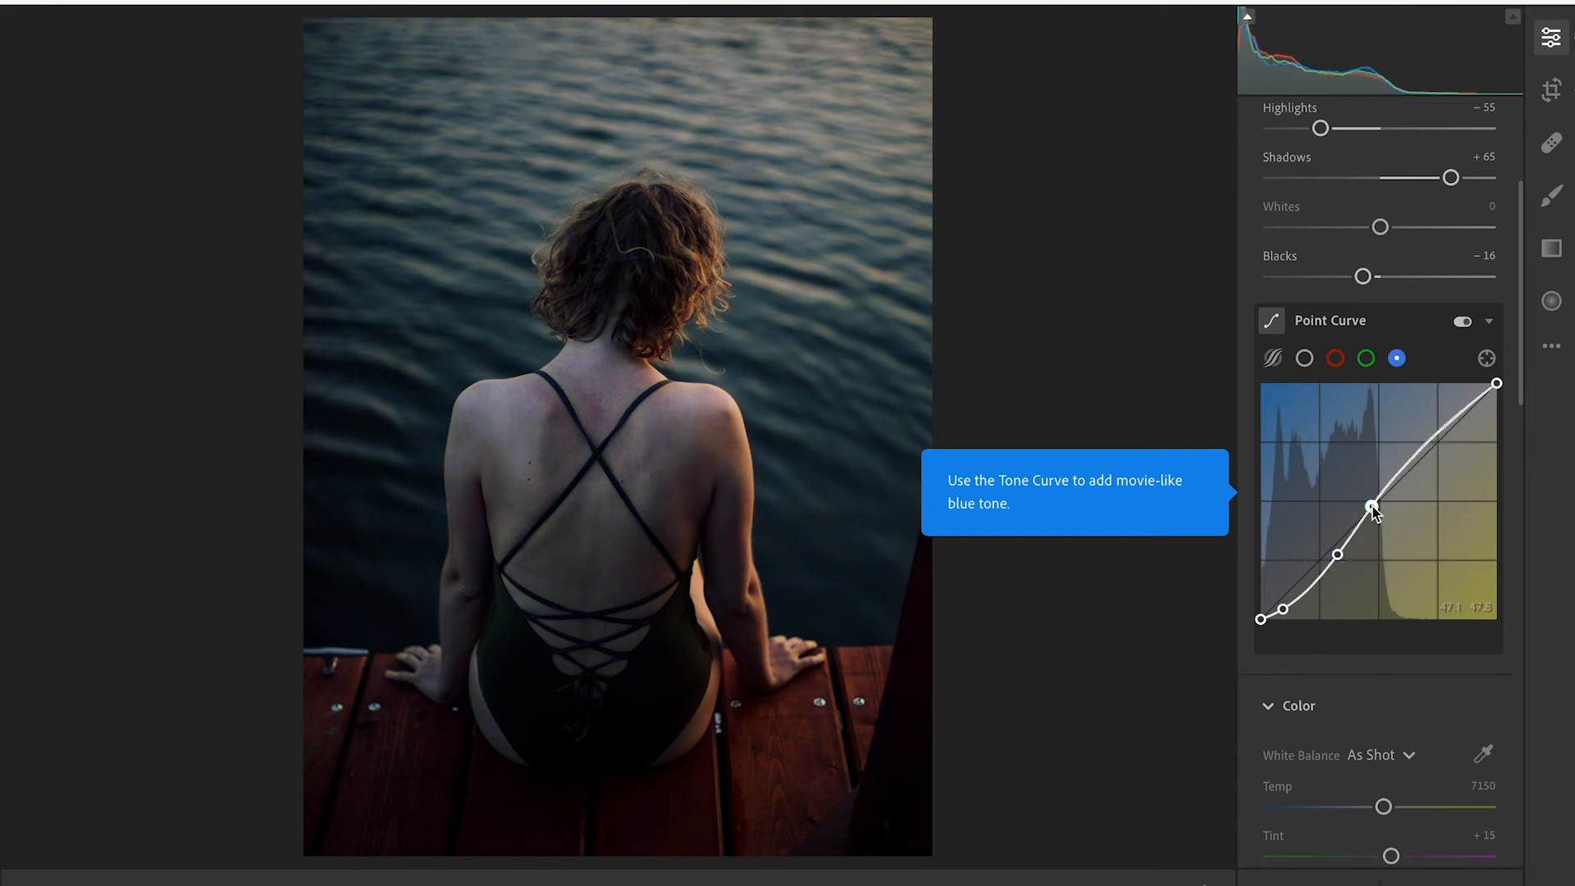
{"action": "left_click_drag", "start_coordinate": [1371, 506], "coordinate": [1372, 505]}
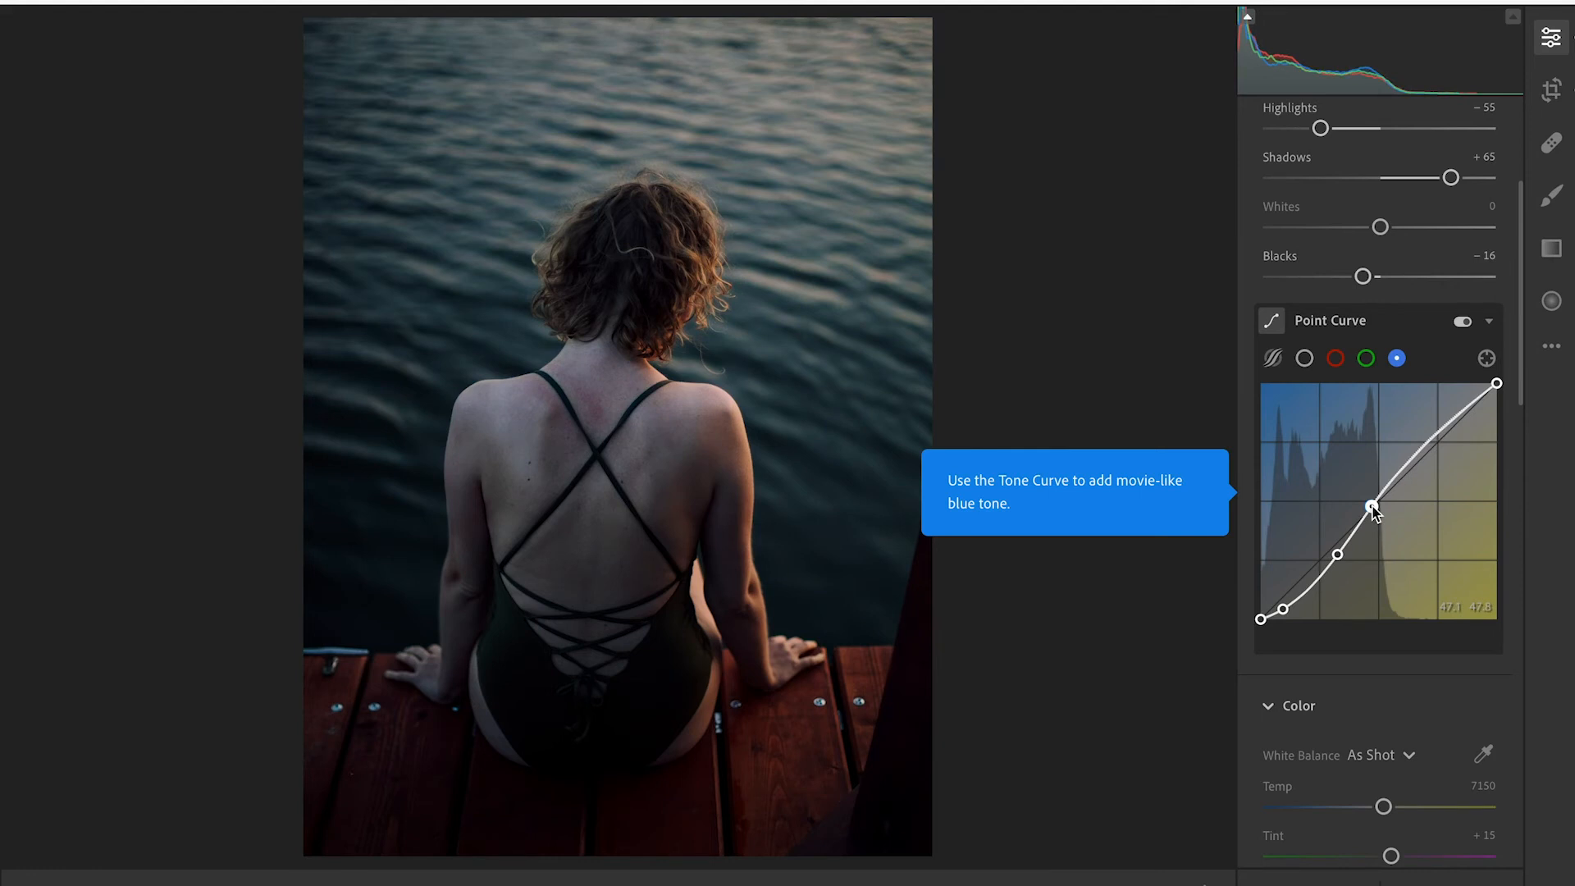
{"action": "left_click_drag", "start_coordinate": [1373, 505], "coordinate": [1434, 436]}
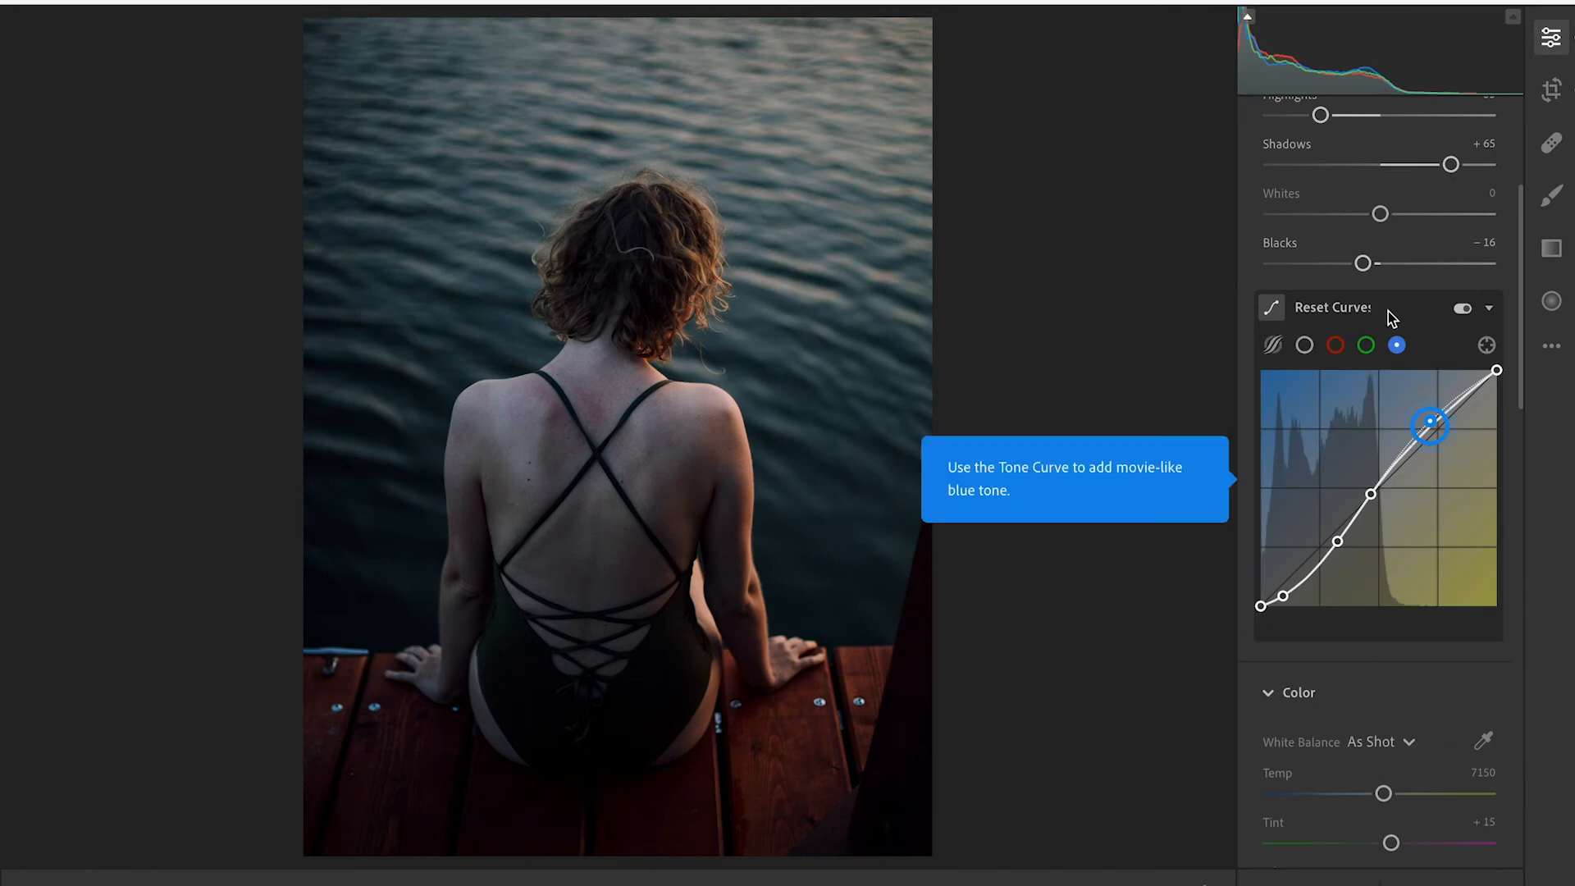
{"action": "left_click", "coordinate": [1461, 308]}
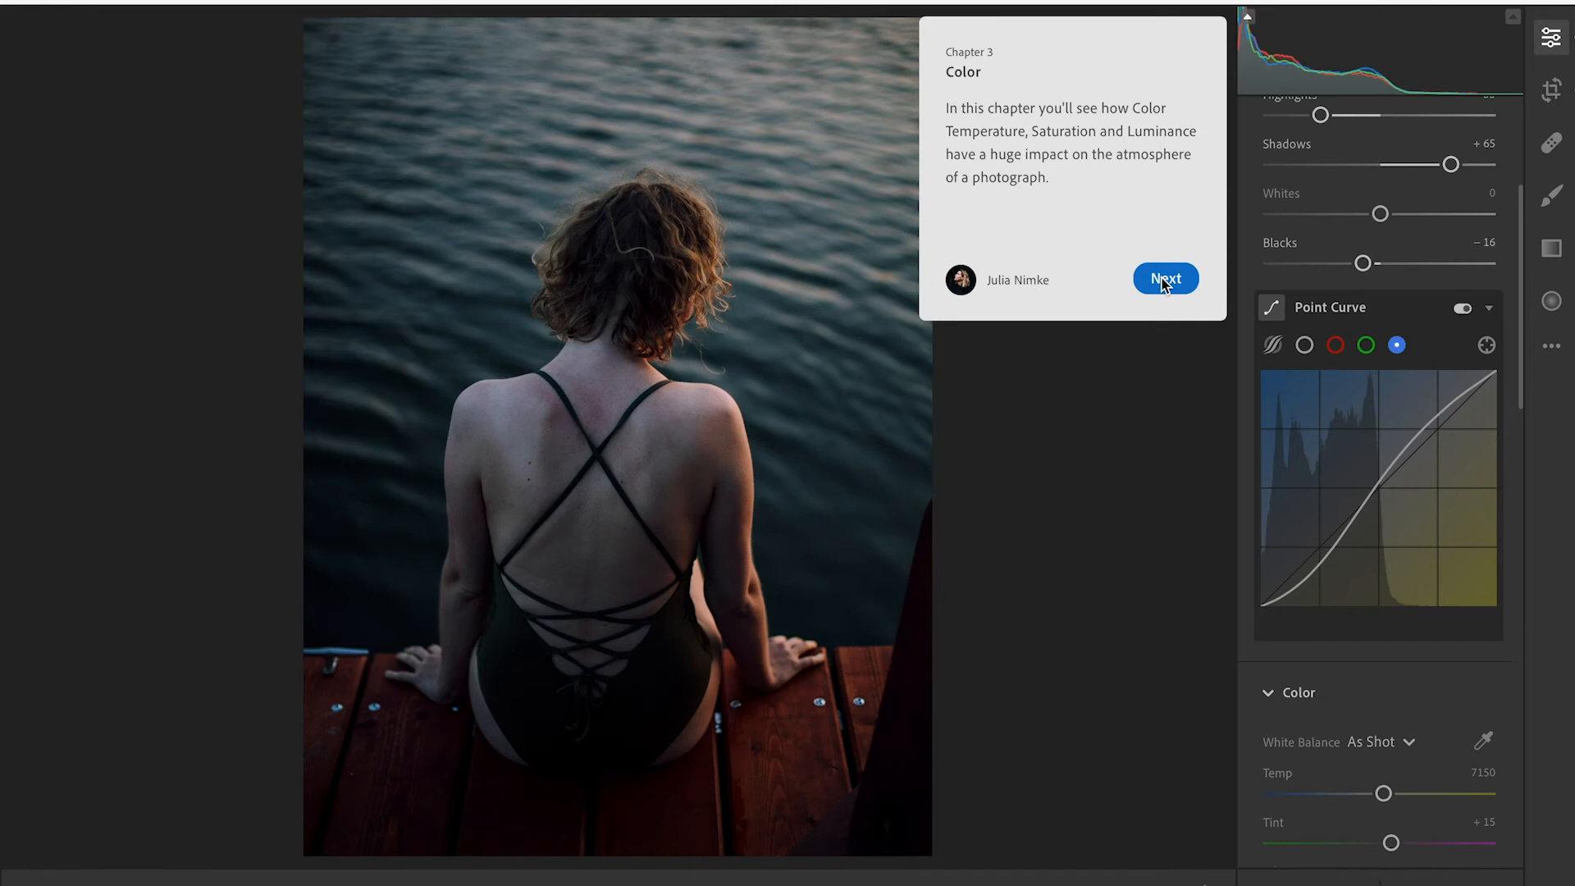
Step: Move to the Color chapter and raise the Temp slider above the as-shot value
{"action": "left_click", "coordinate": [1165, 279]}
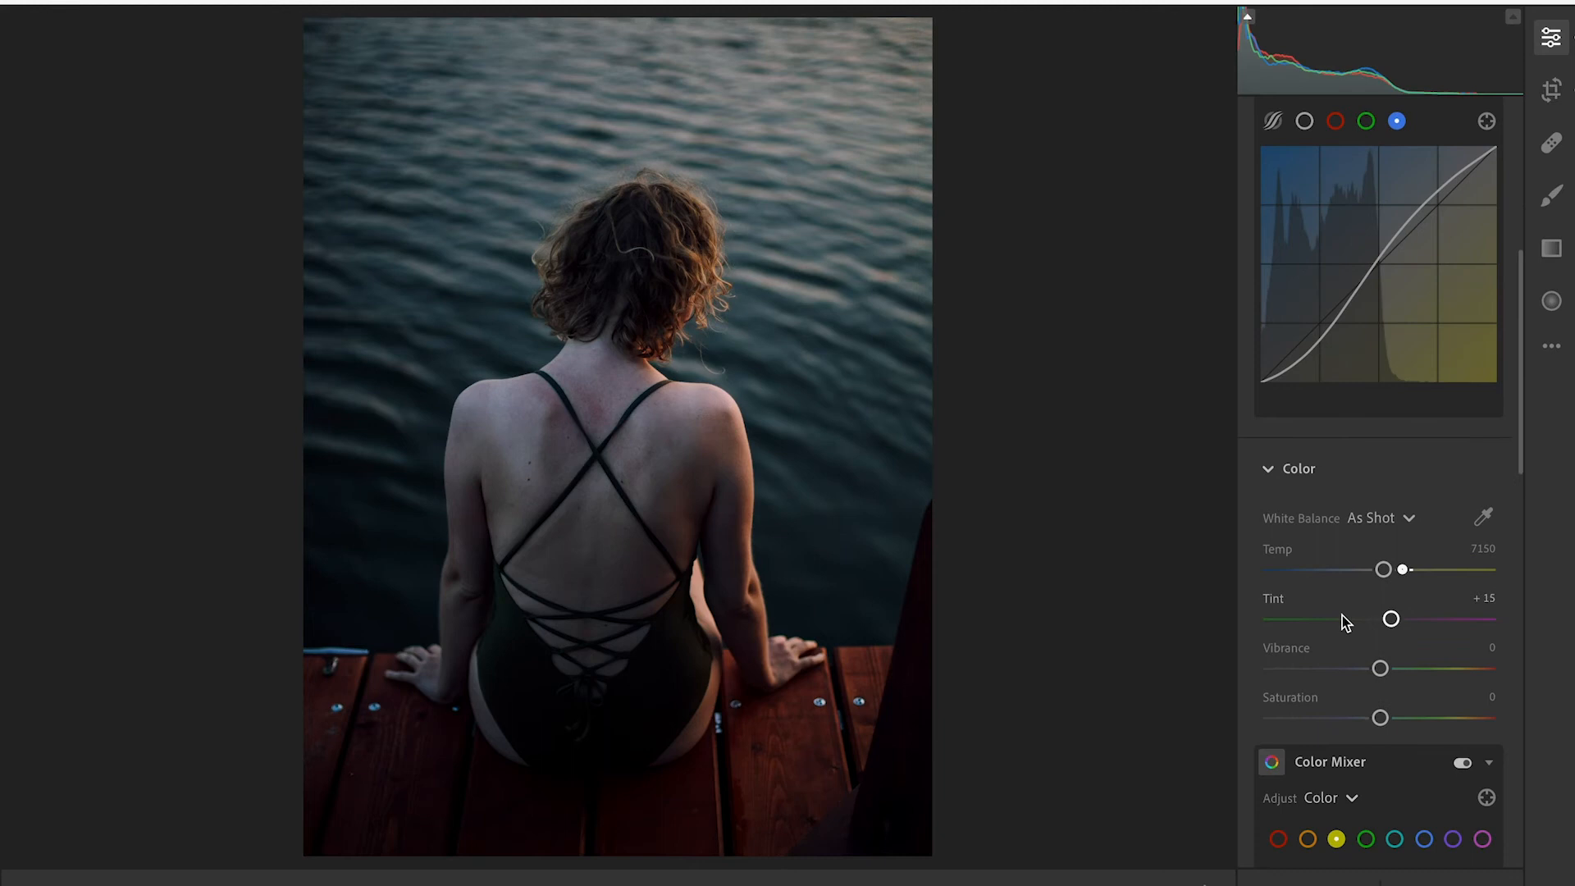
{"action": "scroll", "scroll_direction": "down", "scroll_amount": 3}
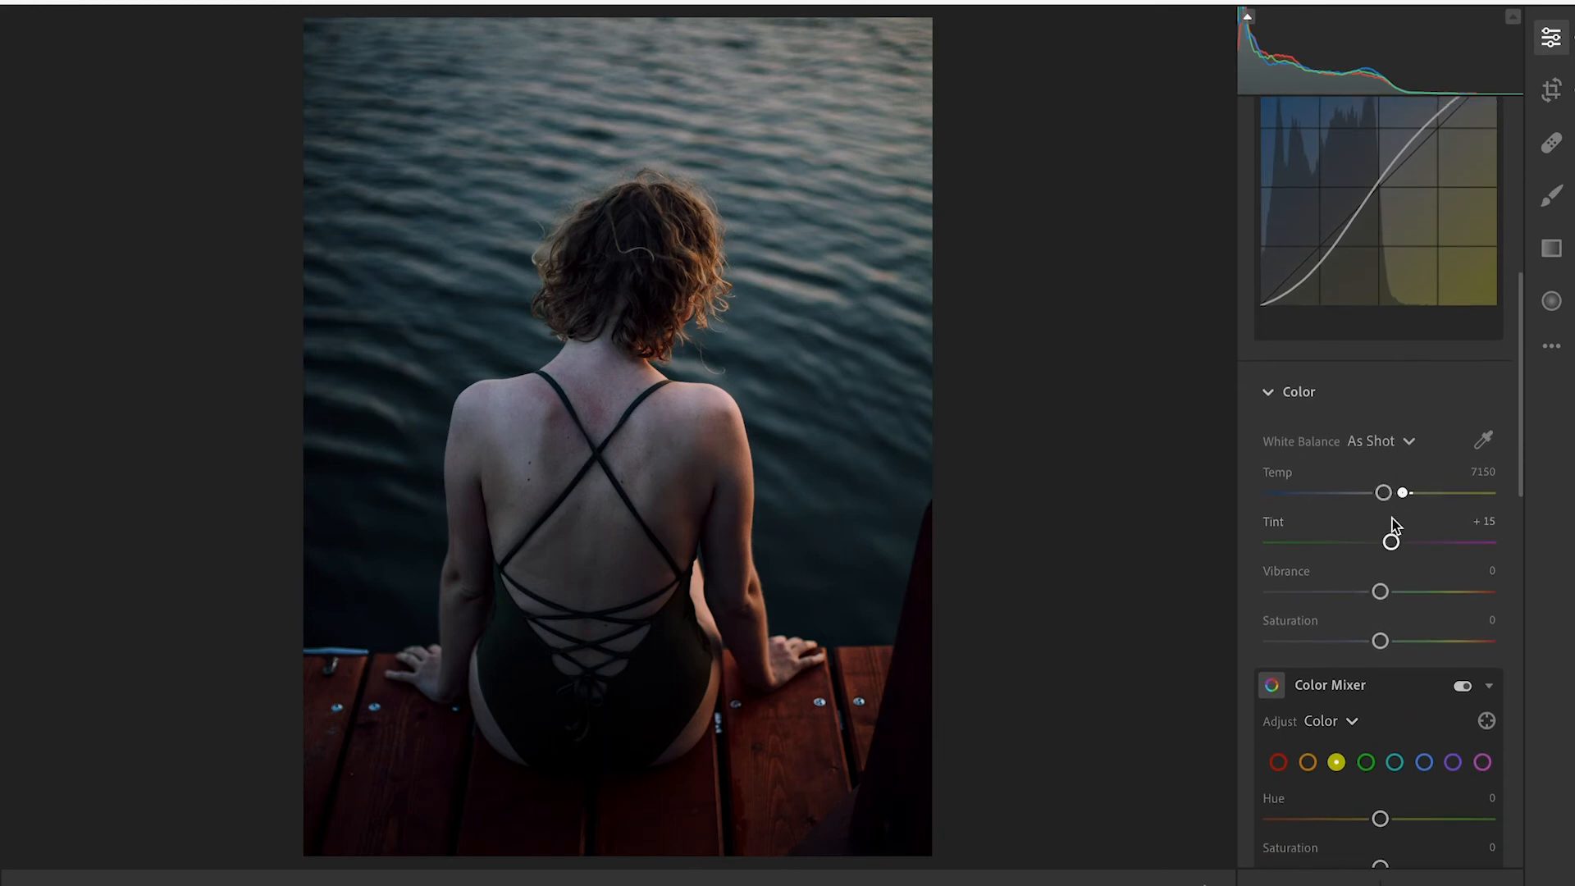
{"action": "left_click_drag", "start_coordinate": [1385, 492], "coordinate": [1387, 493]}
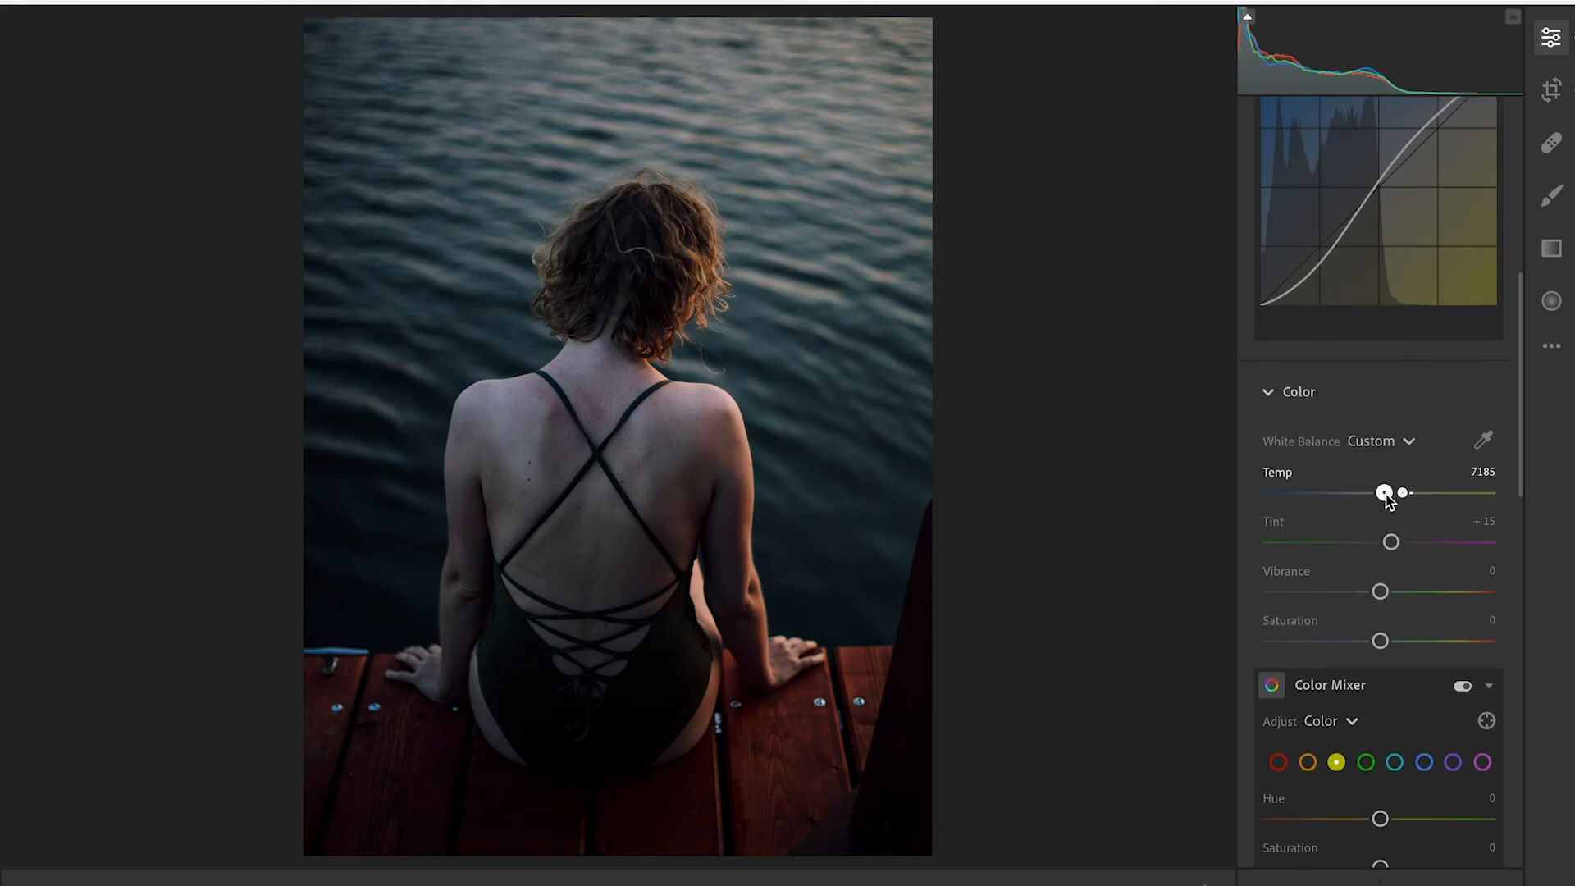
{"action": "left_click_drag", "start_coordinate": [1385, 494], "coordinate": [1398, 493]}
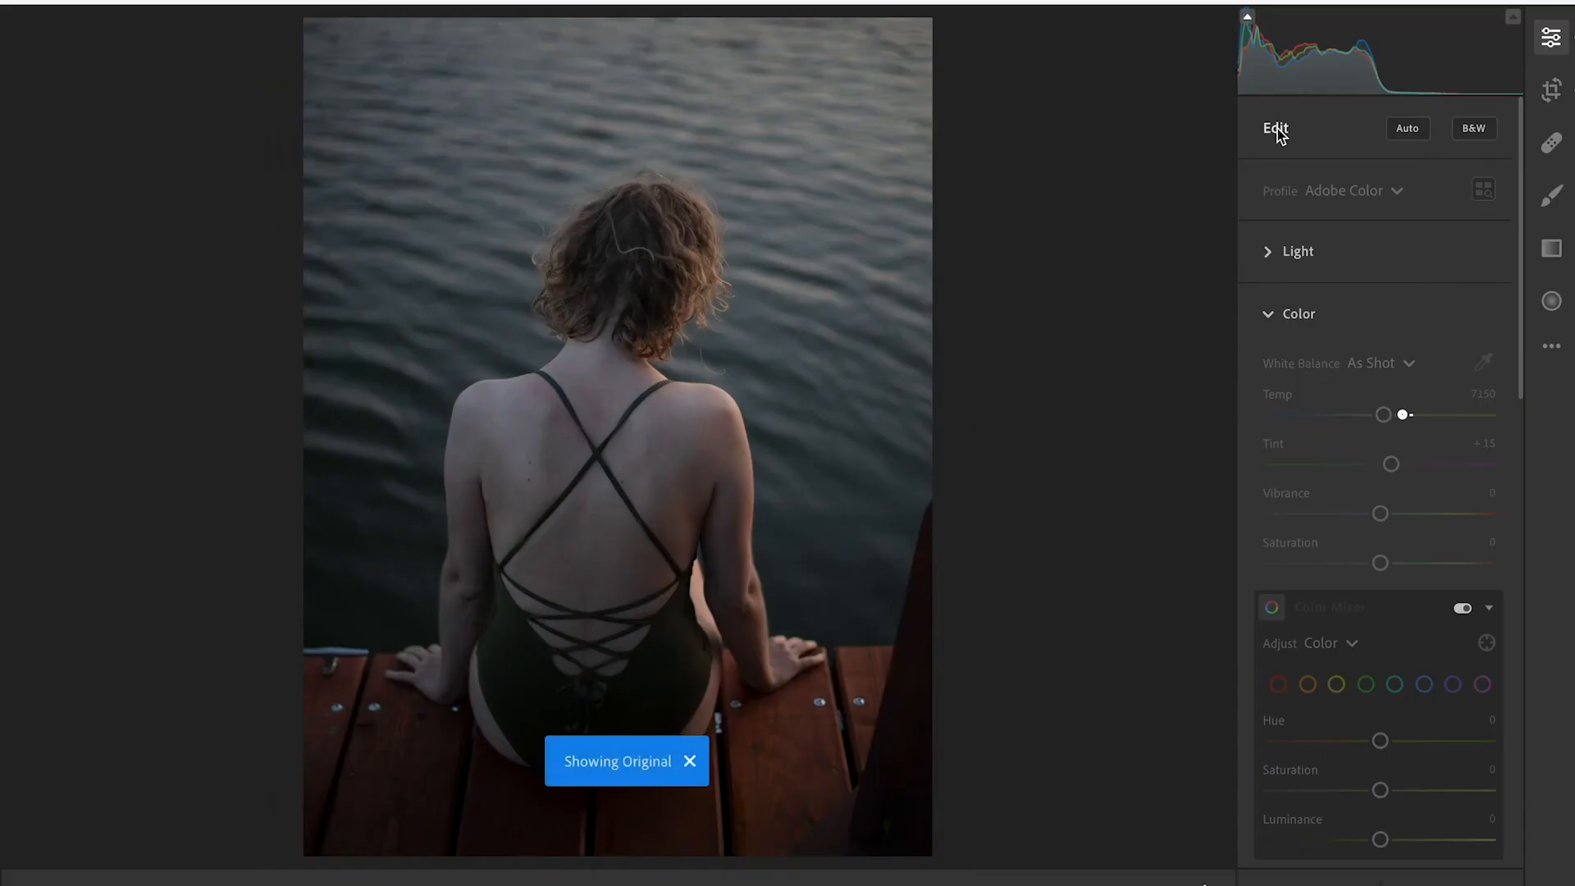
Step: Show the original for comparison, then return to the warmed edit at temperature 8357
{"action": "left_click", "coordinate": [689, 761]}
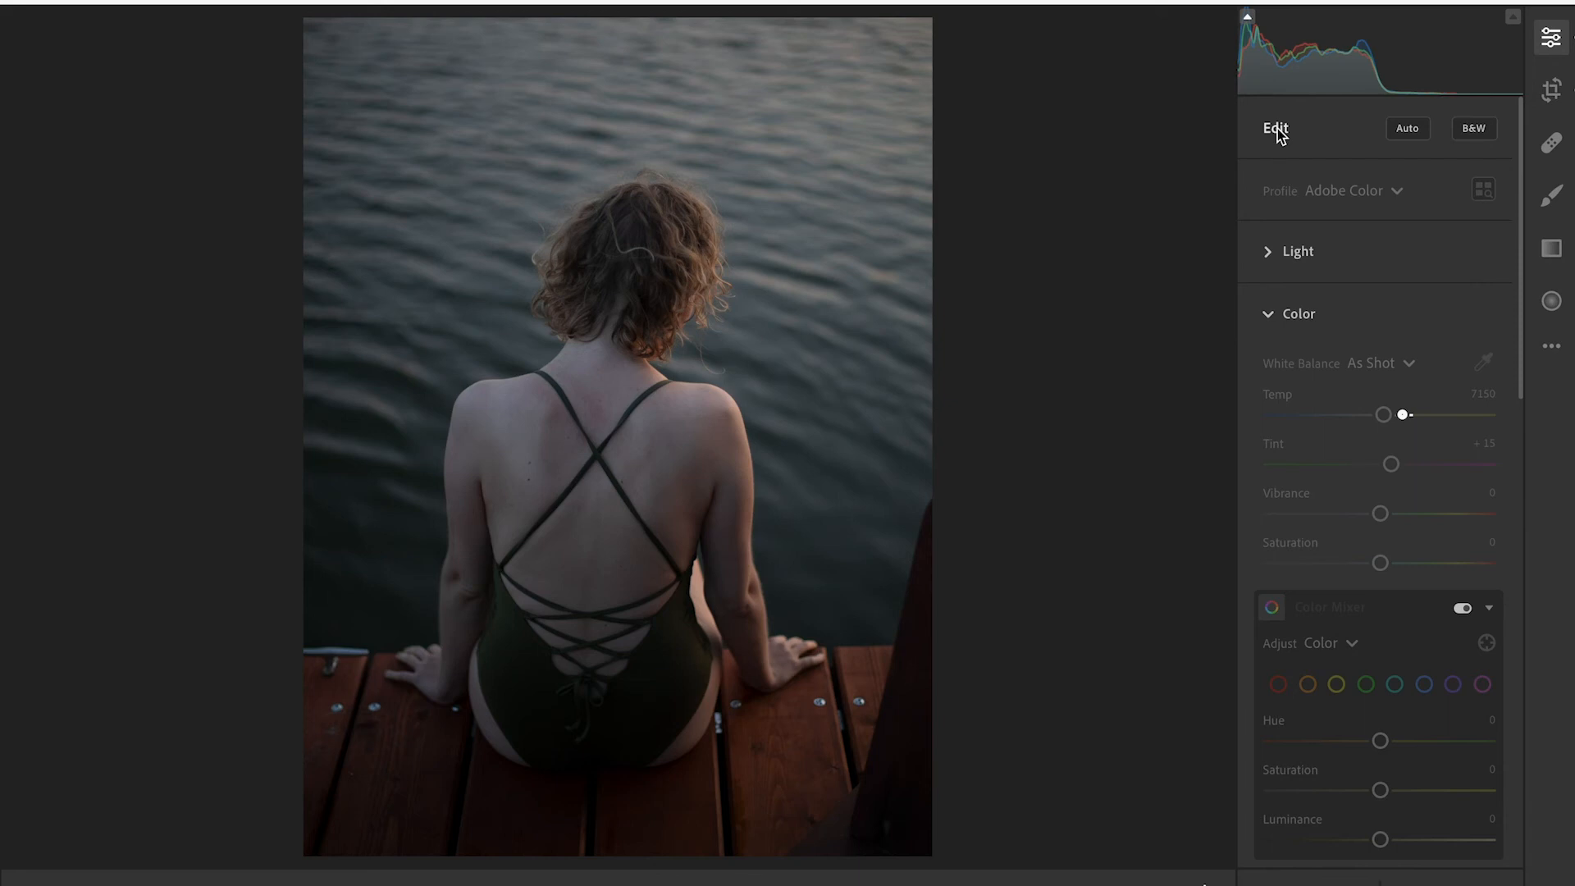
{"action": "left_click_drag", "start_coordinate": [1385, 413], "coordinate": [1405, 413]}
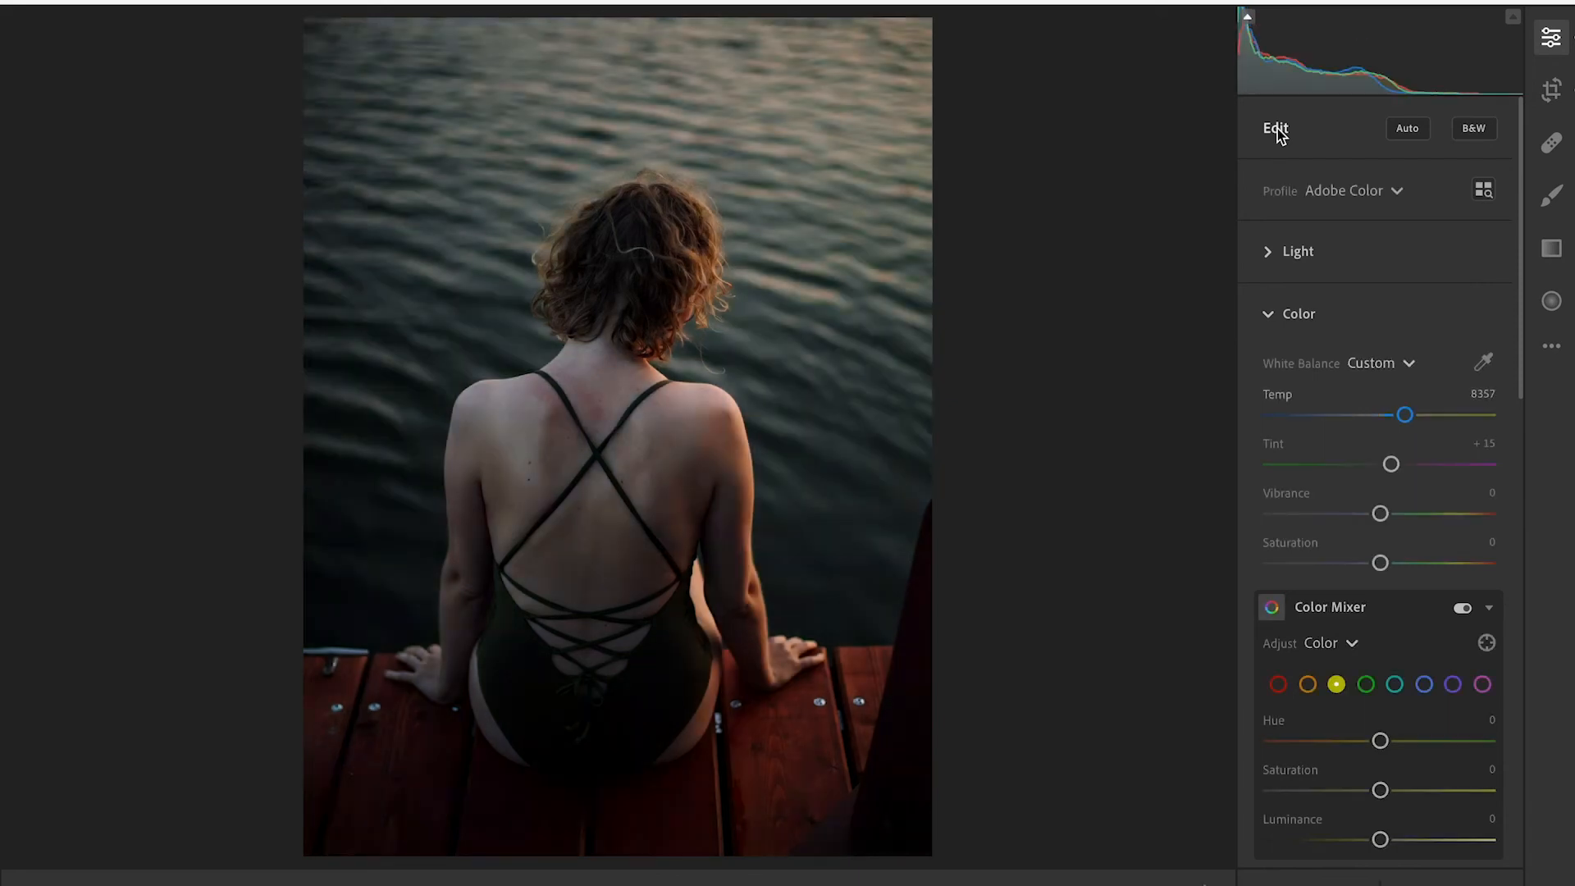